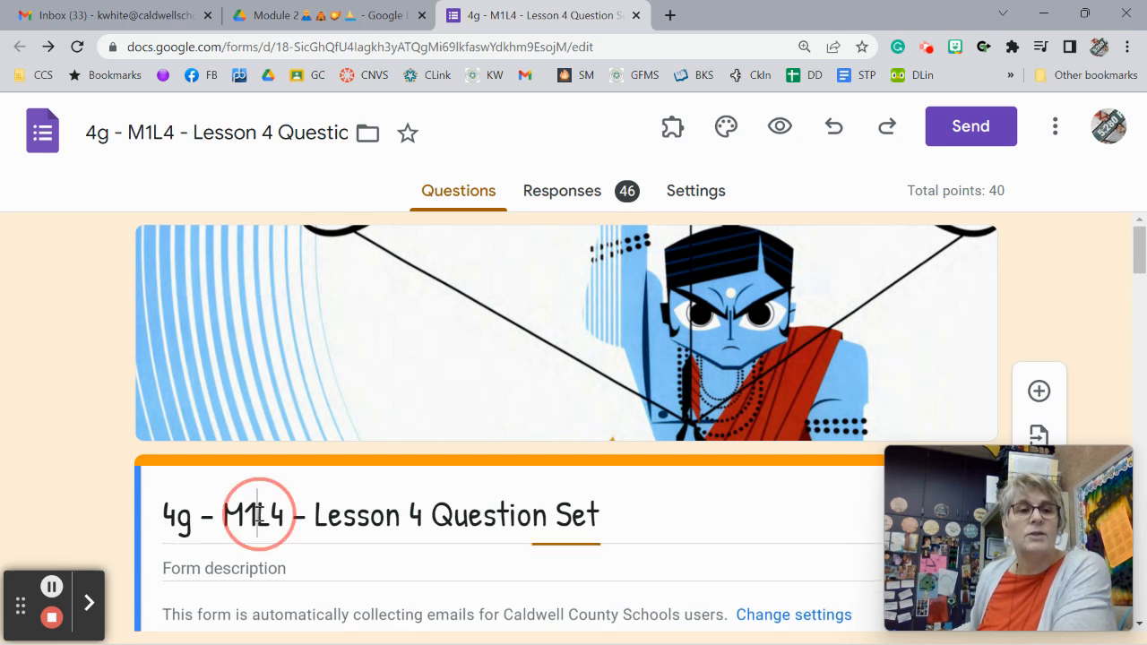
Replace M1L4 with M2L4 in the quiz title, making it '4g - M2L4 - Lesson 4 Question Set'.
double_click(255, 515)
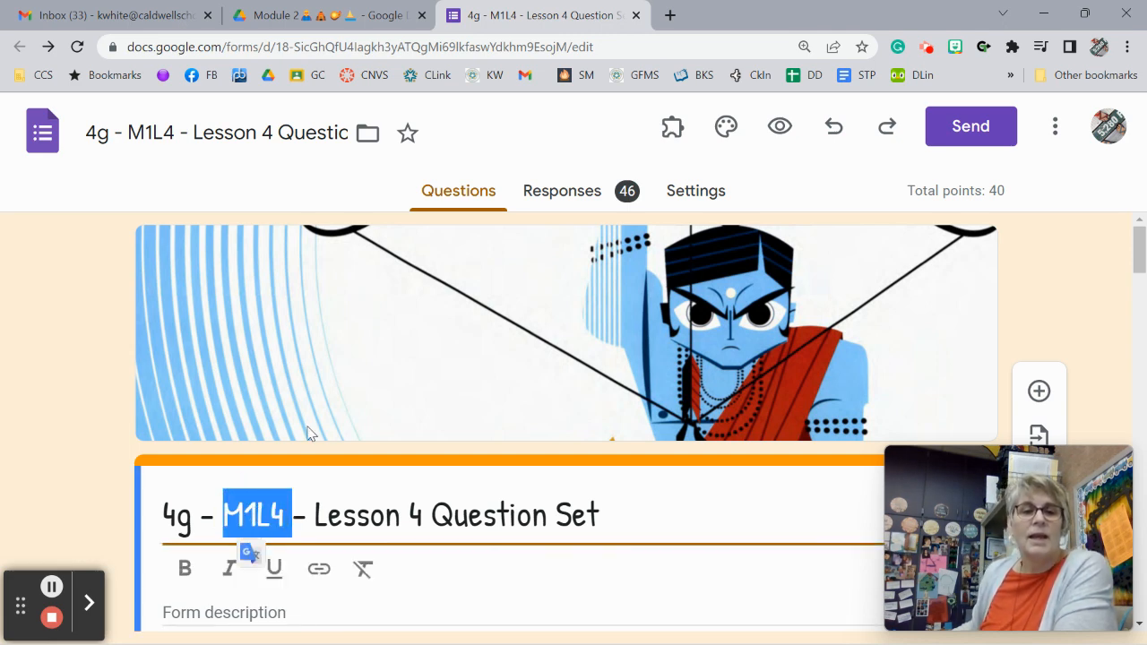
left_click(256, 515)
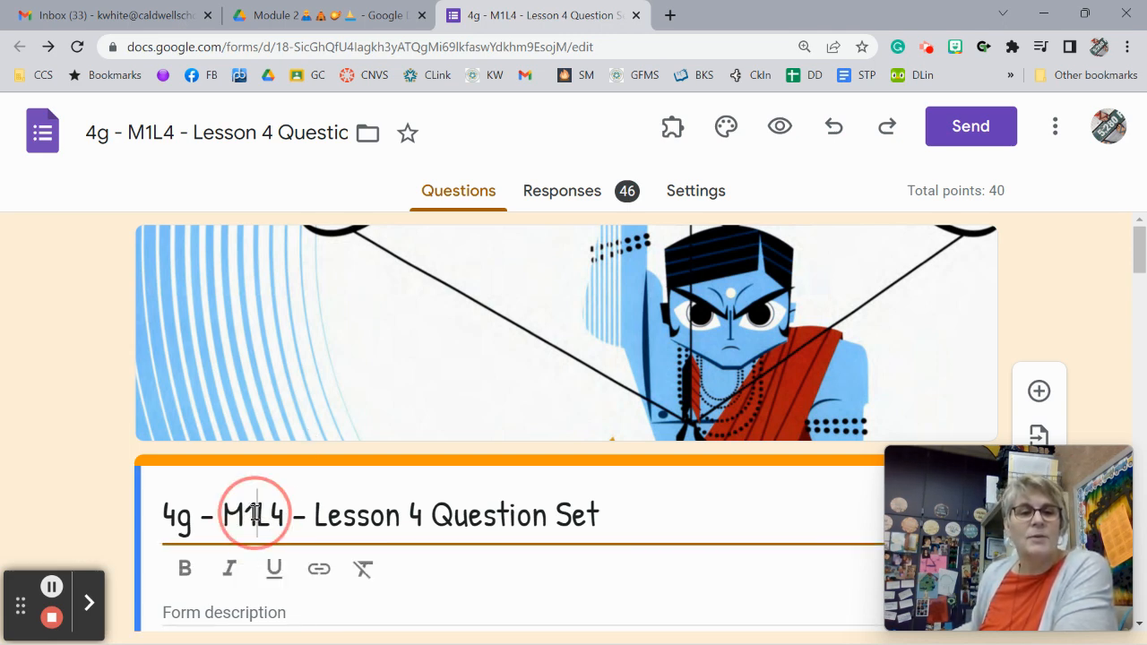
type("M2L4")
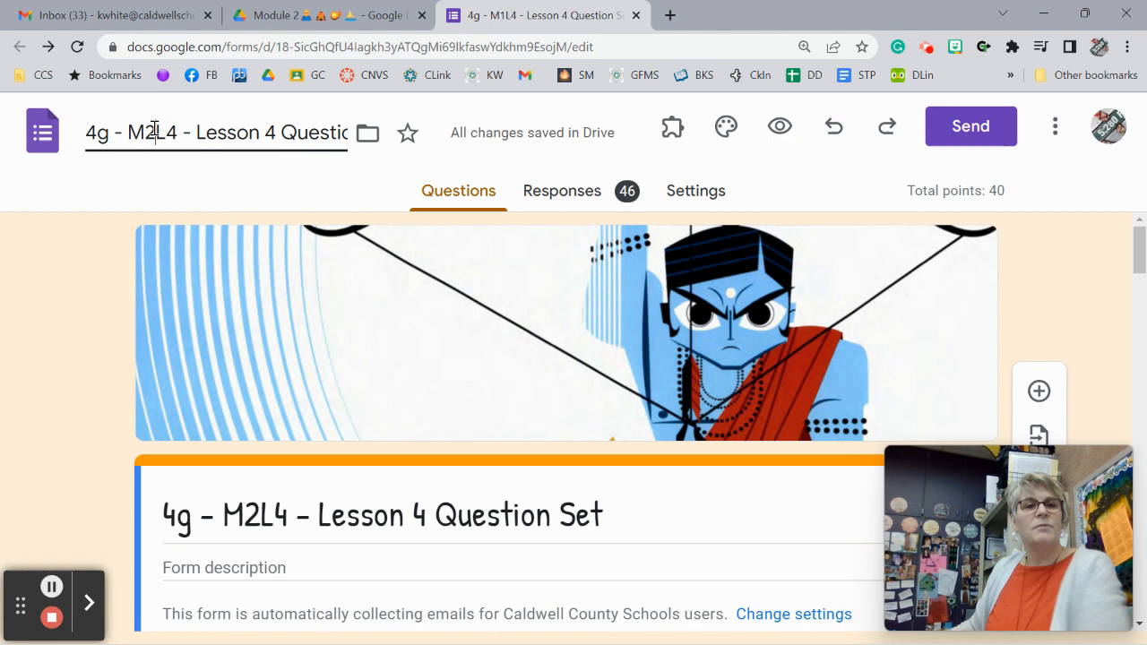
scroll("down", 3)
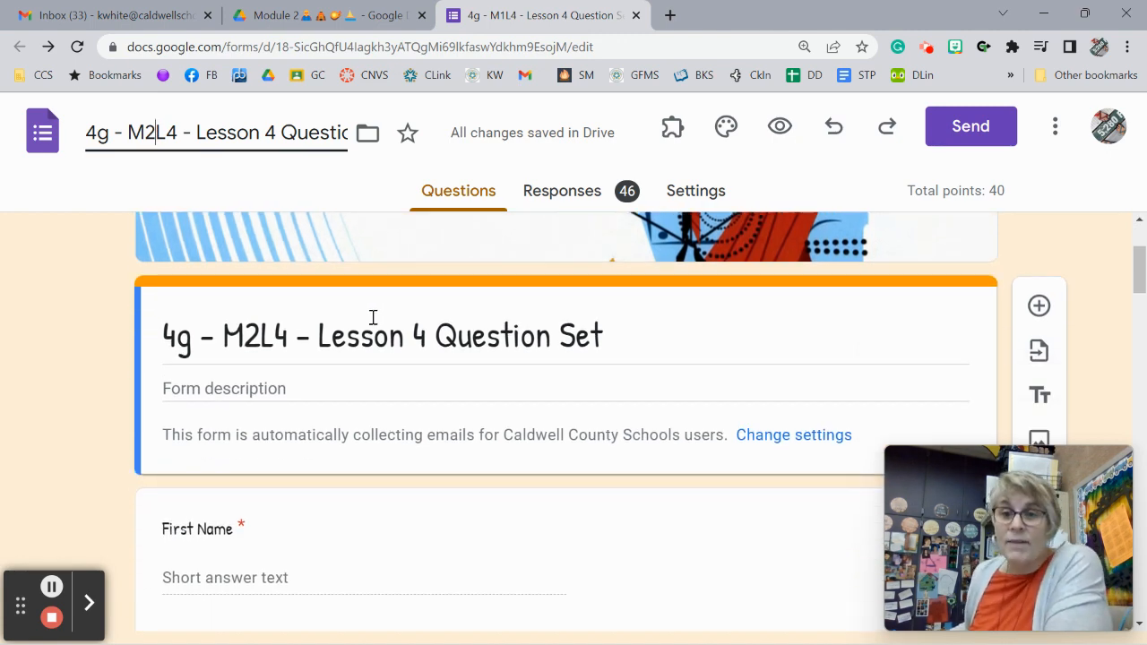
mouse_move(529, 220)
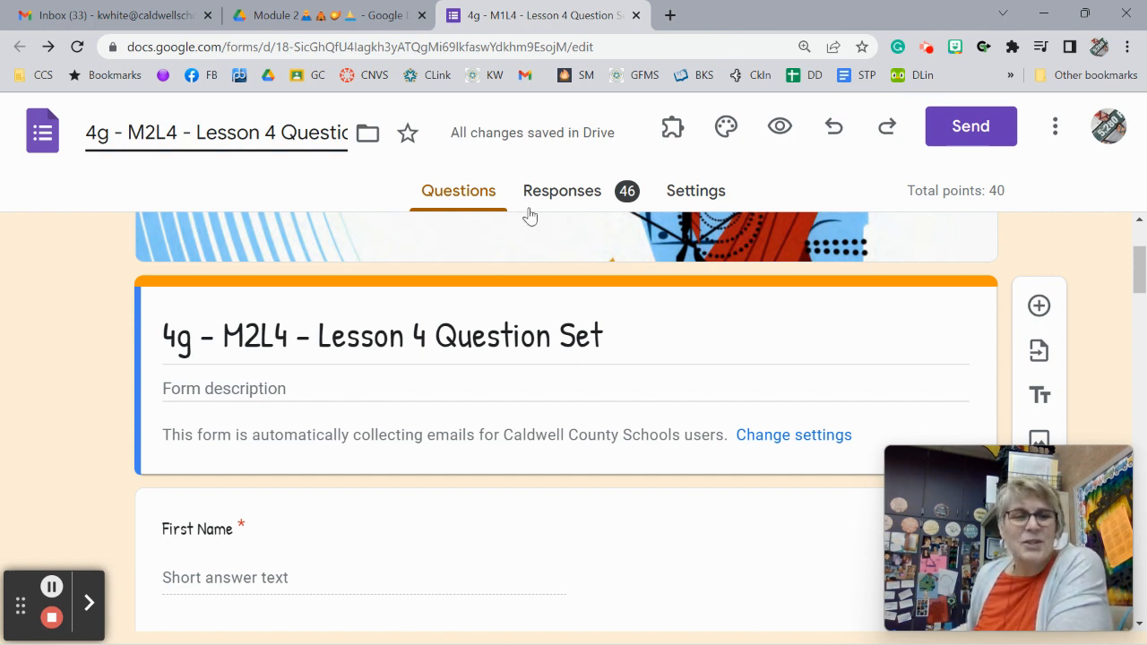
scroll("down", 3)
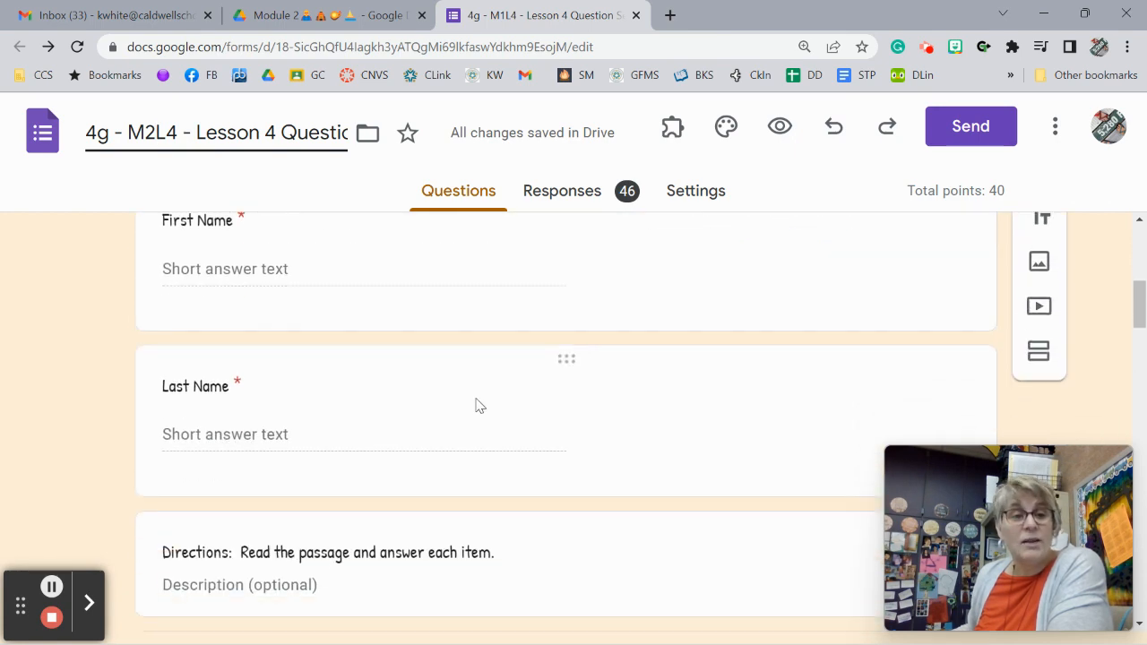
scroll("down", 3)
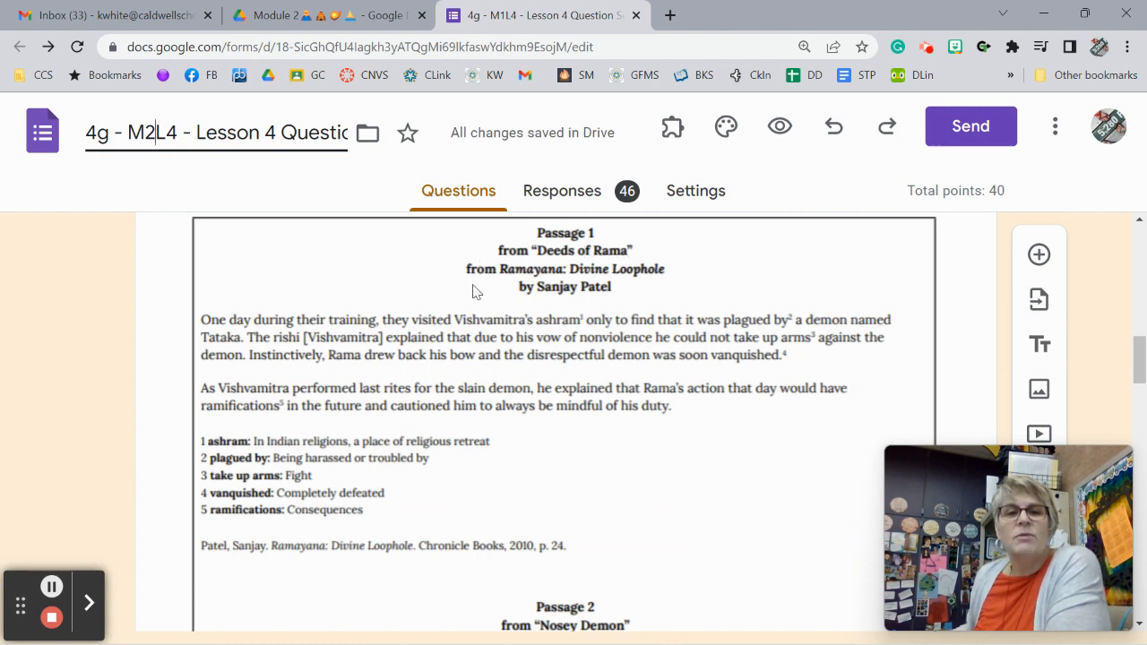
mouse_move(552, 320)
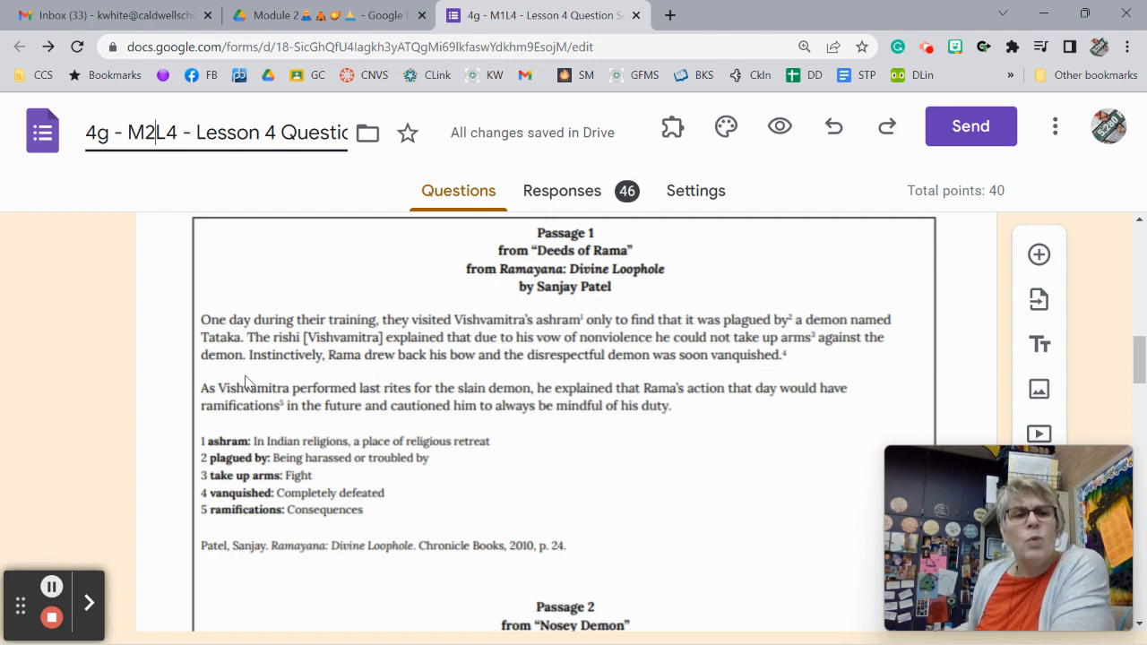
mouse_move(453, 350)
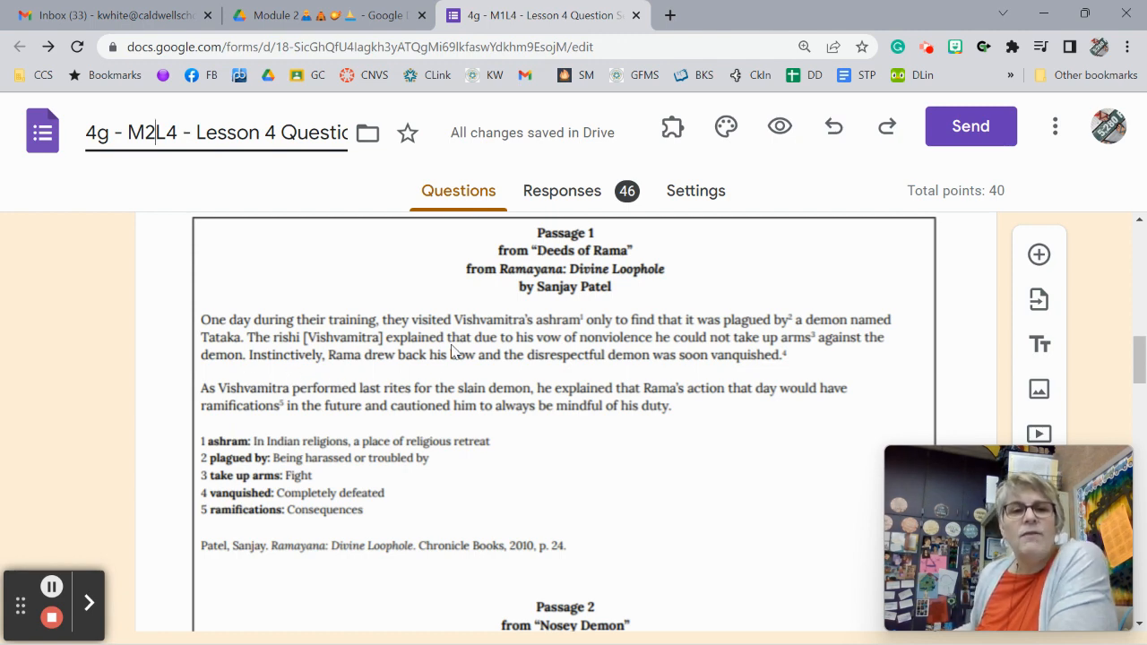
mouse_move(479, 376)
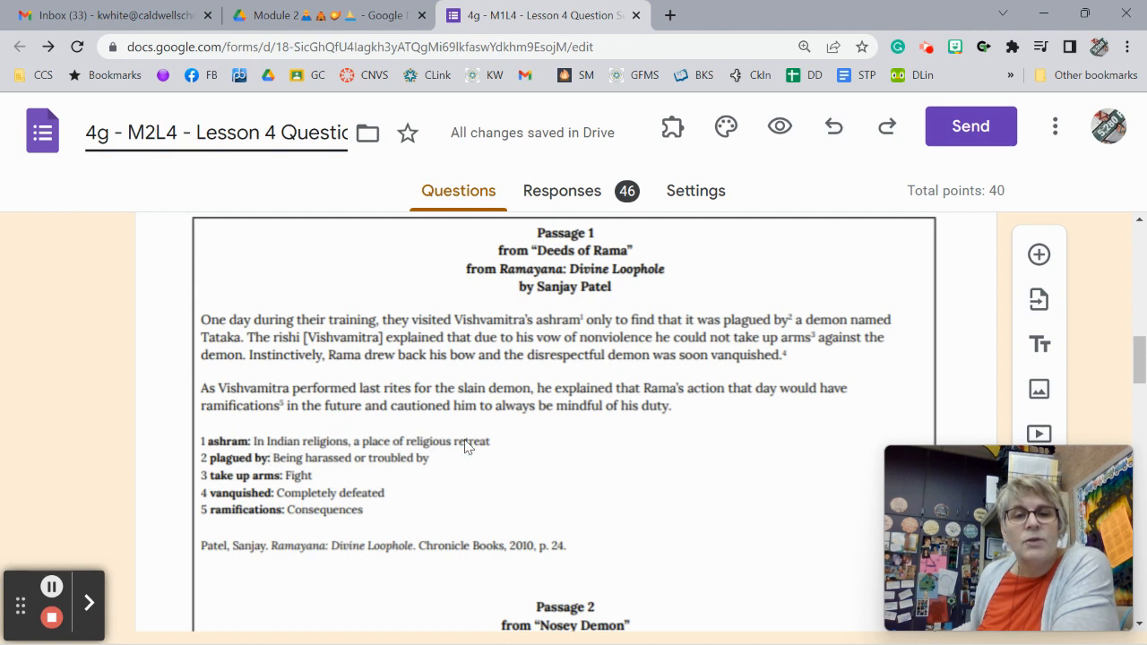
mouse_move(591, 339)
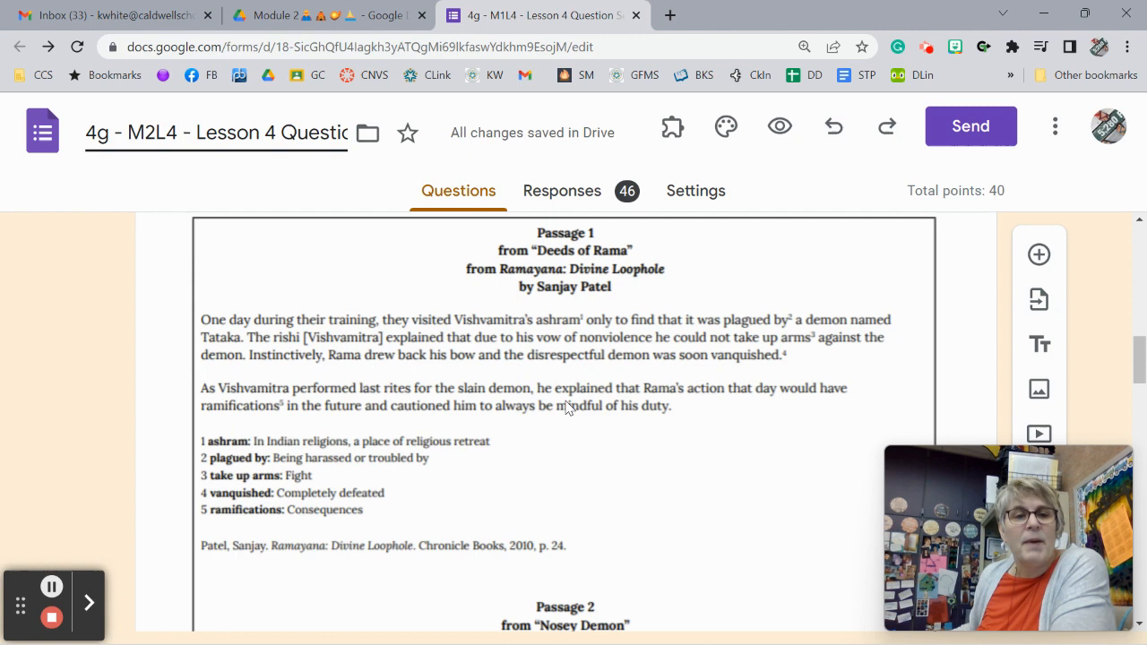
mouse_move(749, 343)
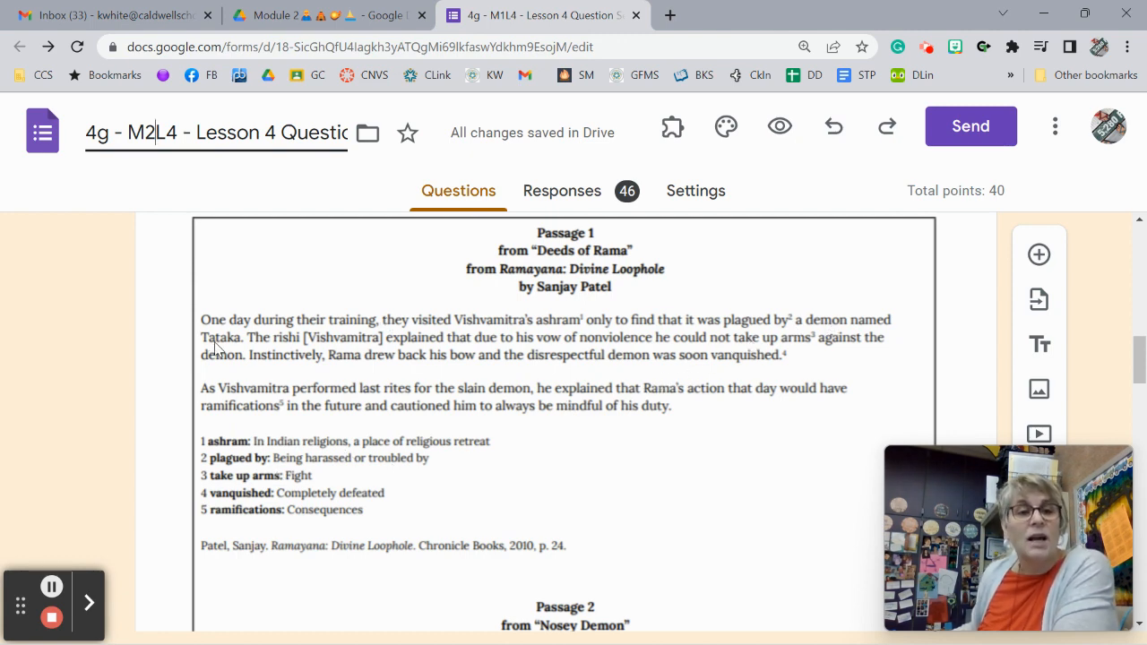
mouse_move(370, 341)
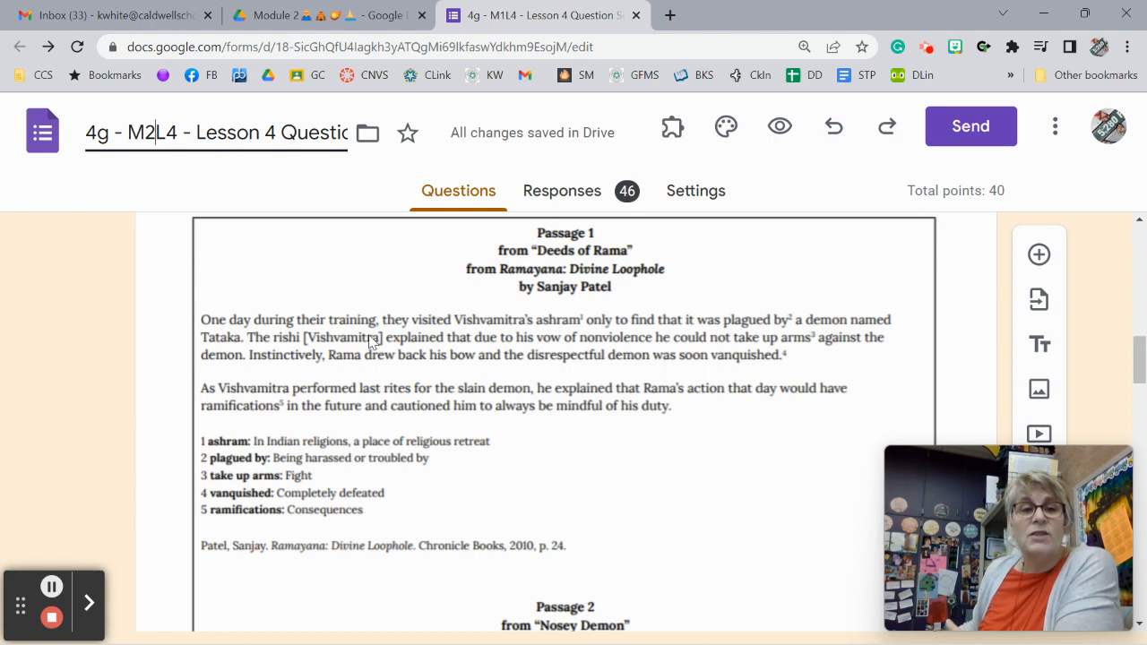
mouse_move(474, 359)
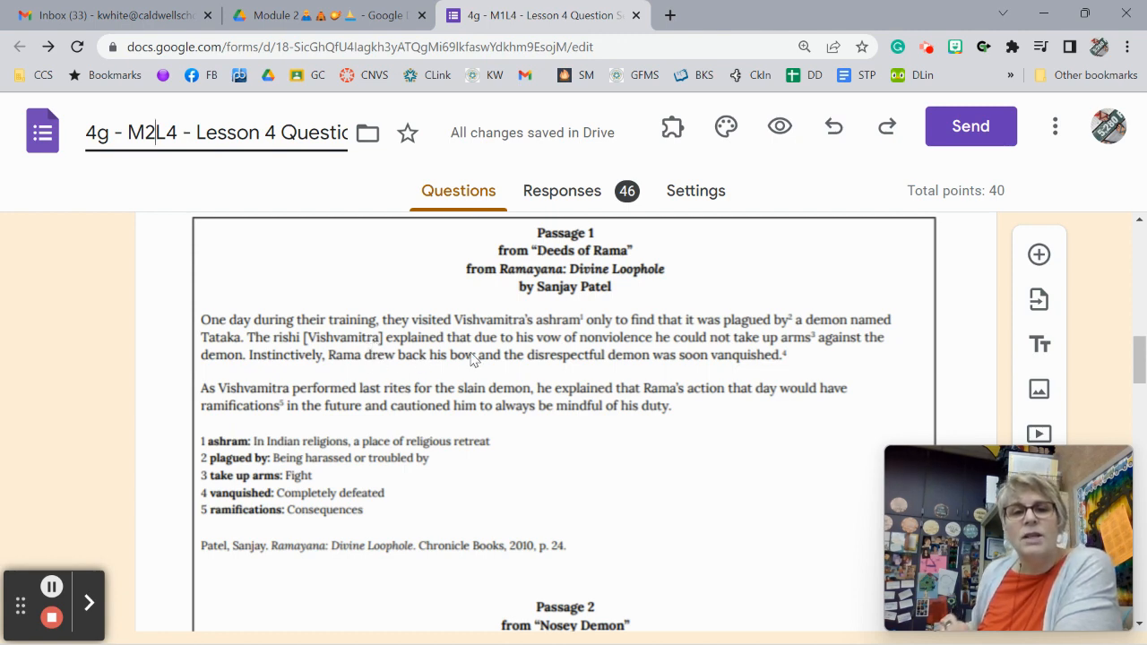
mouse_move(689, 375)
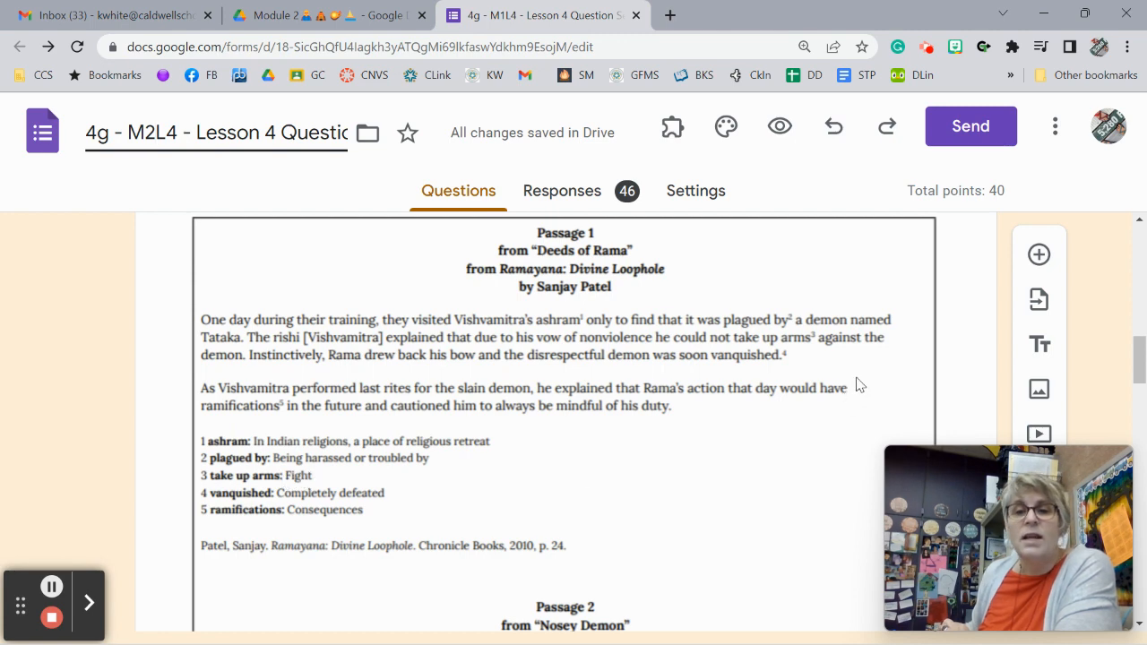
mouse_move(296, 350)
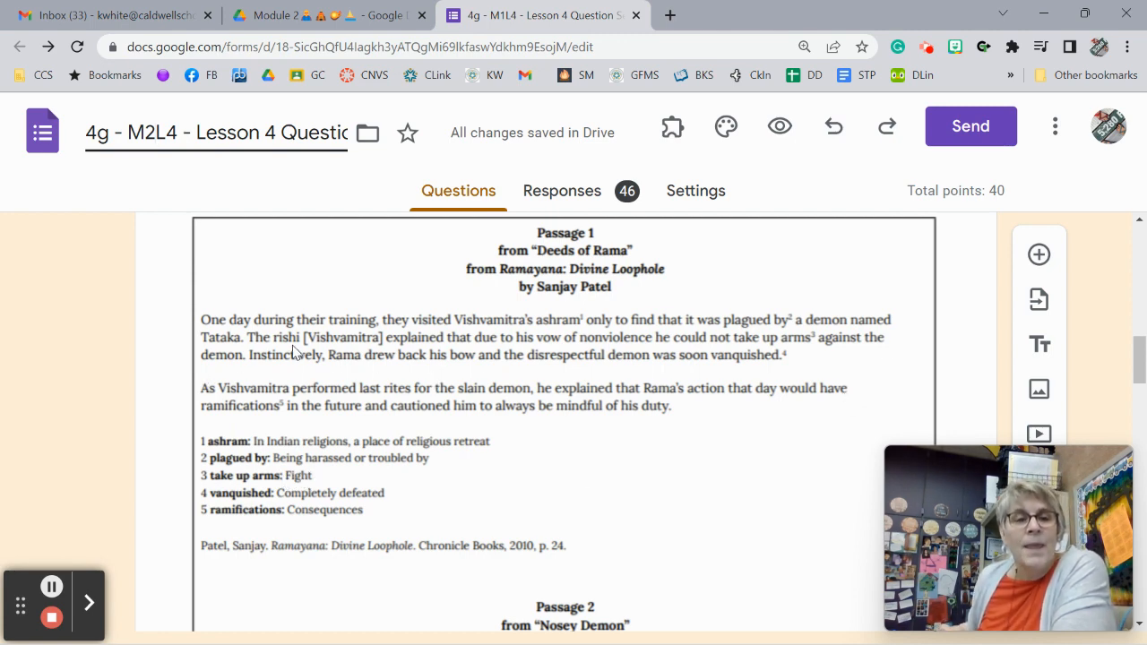
mouse_move(440, 379)
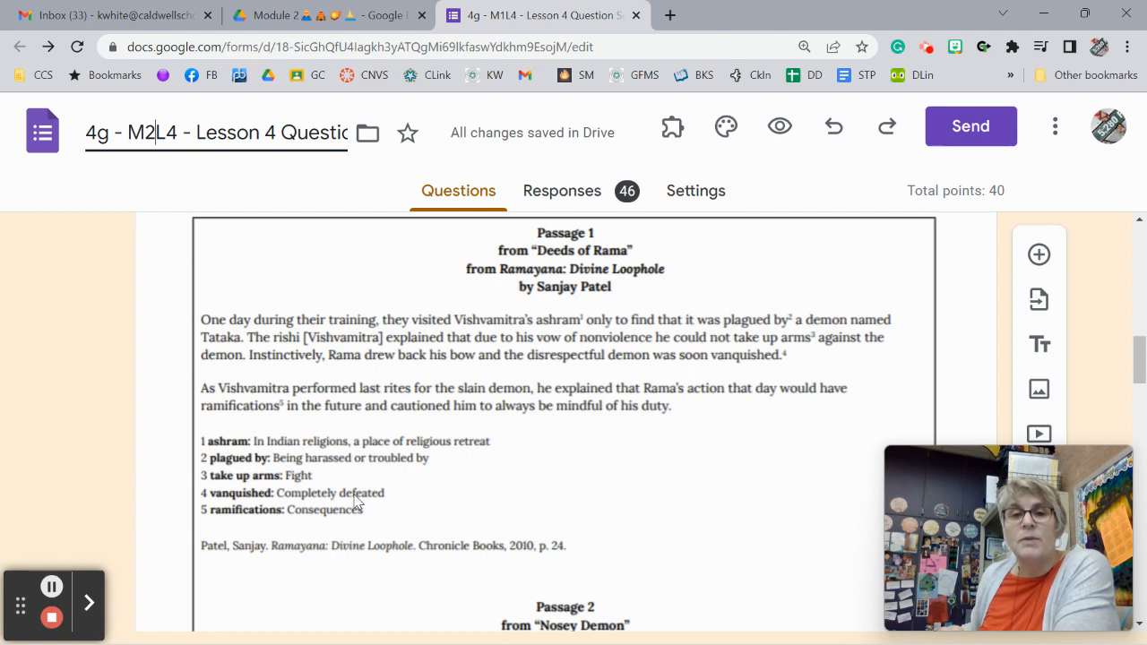
mouse_move(206, 403)
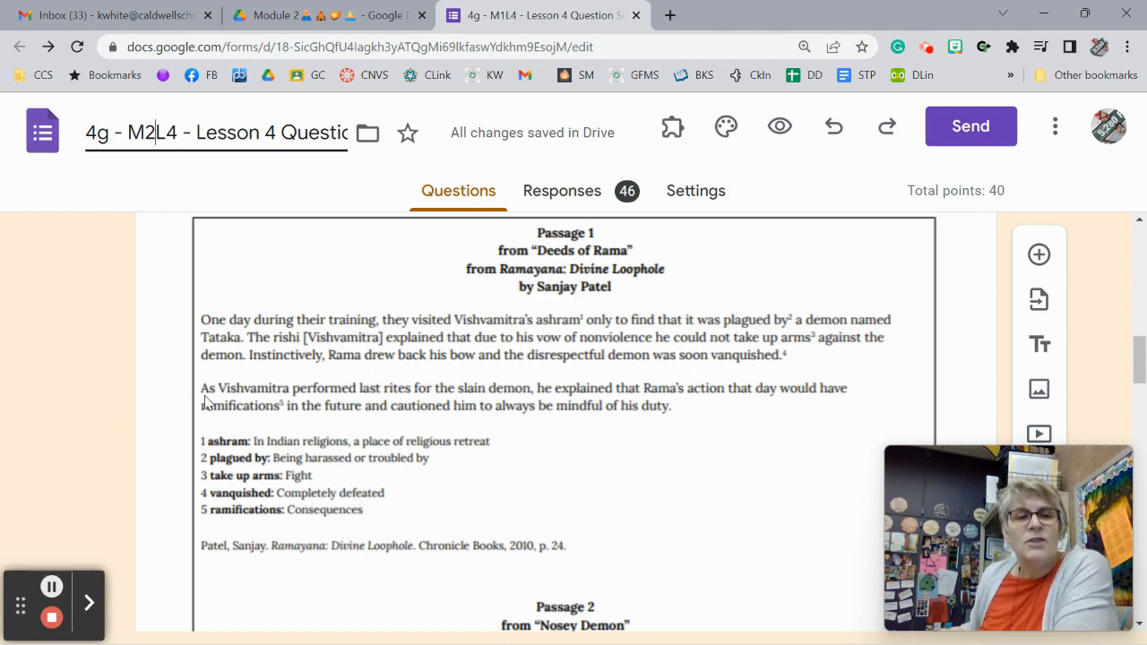
mouse_move(482, 402)
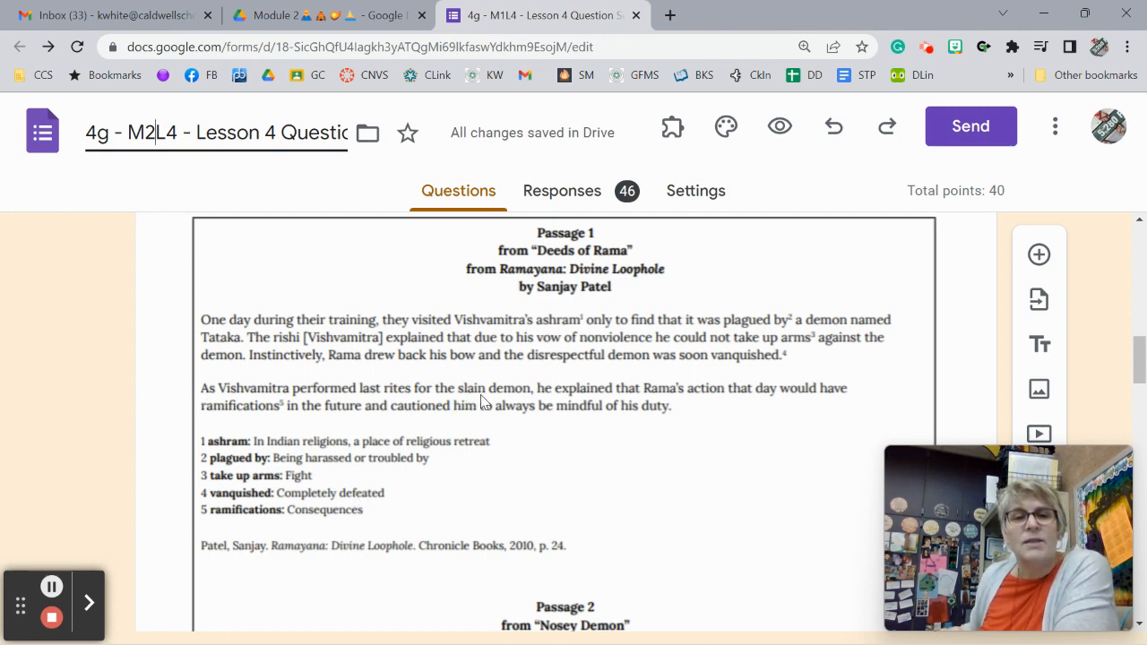
mouse_move(471, 398)
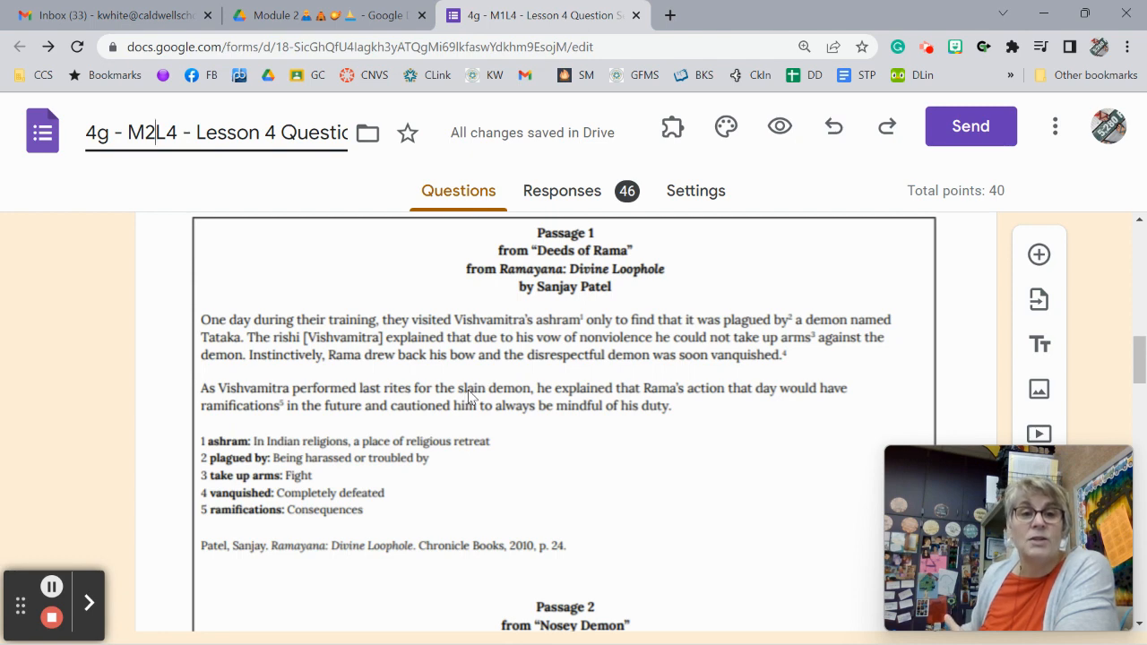
mouse_move(591, 400)
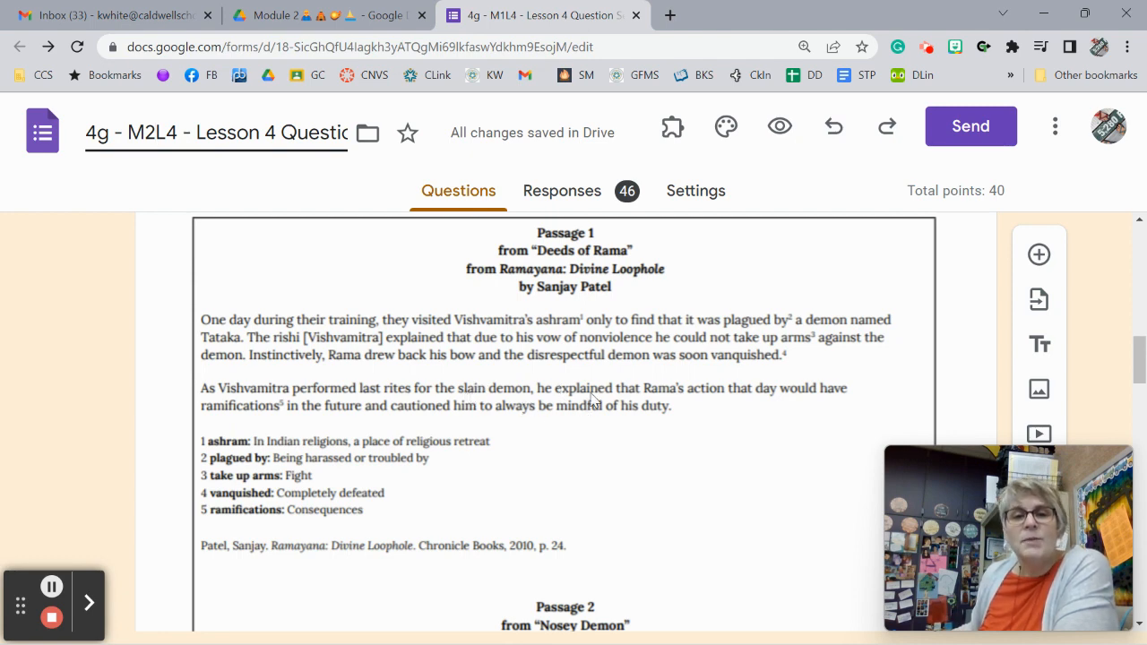
mouse_move(263, 419)
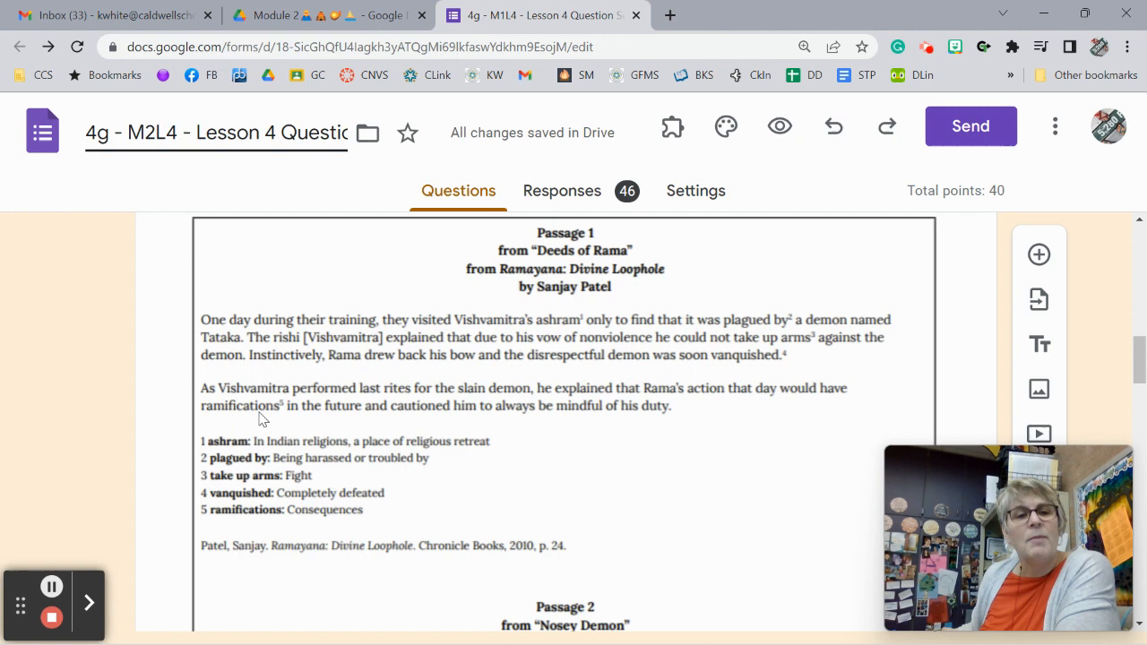
mouse_move(298, 408)
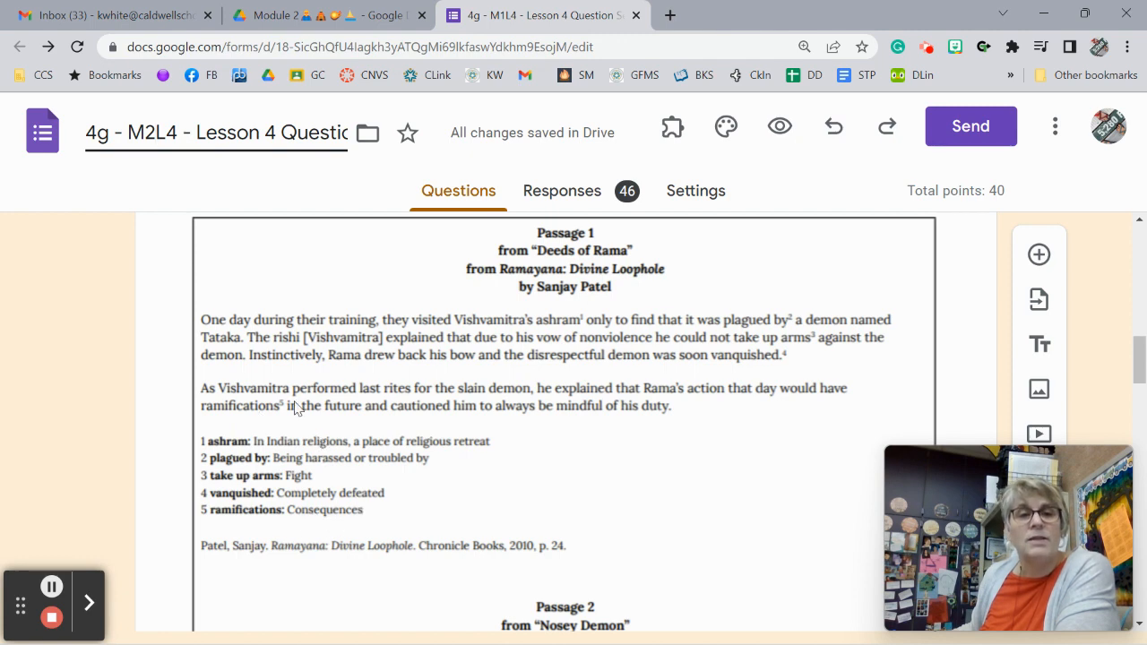
mouse_move(400, 417)
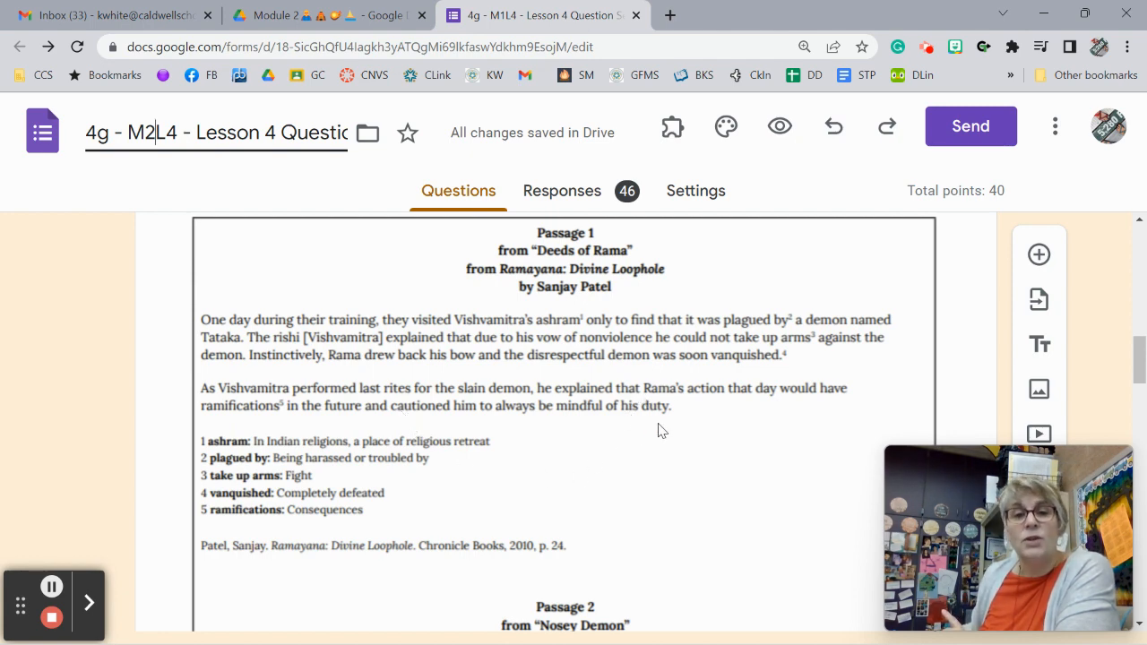
mouse_move(657, 419)
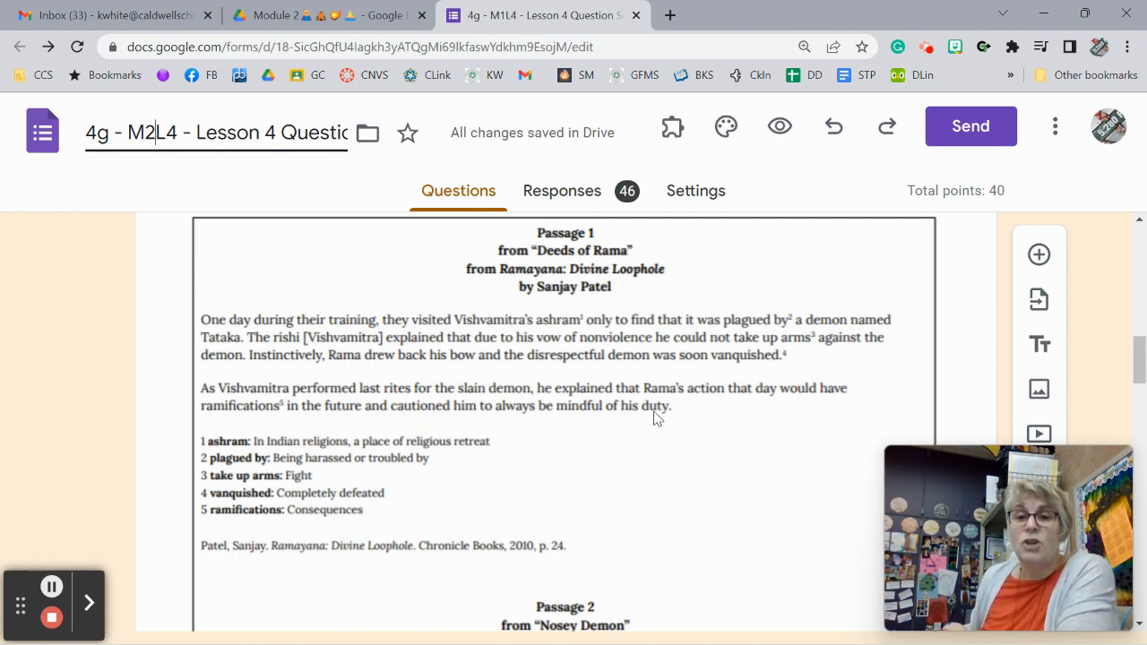
scroll("down", 3)
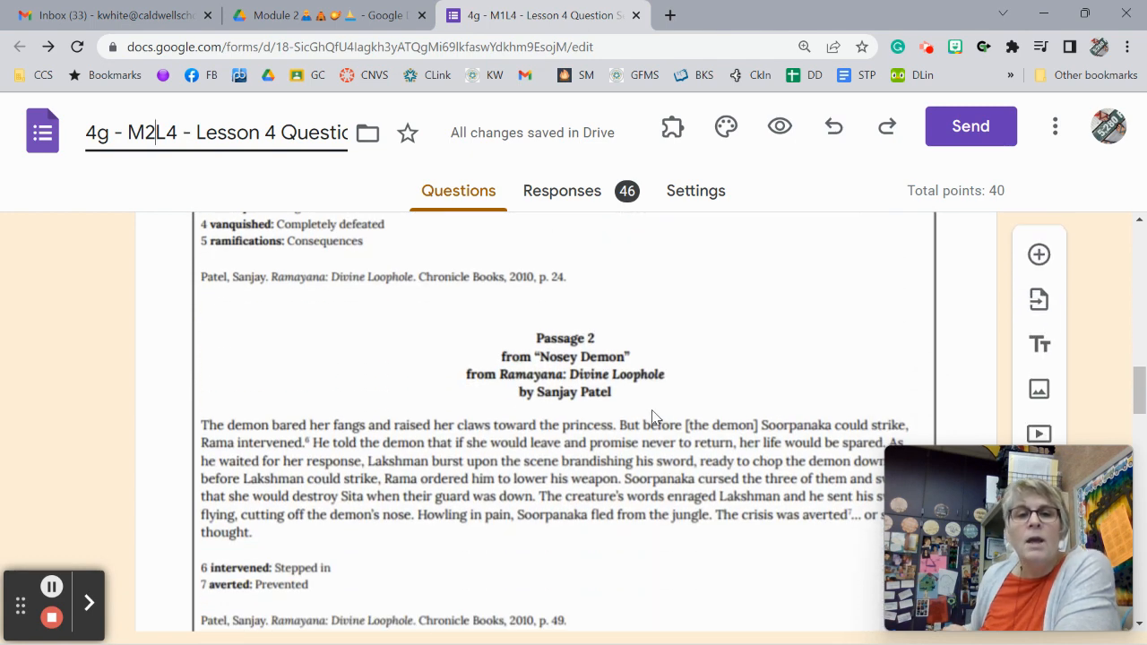
scroll("down", 3)
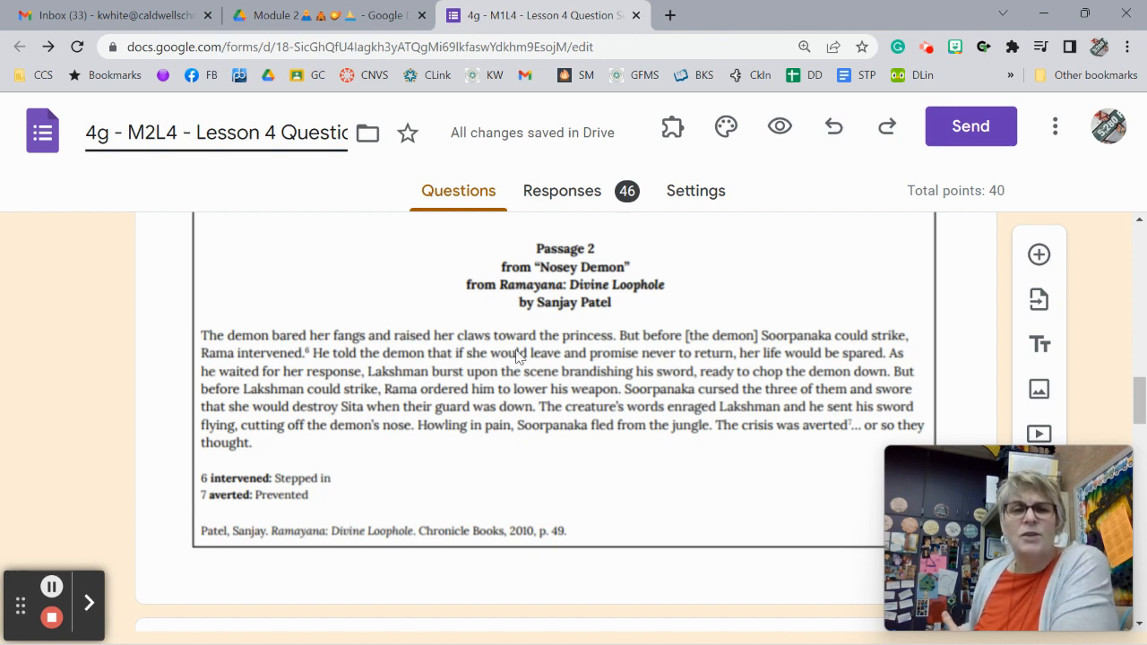
mouse_move(653, 368)
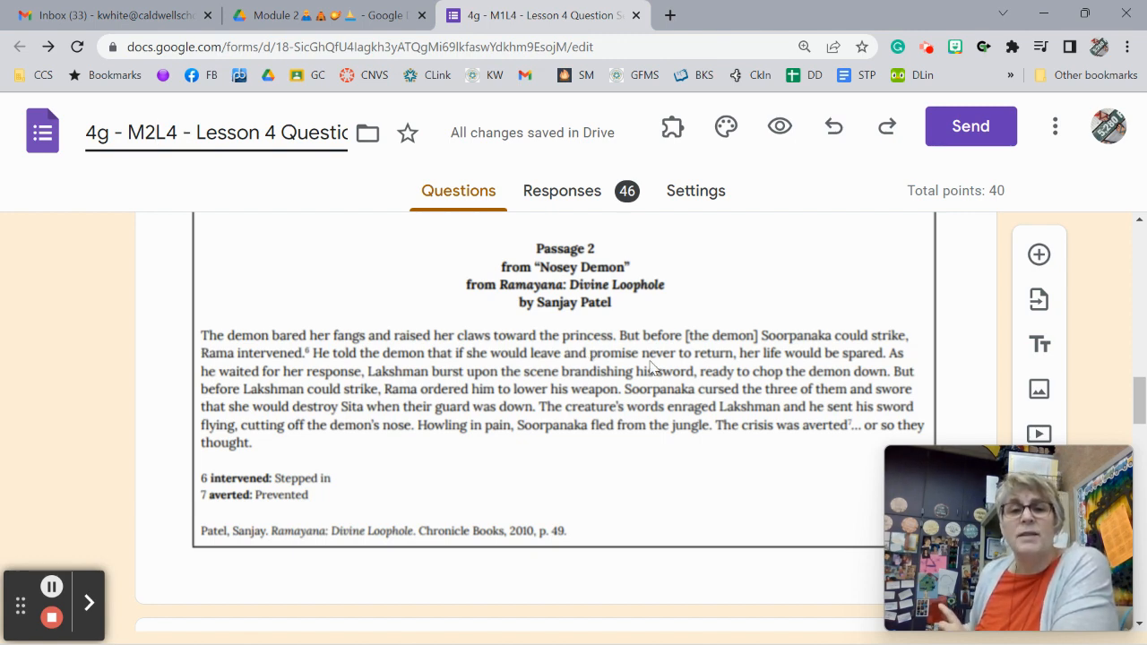
mouse_move(771, 358)
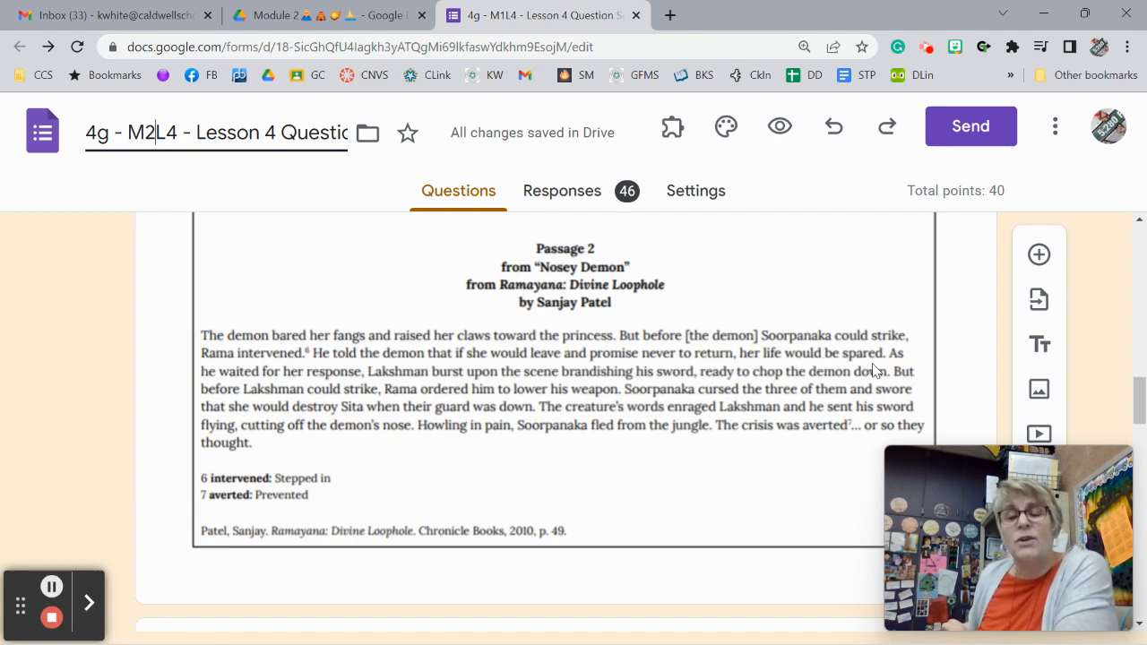
mouse_move(306, 385)
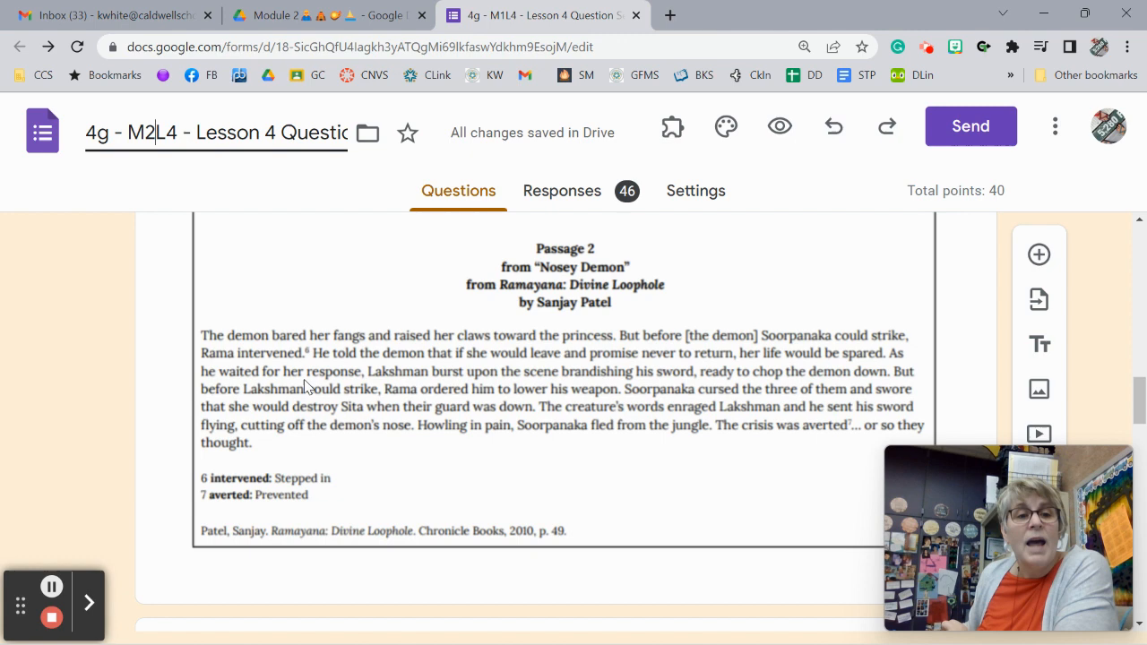
mouse_move(430, 385)
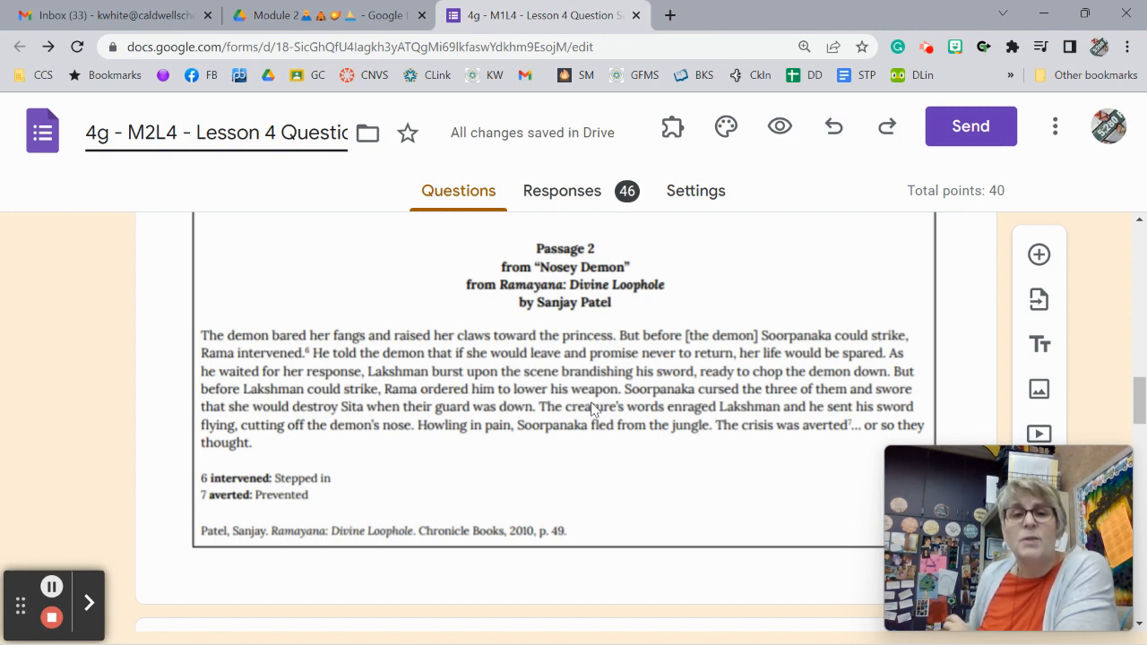
mouse_move(657, 392)
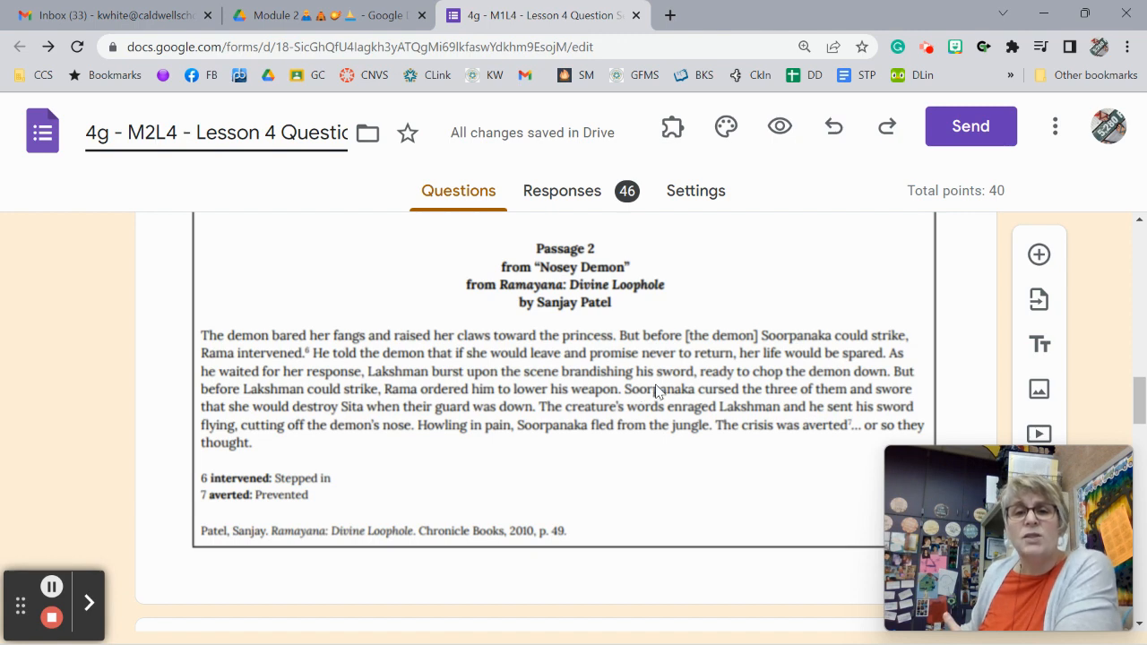
mouse_move(713, 389)
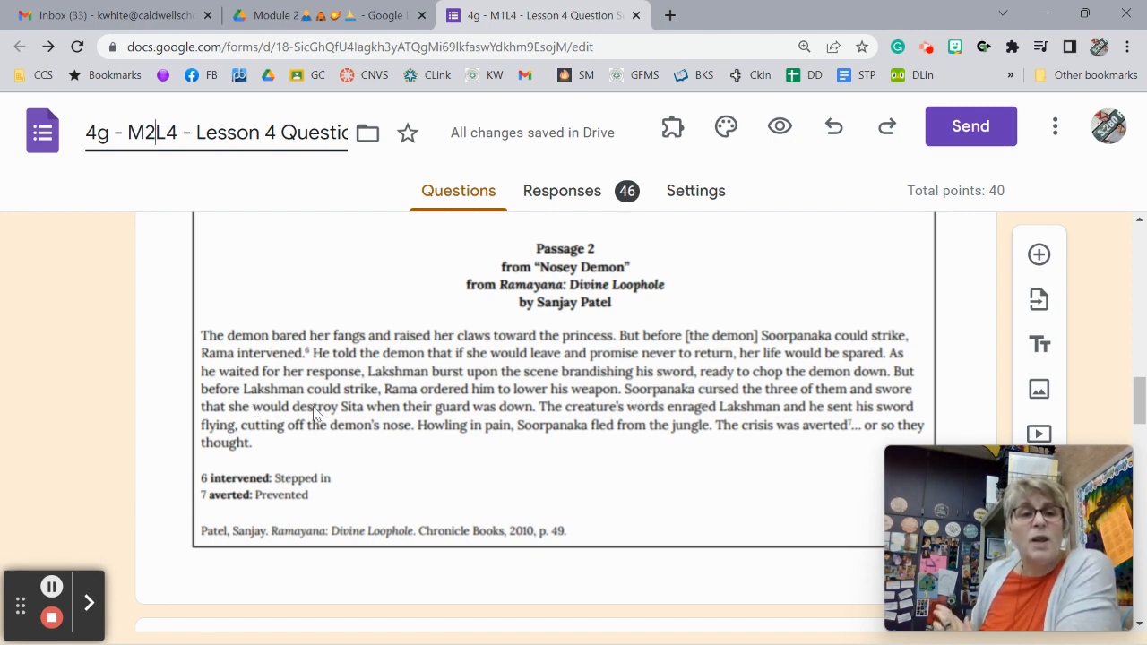
mouse_move(524, 411)
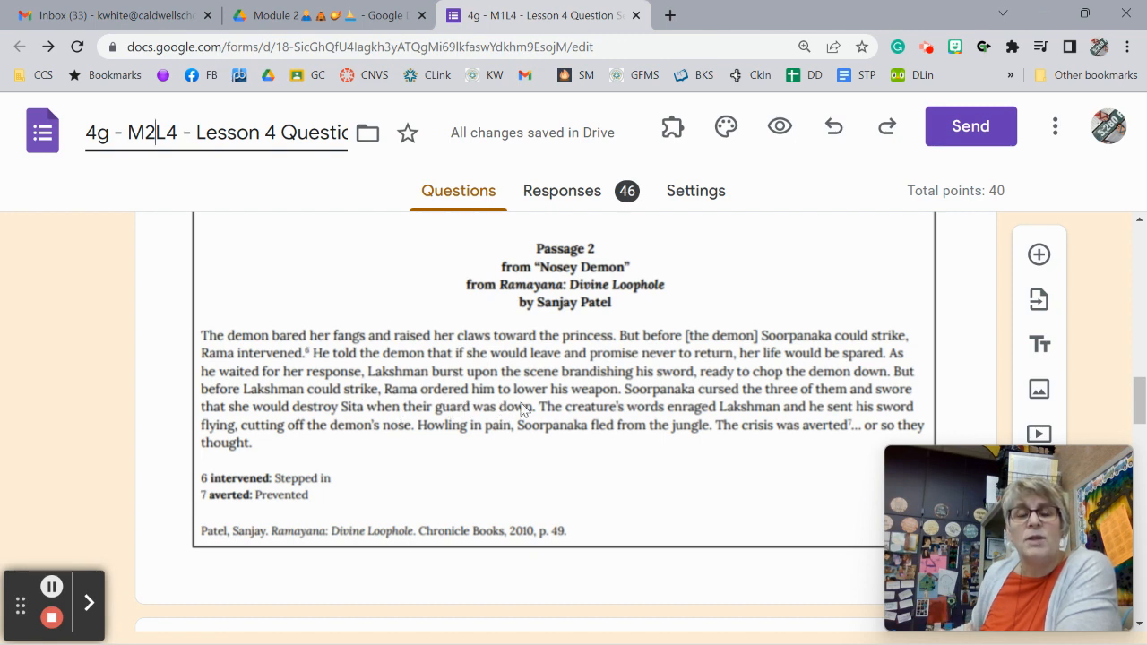
mouse_move(686, 415)
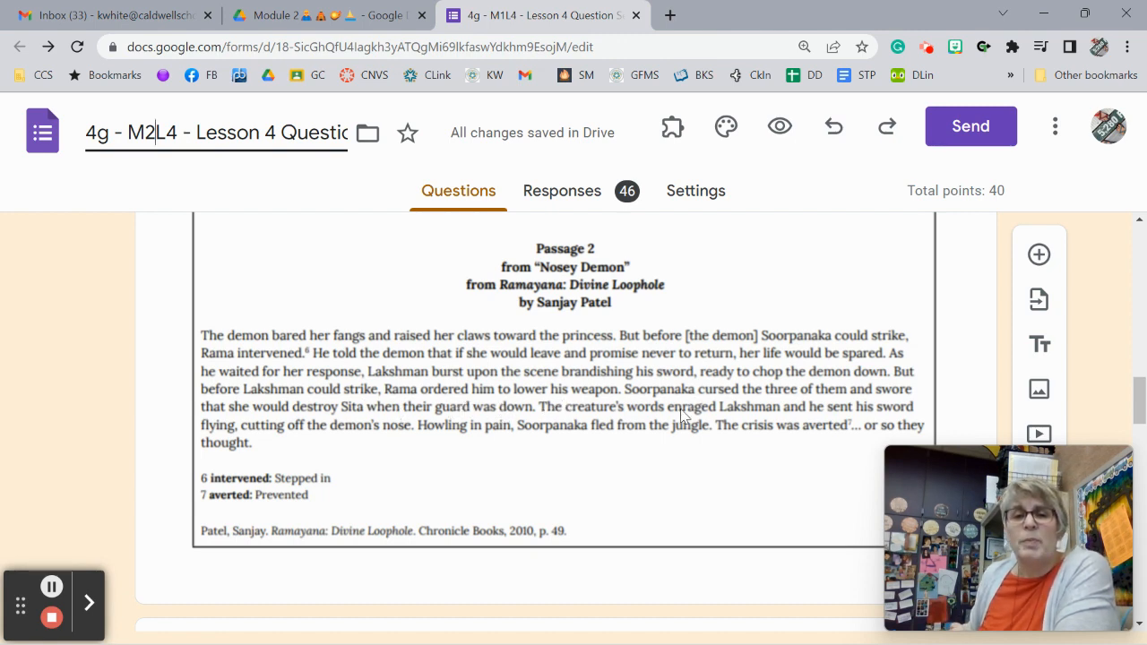
mouse_move(324, 459)
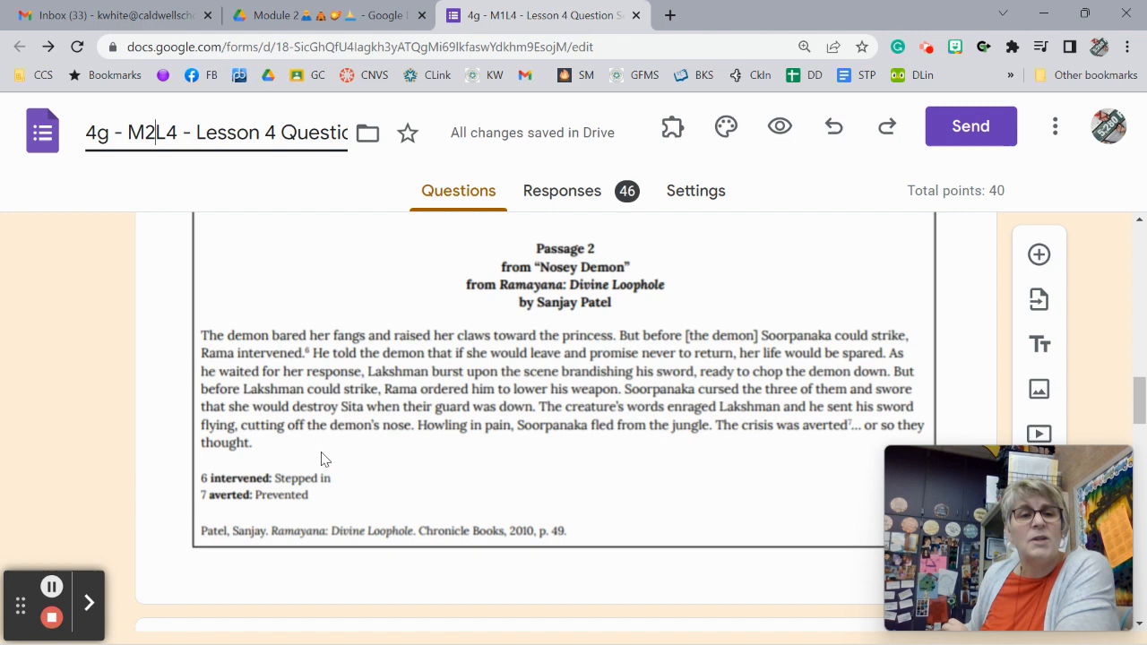
mouse_move(431, 439)
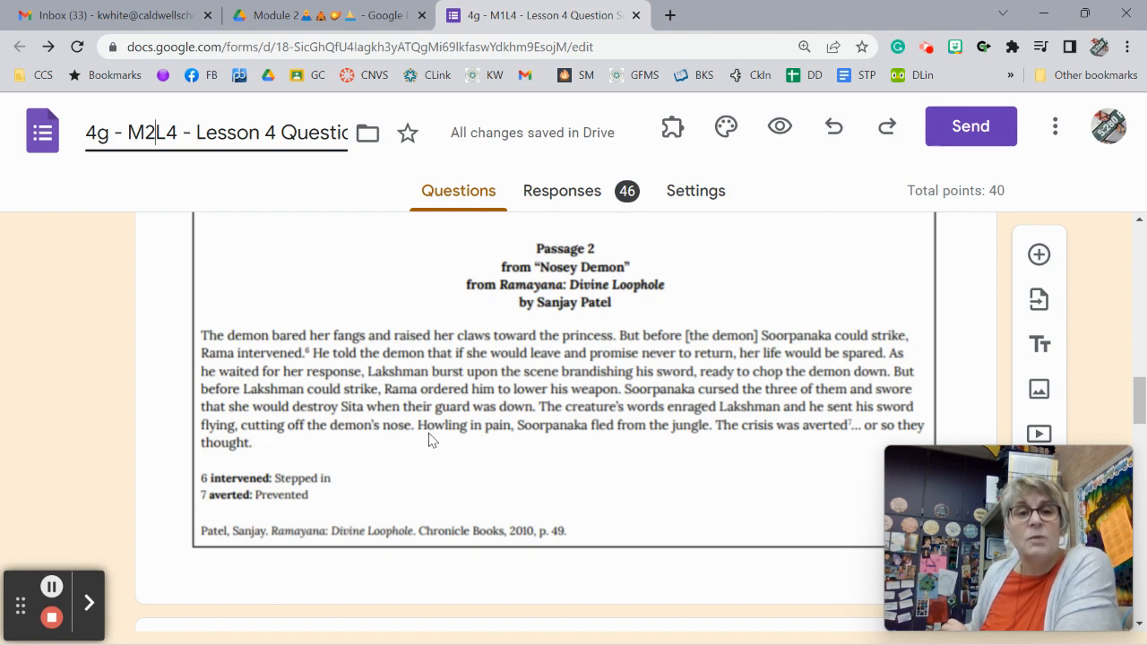
mouse_move(491, 473)
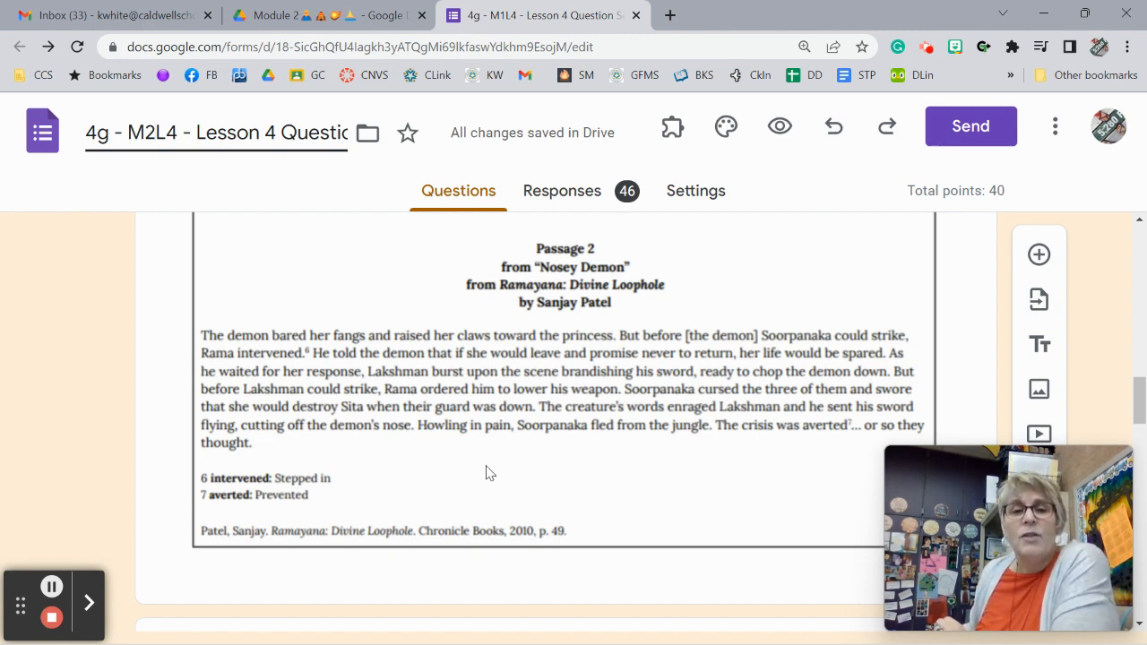
mouse_move(564, 477)
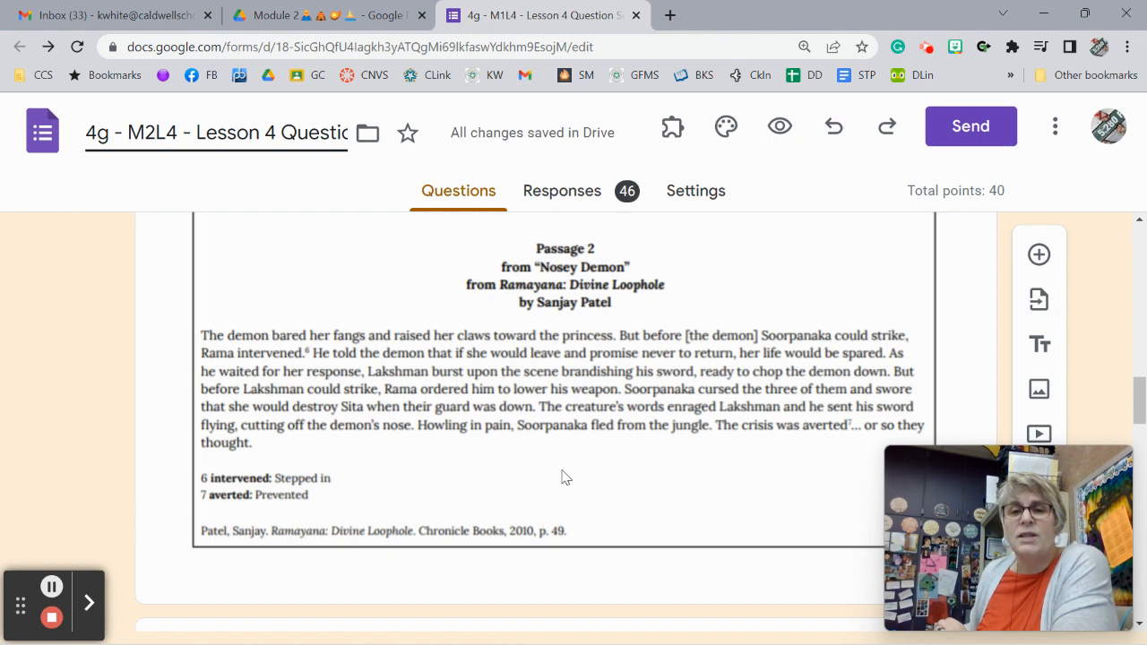
mouse_move(367, 466)
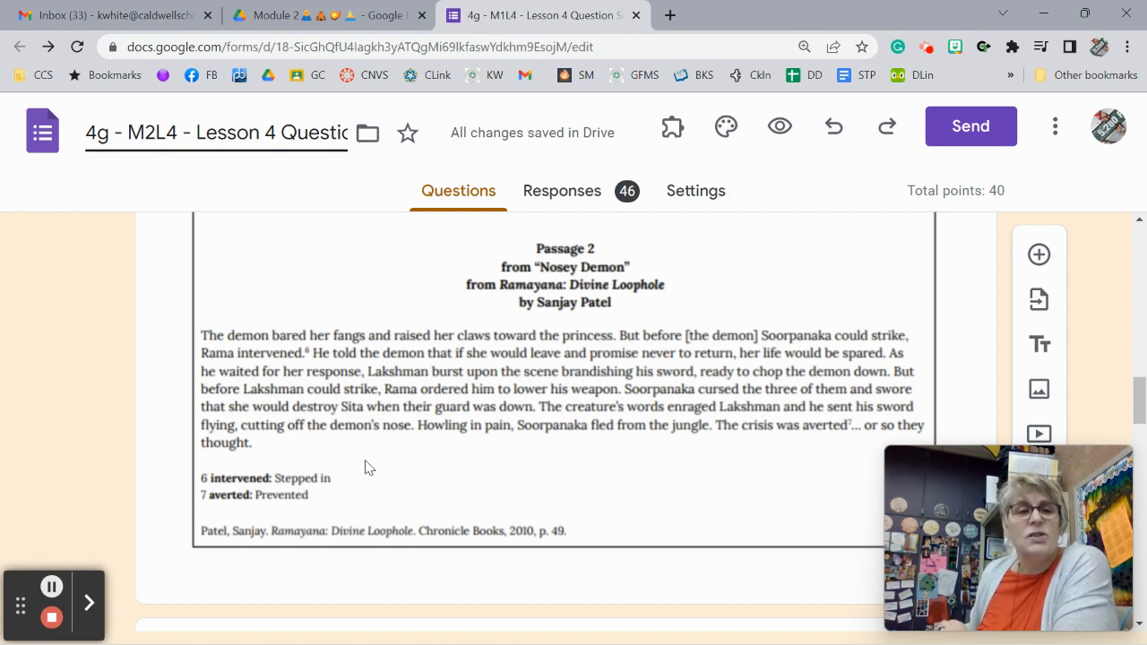
mouse_move(413, 444)
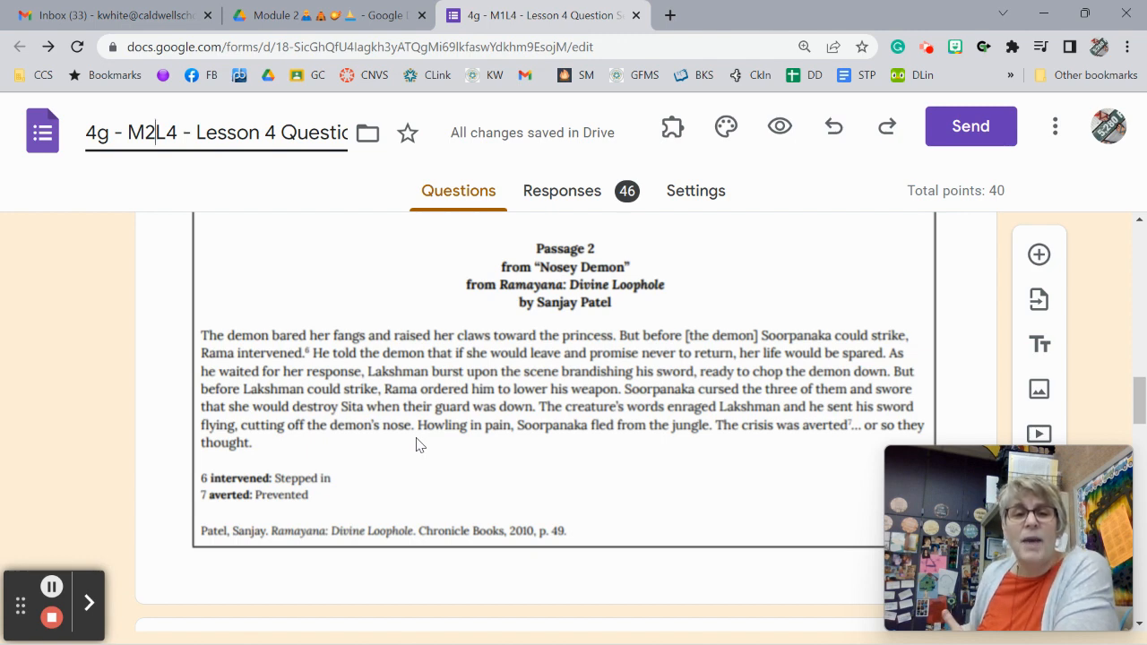
mouse_move(513, 463)
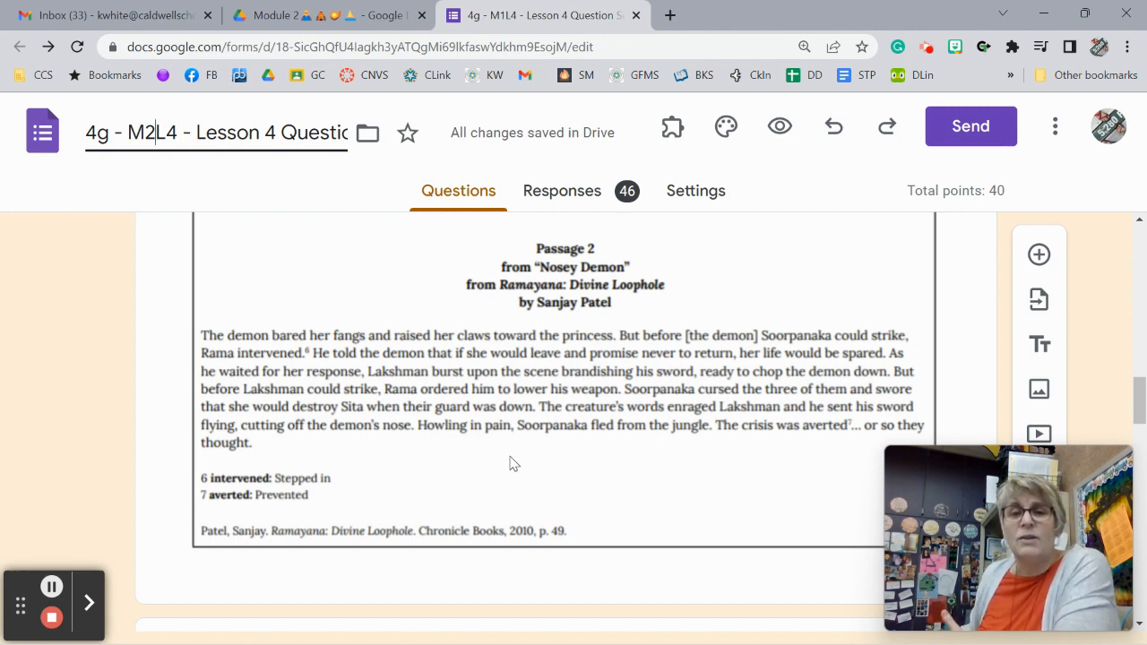
mouse_move(291, 511)
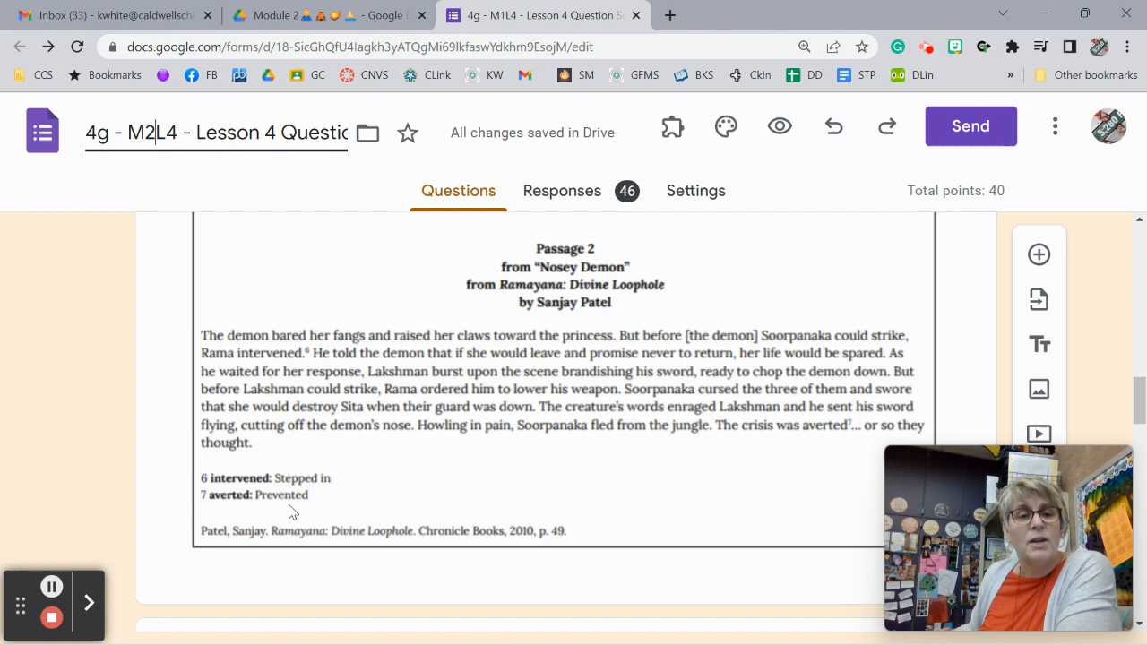
mouse_move(430, 497)
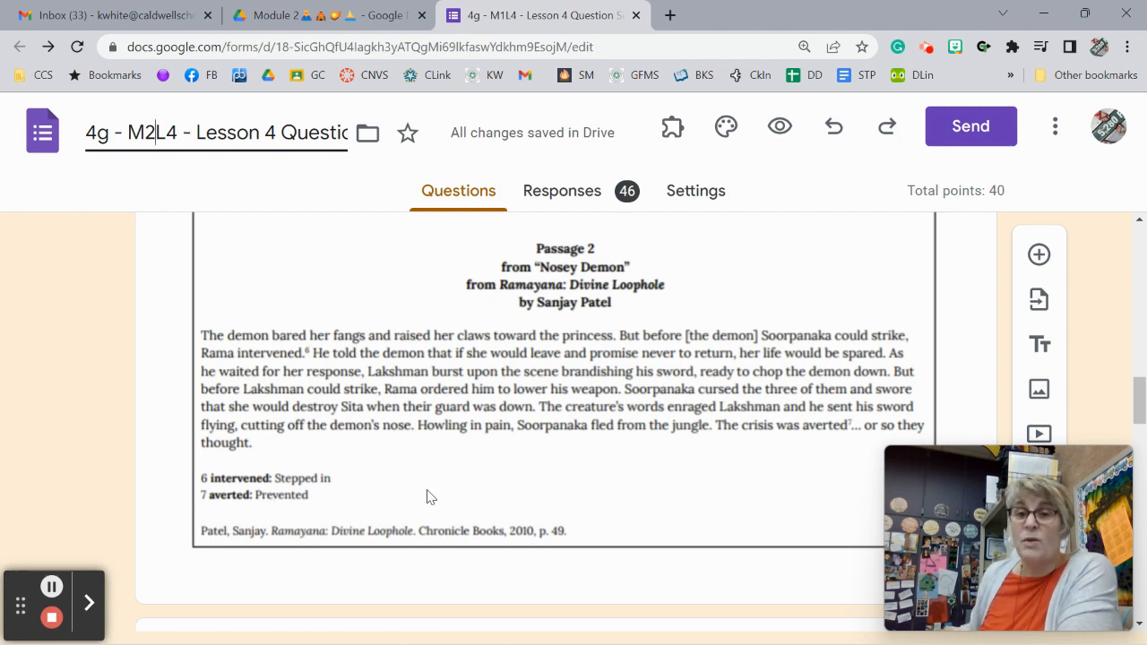
scroll("down", 3)
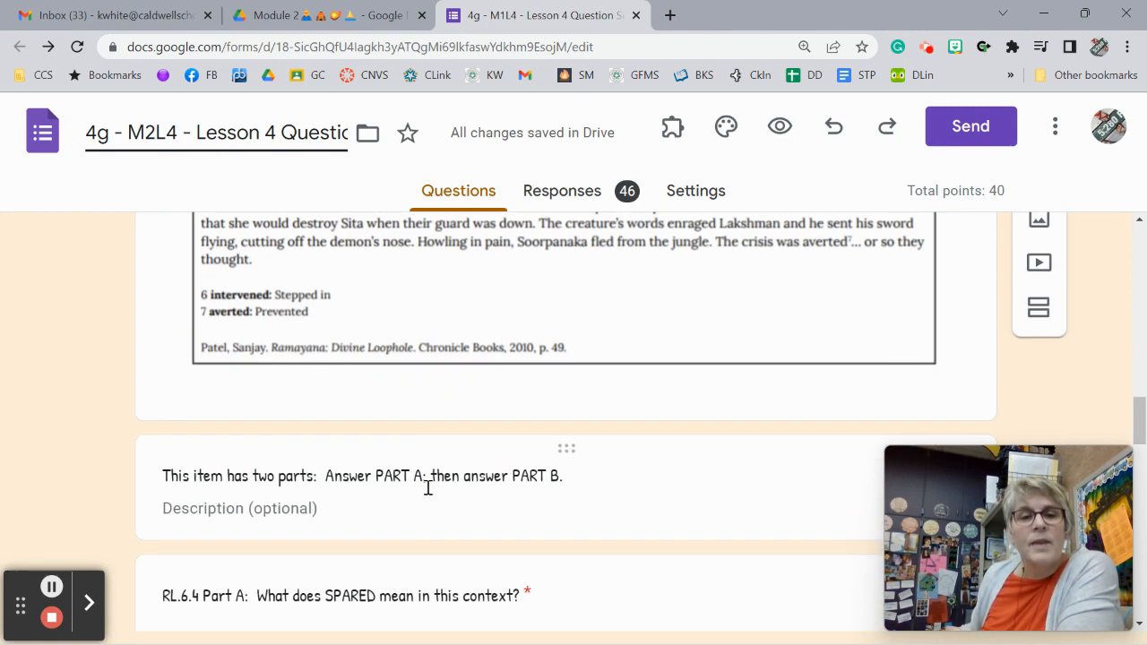
scroll("down", 3)
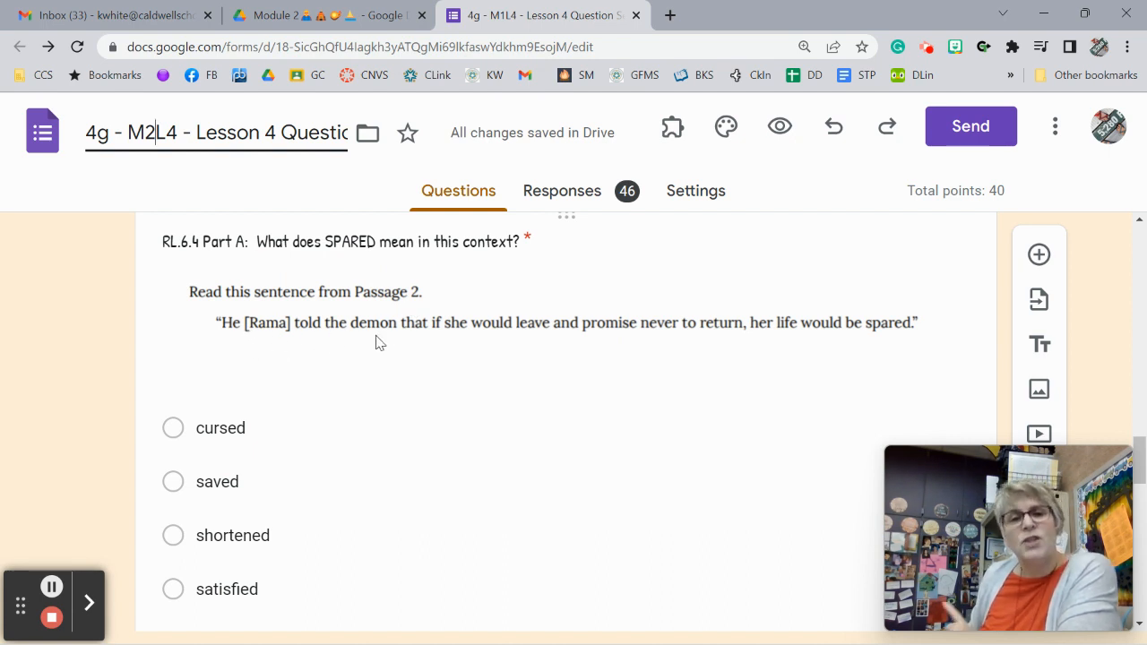
mouse_move(867, 361)
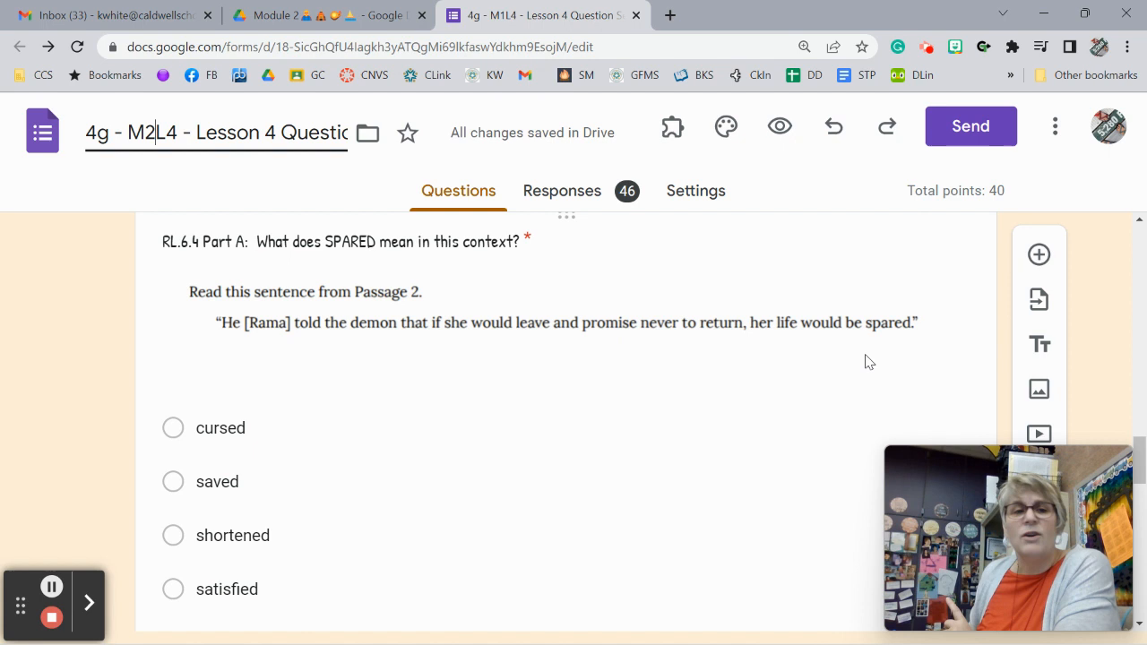
mouse_move(439, 375)
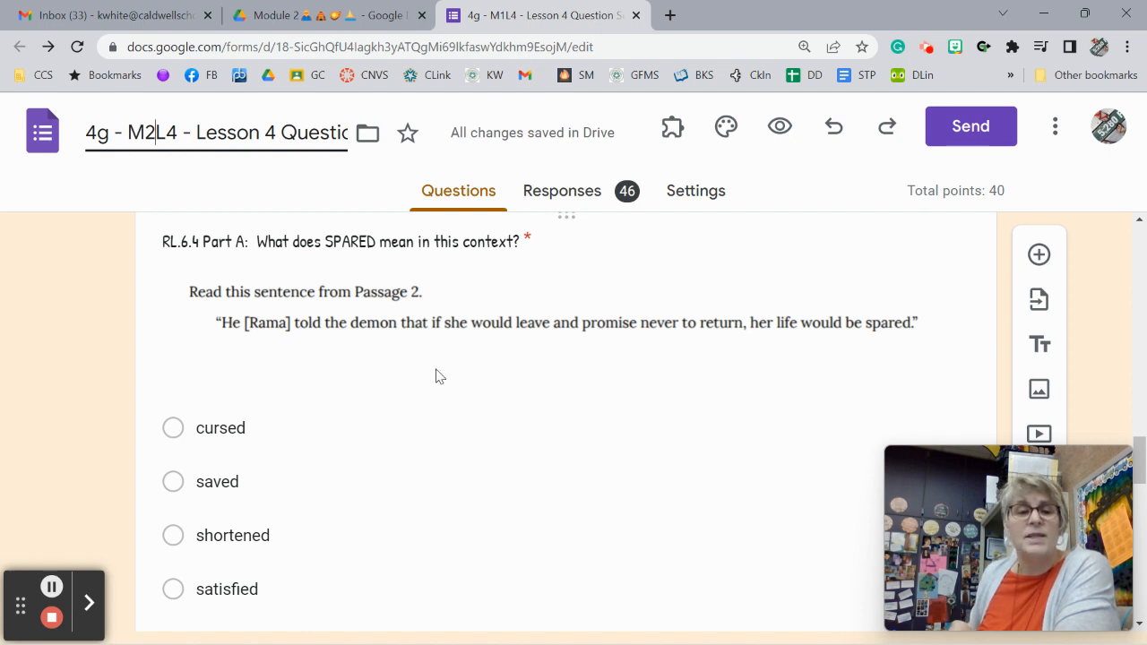
mouse_move(258, 480)
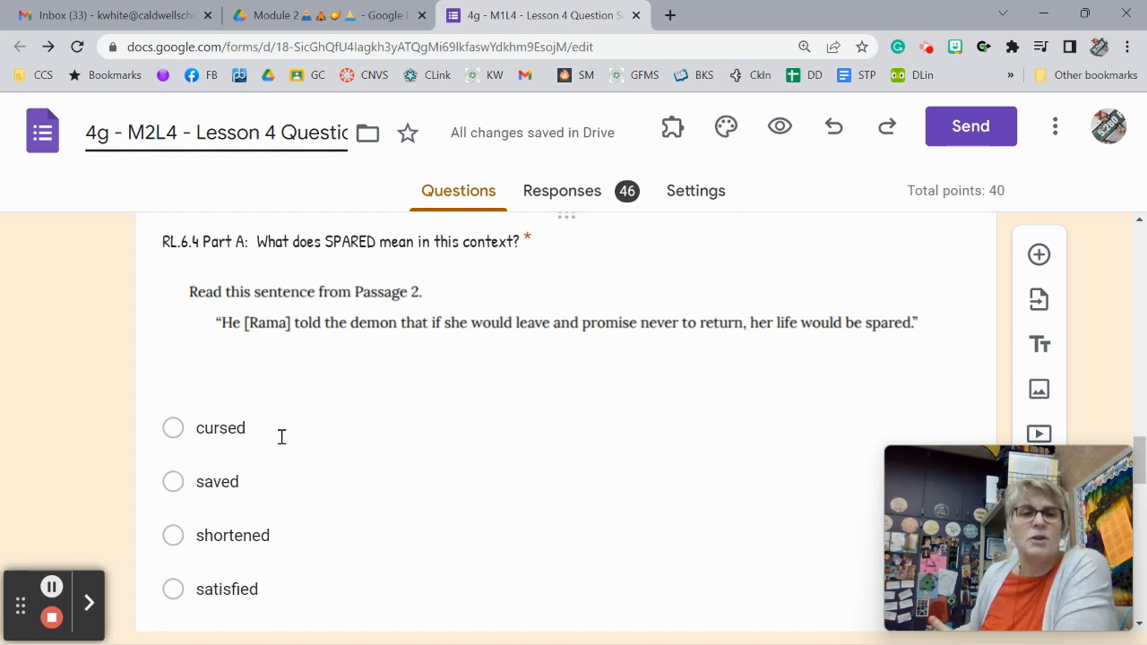
mouse_move(425, 334)
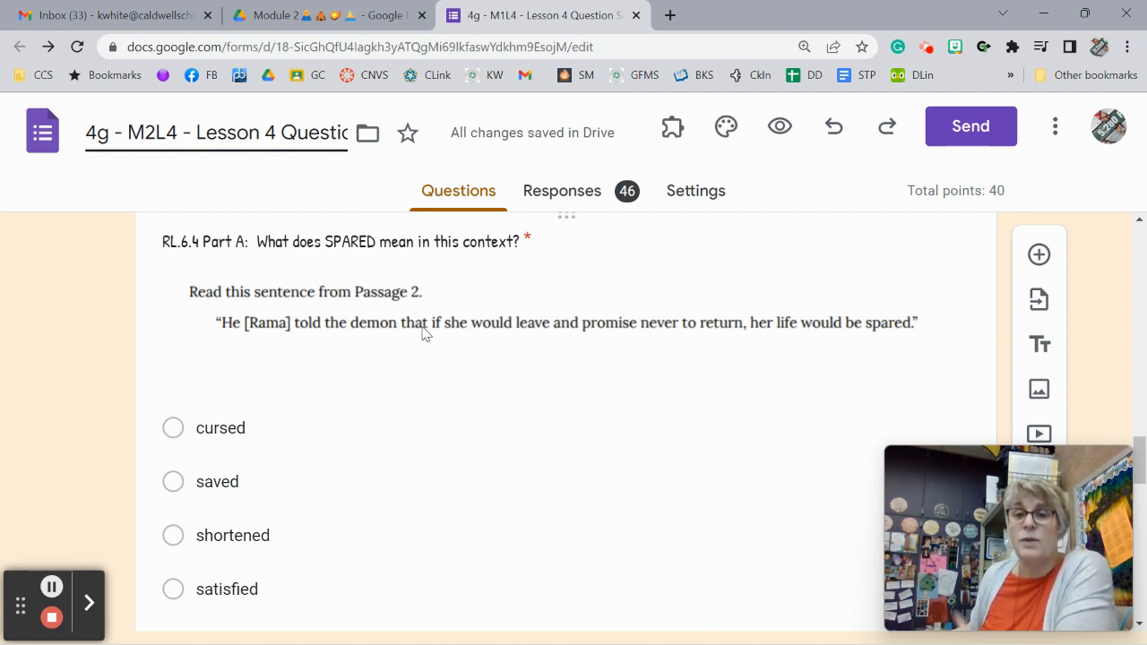
mouse_move(265, 495)
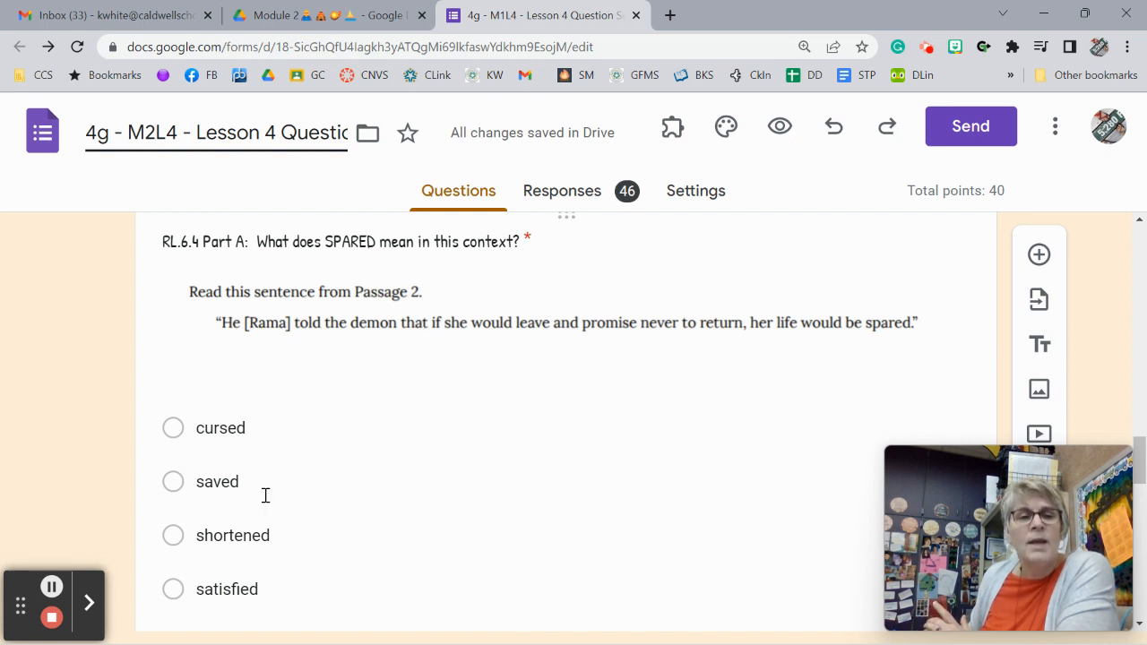
mouse_move(896, 336)
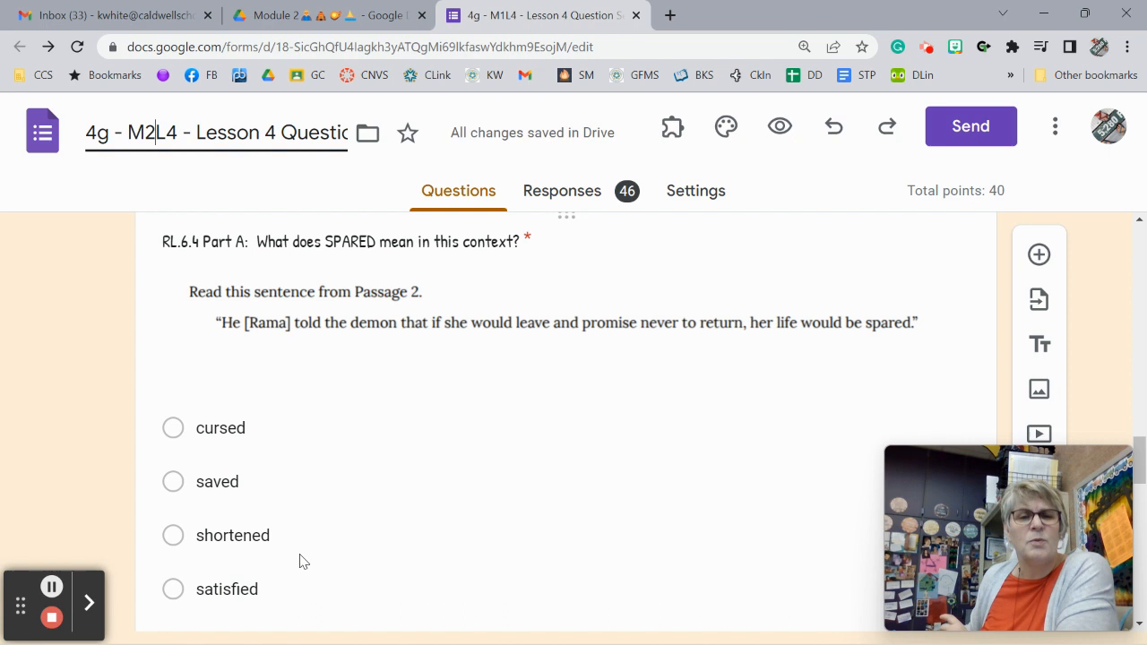
mouse_move(274, 599)
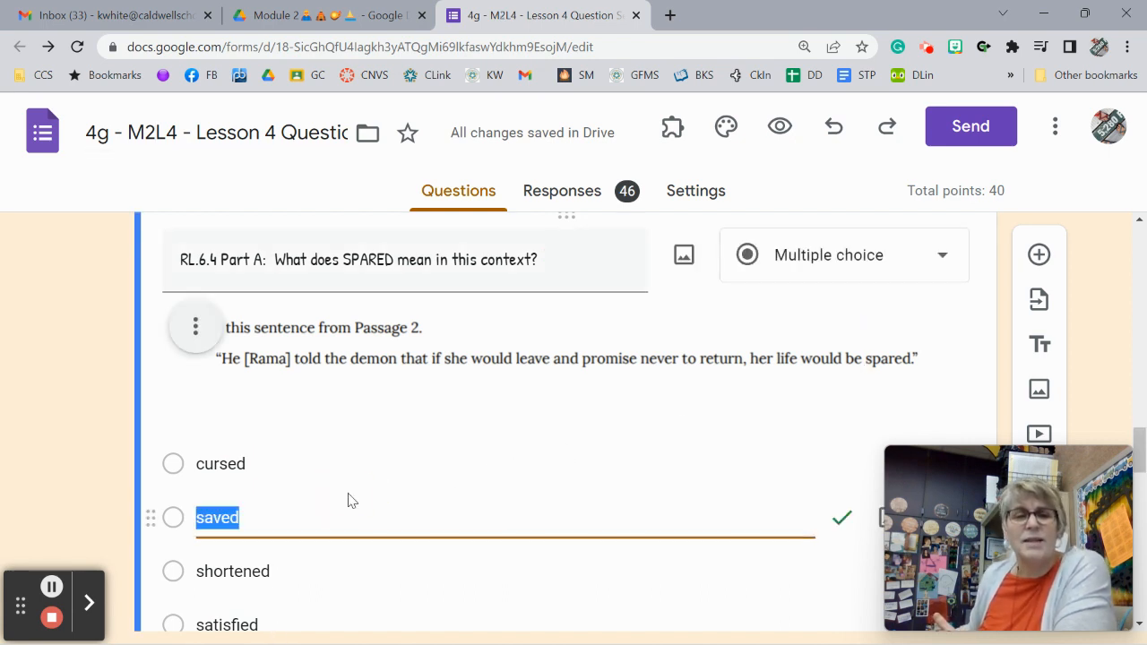
mouse_move(358, 473)
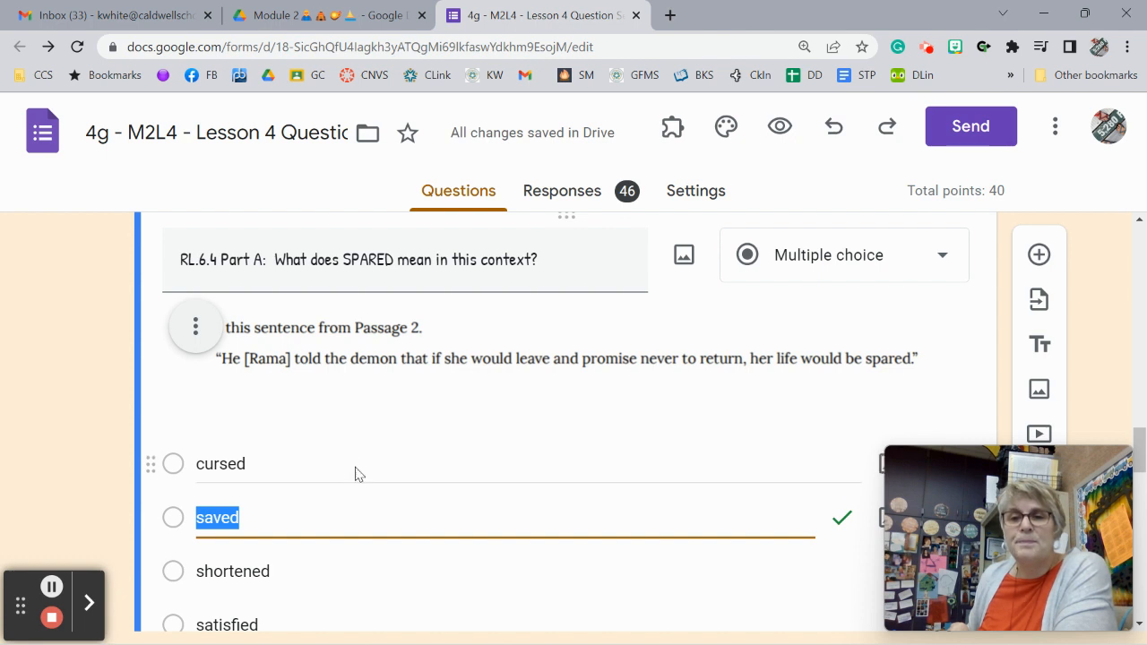
scroll("down", 3)
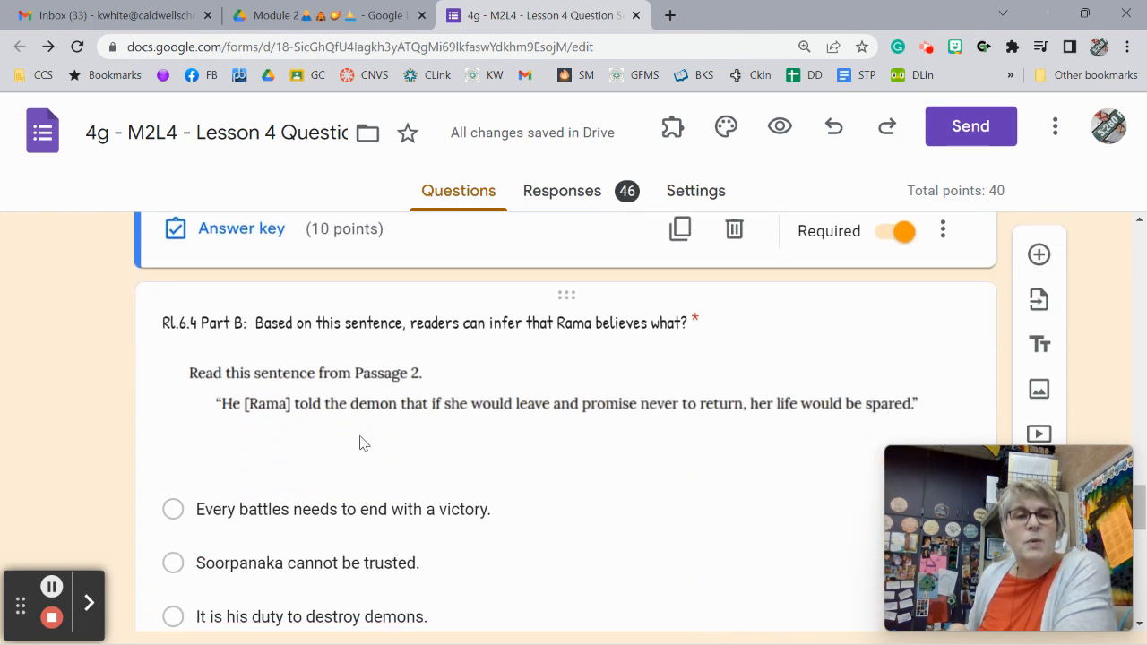
mouse_move(377, 424)
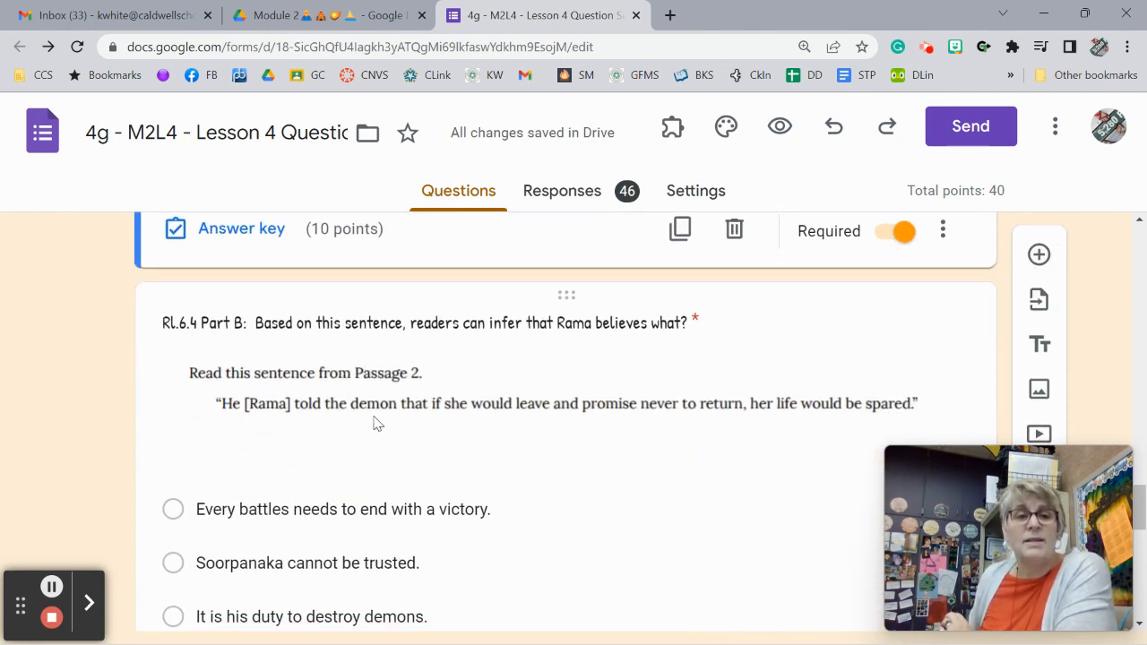
mouse_move(665, 361)
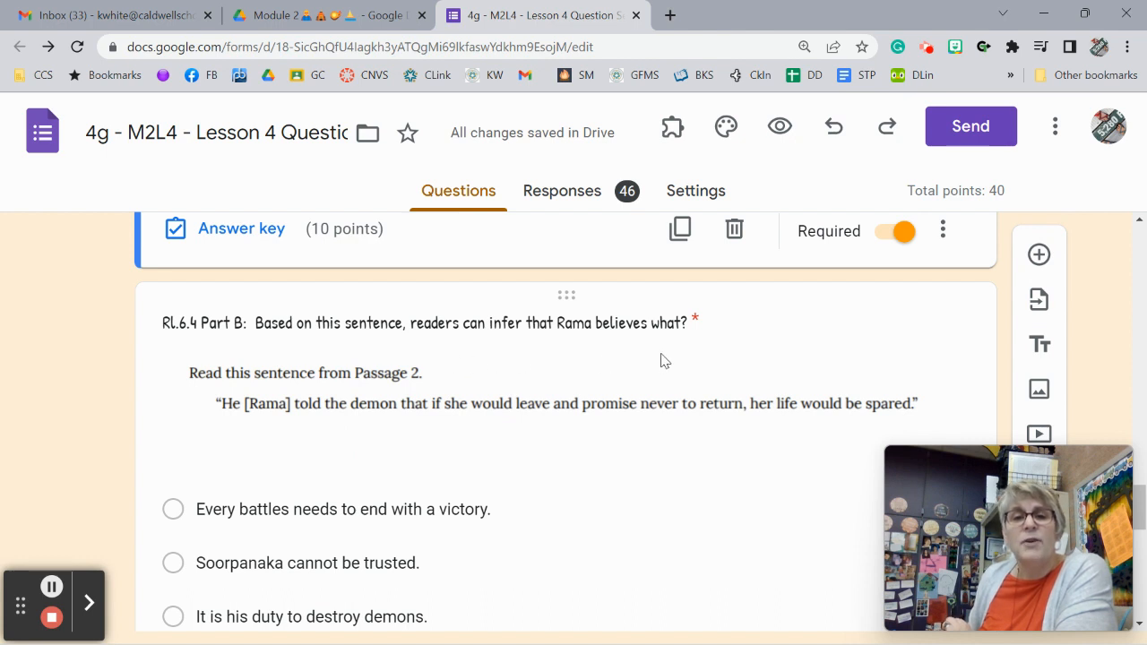
mouse_move(270, 436)
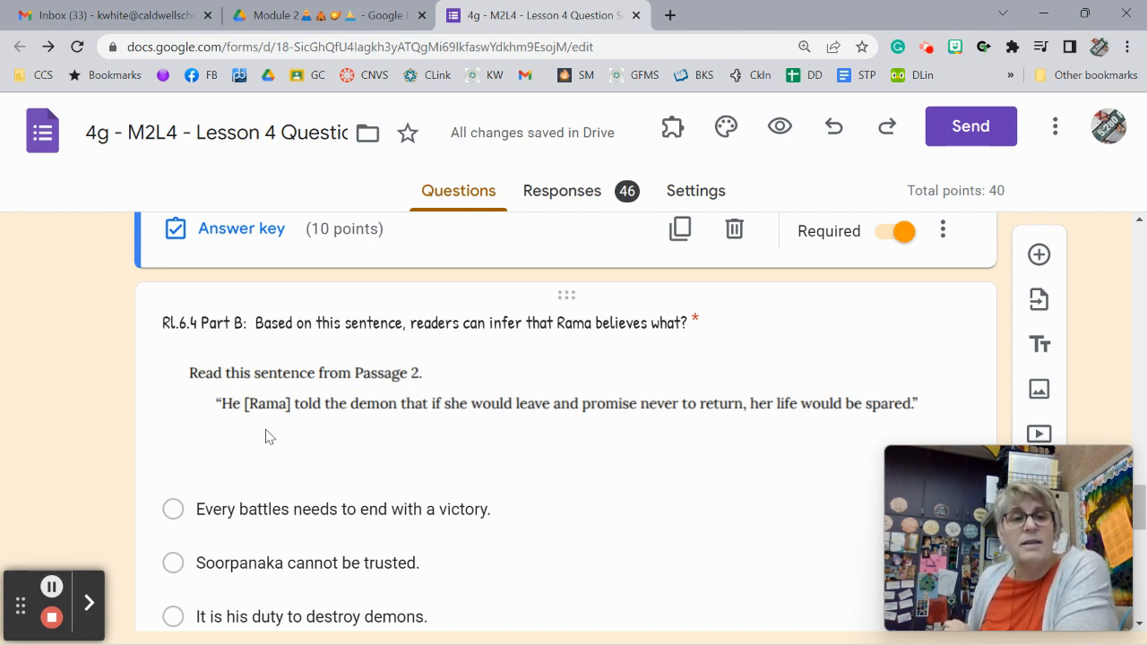
mouse_move(248, 421)
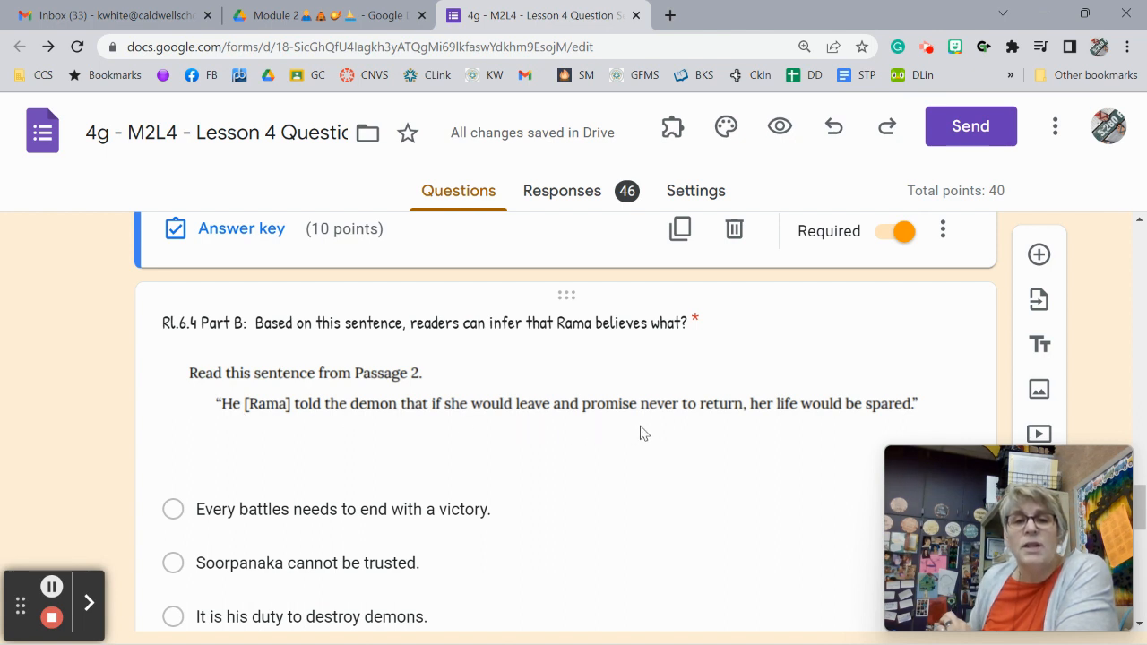
scroll("down", 3)
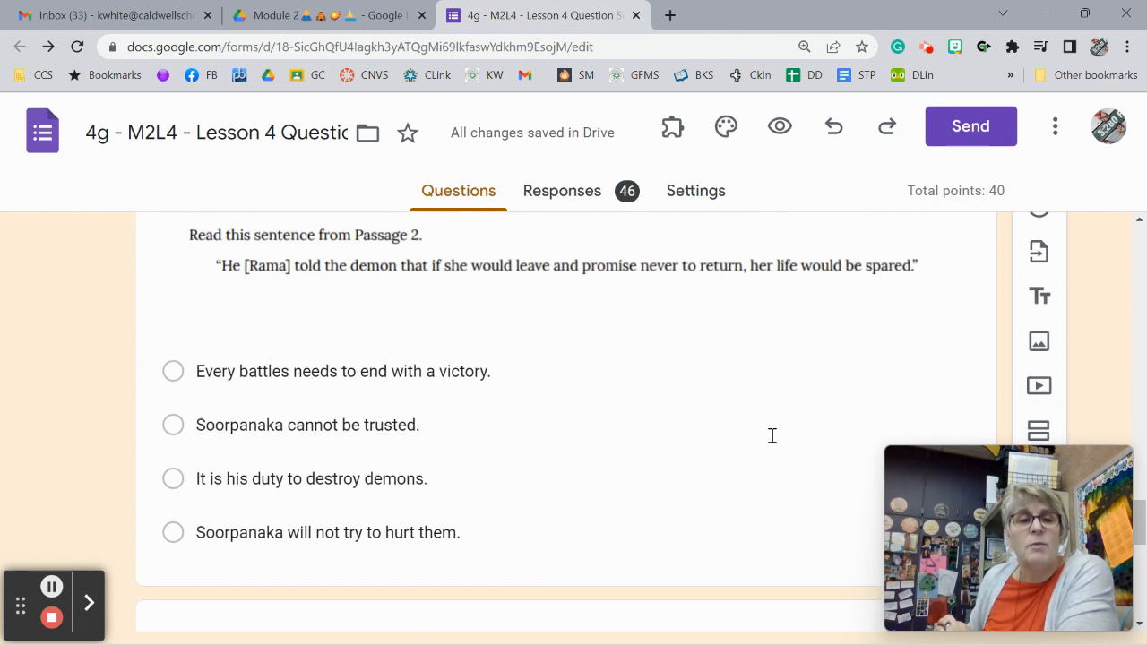
scroll("down", 3)
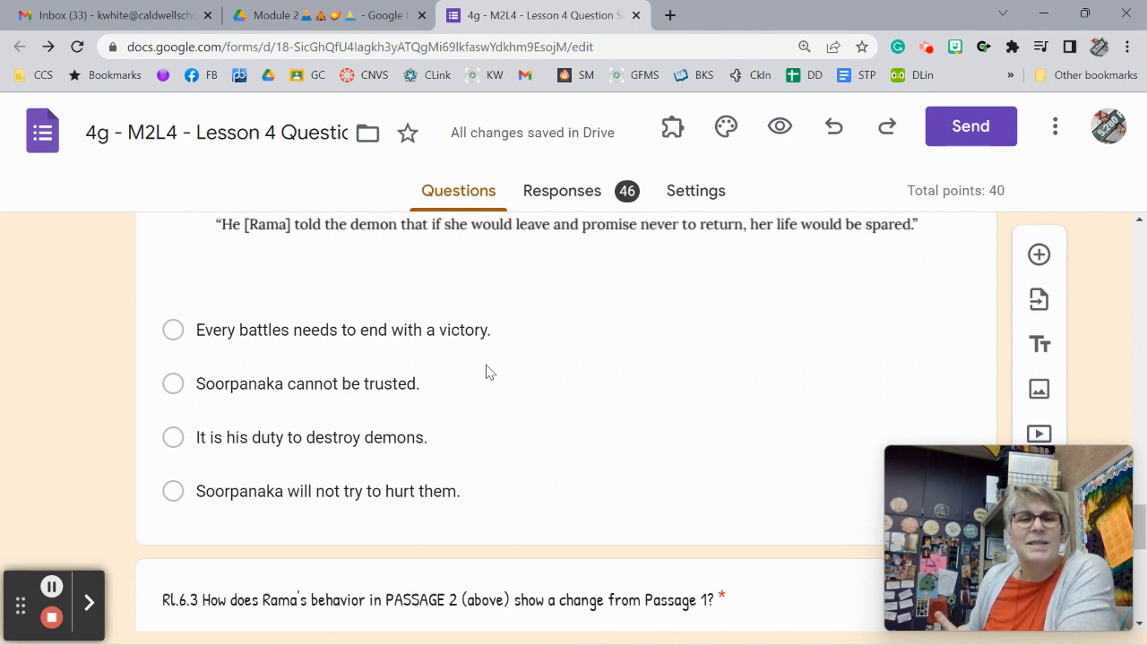
mouse_move(476, 374)
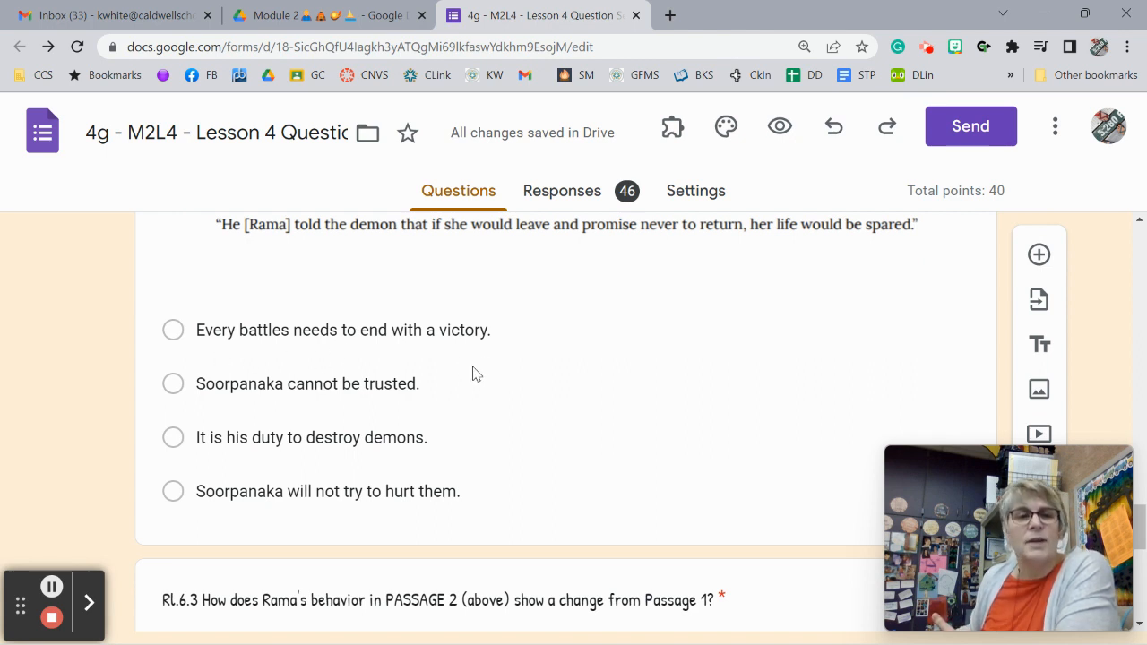
mouse_move(378, 411)
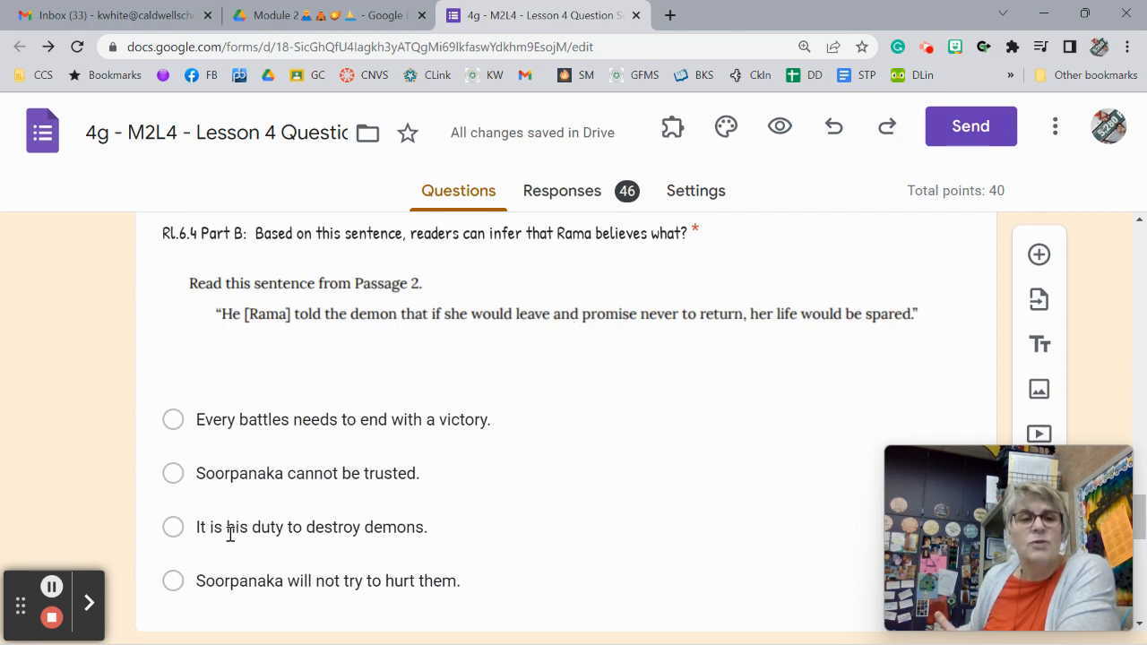
mouse_move(590, 351)
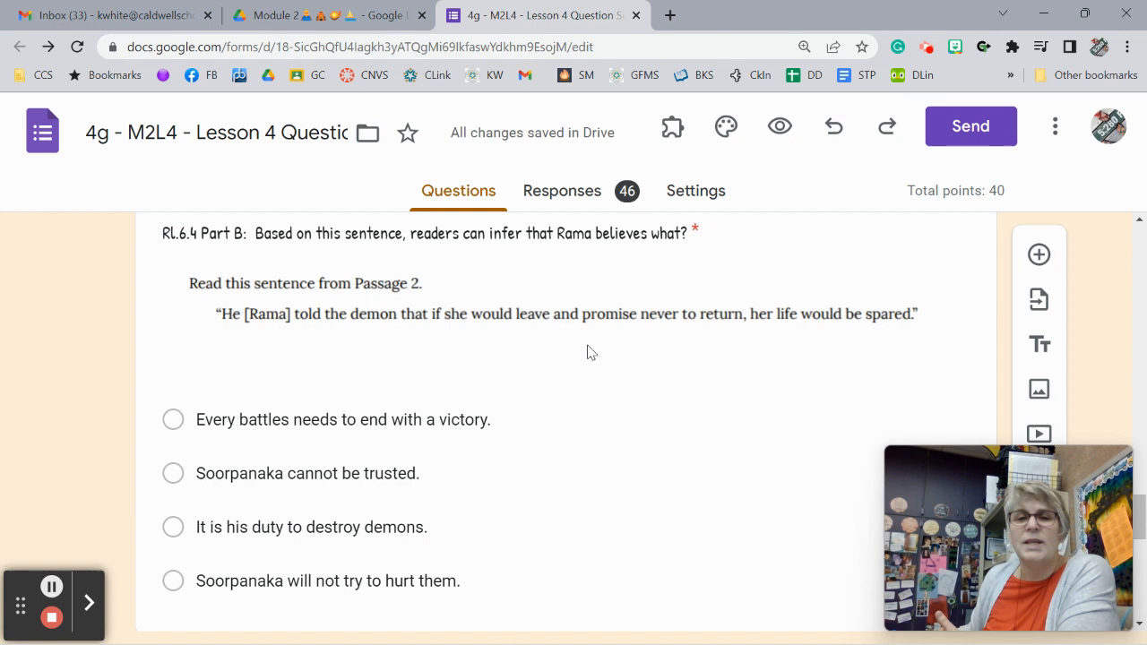
scroll("down", 3)
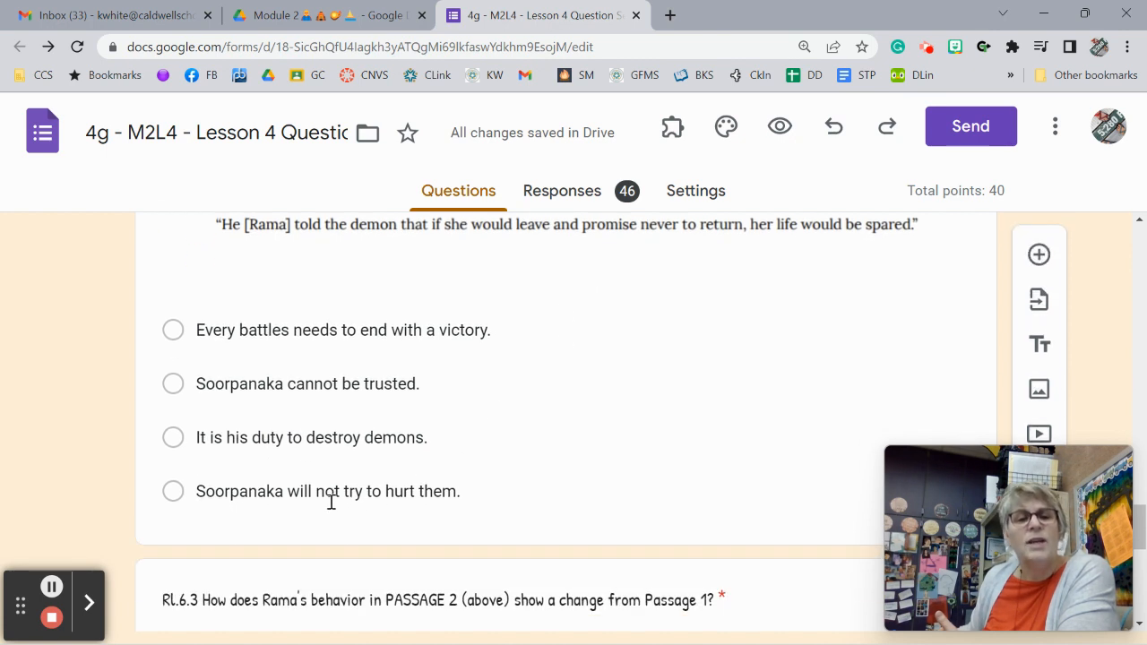
left_click(328, 491)
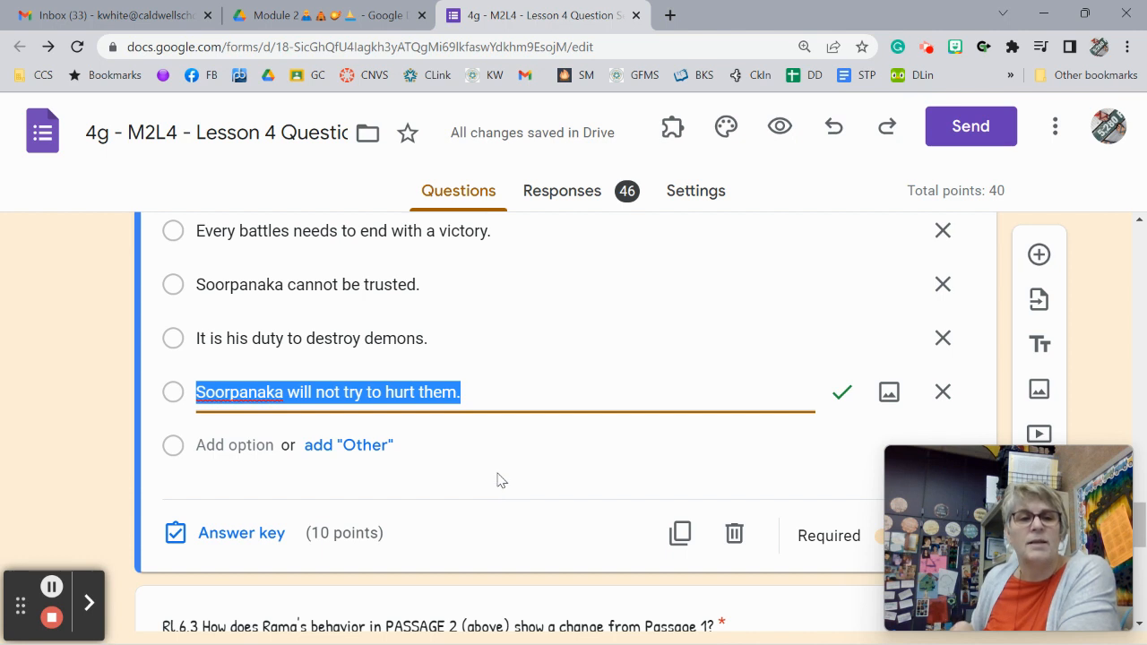
scroll("down", 3)
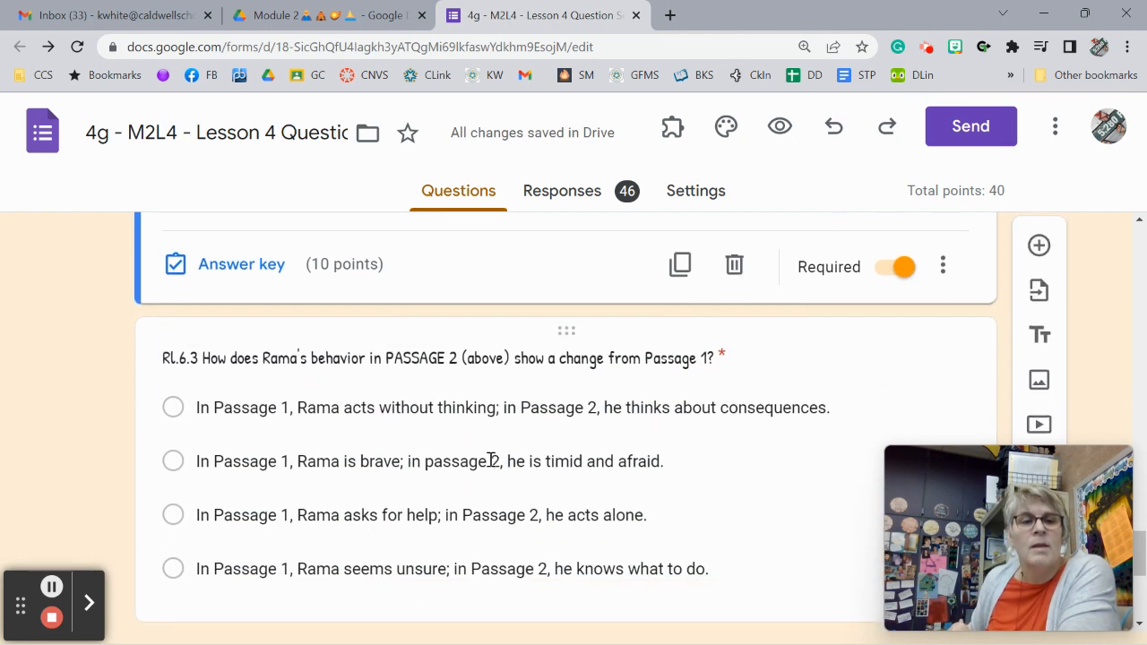
scroll("down", 3)
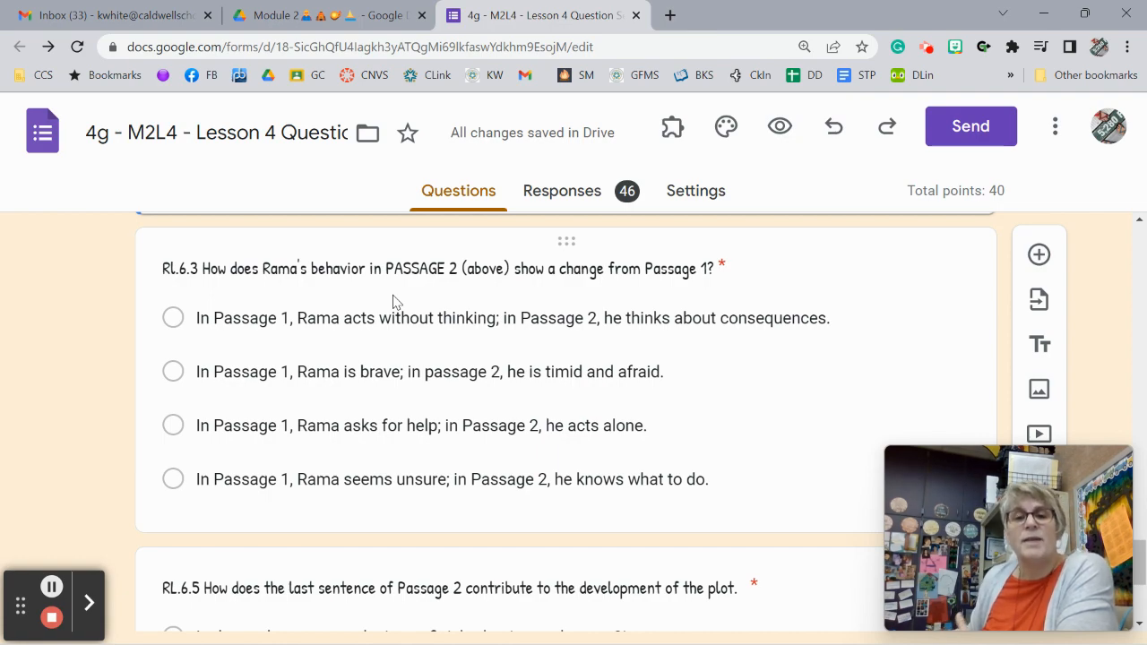
scroll("up", 3)
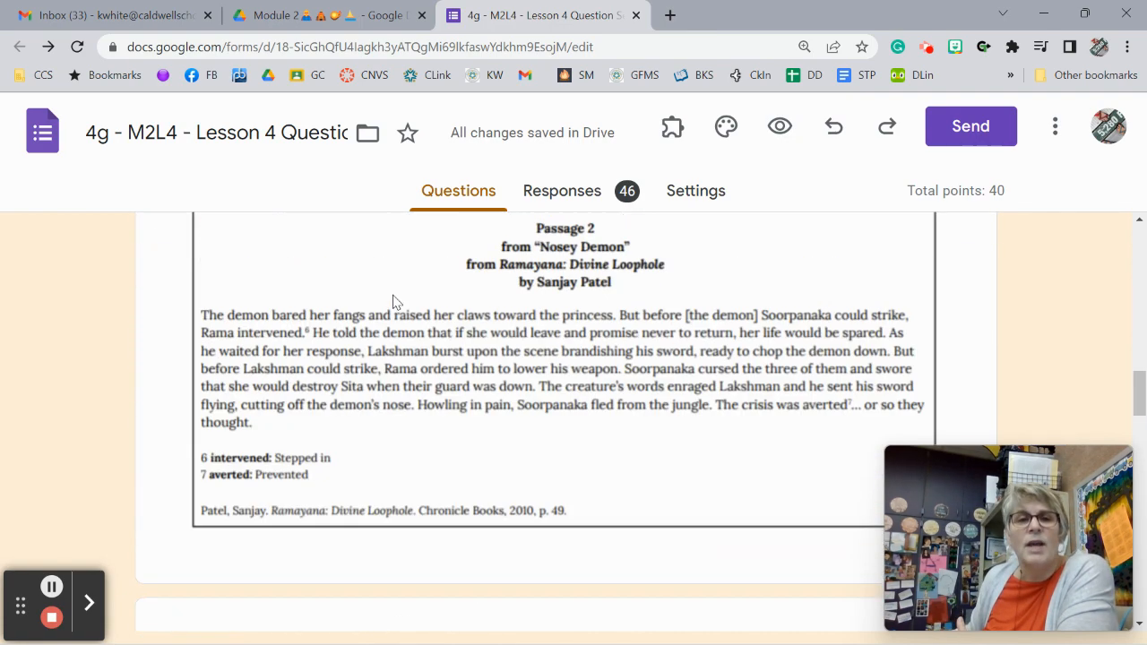
scroll("up", 3)
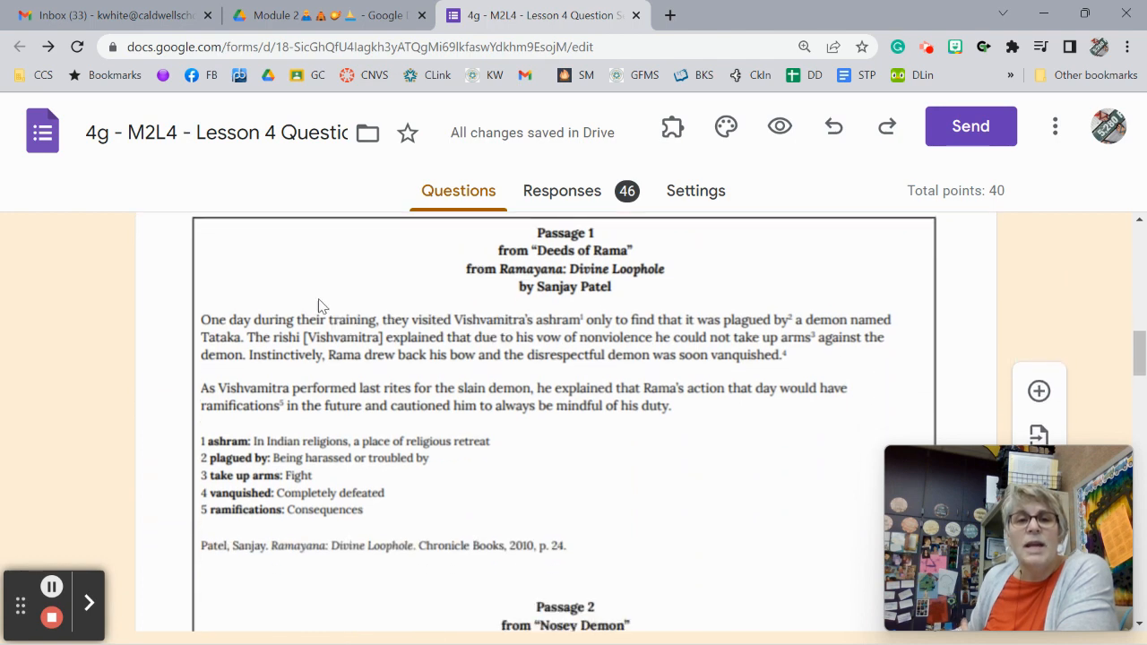
mouse_move(285, 356)
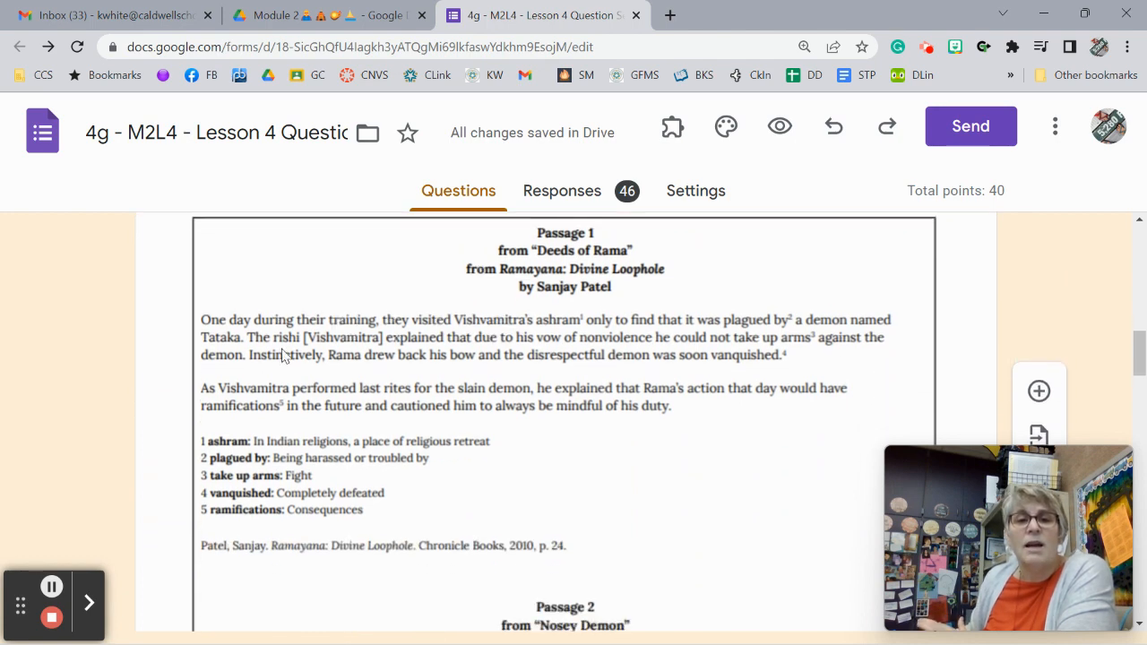
mouse_move(439, 367)
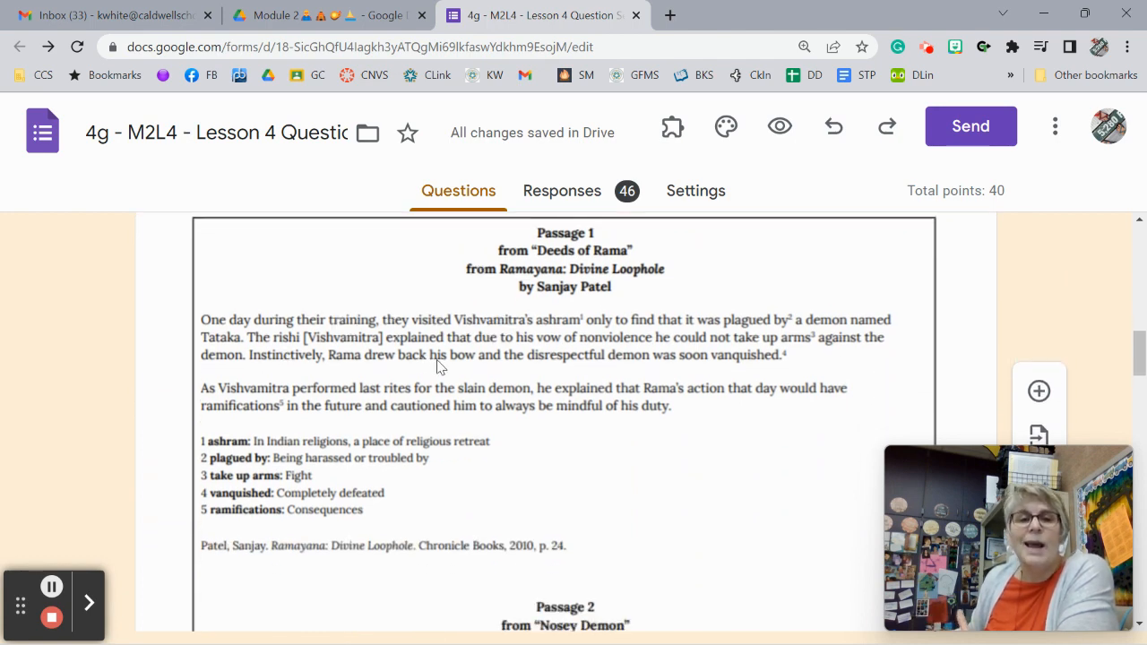
mouse_move(665, 387)
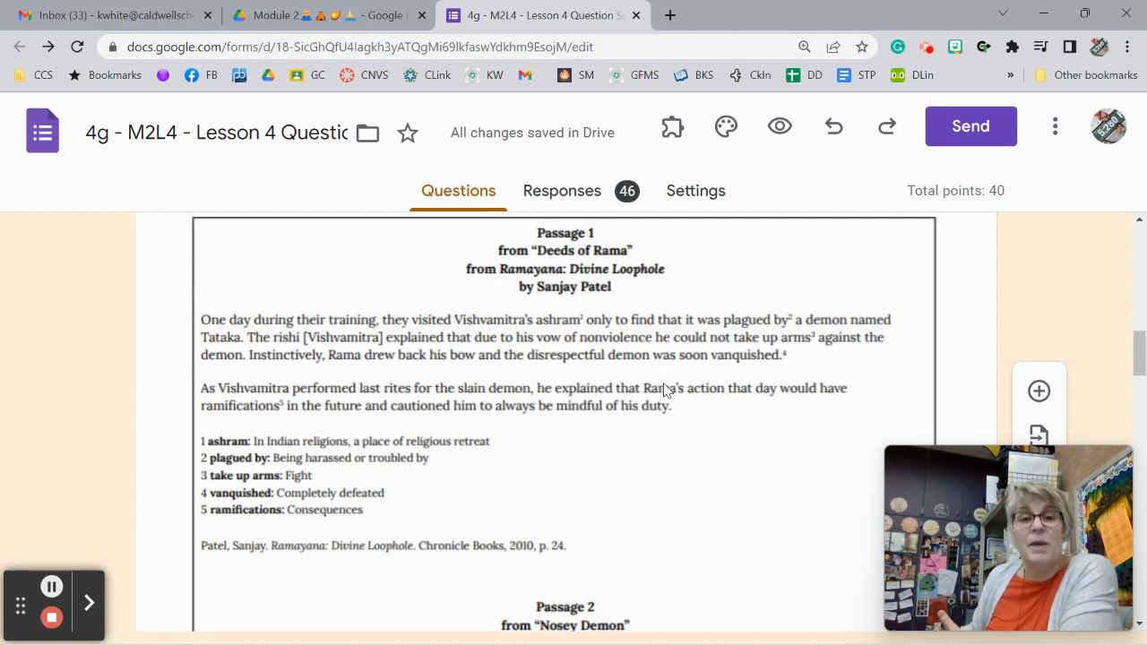
scroll("down", 3)
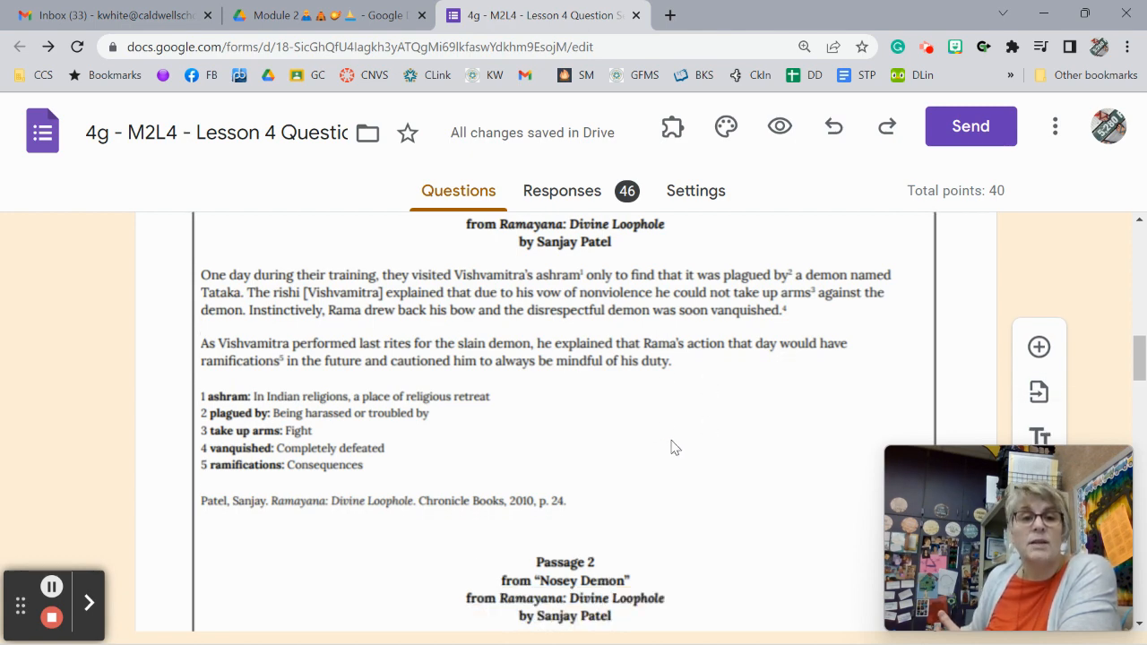
scroll("down", 3)
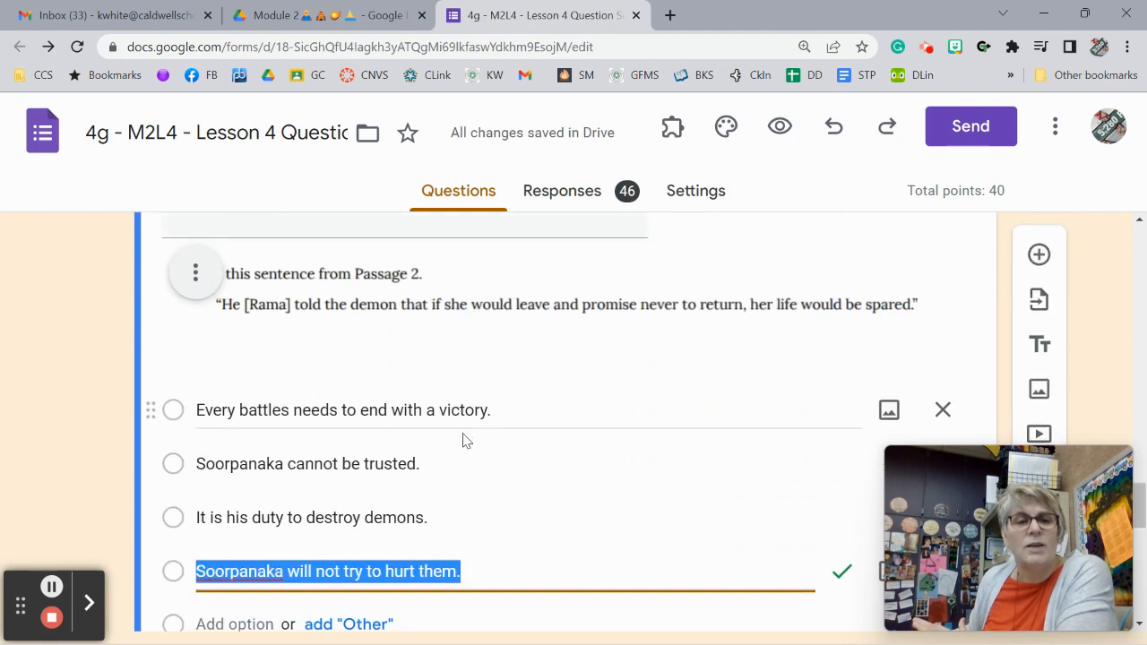
Scroll to the RL.6.3 question about Rama's change from Passage 1.
scroll("down", 3)
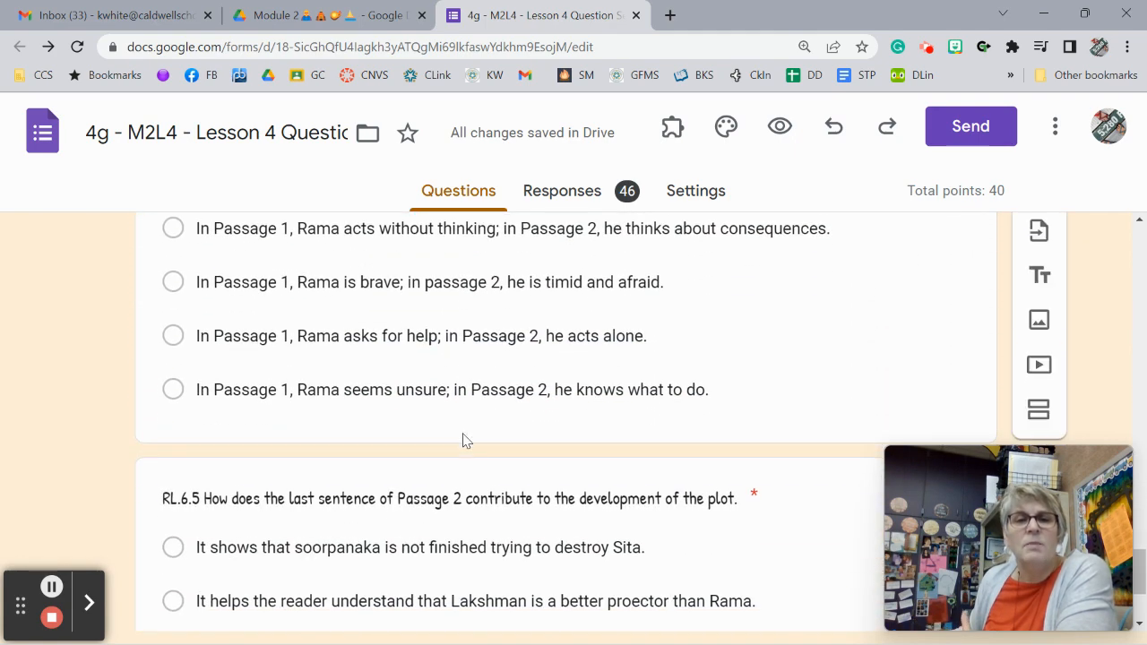
scroll("up", 3)
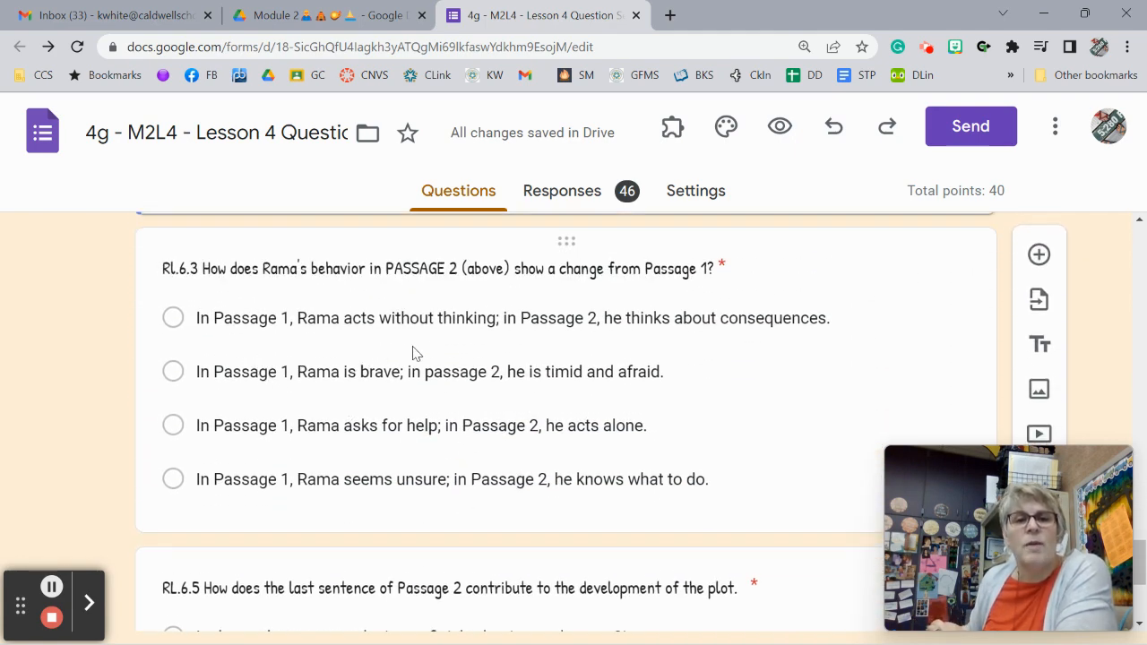
mouse_move(473, 342)
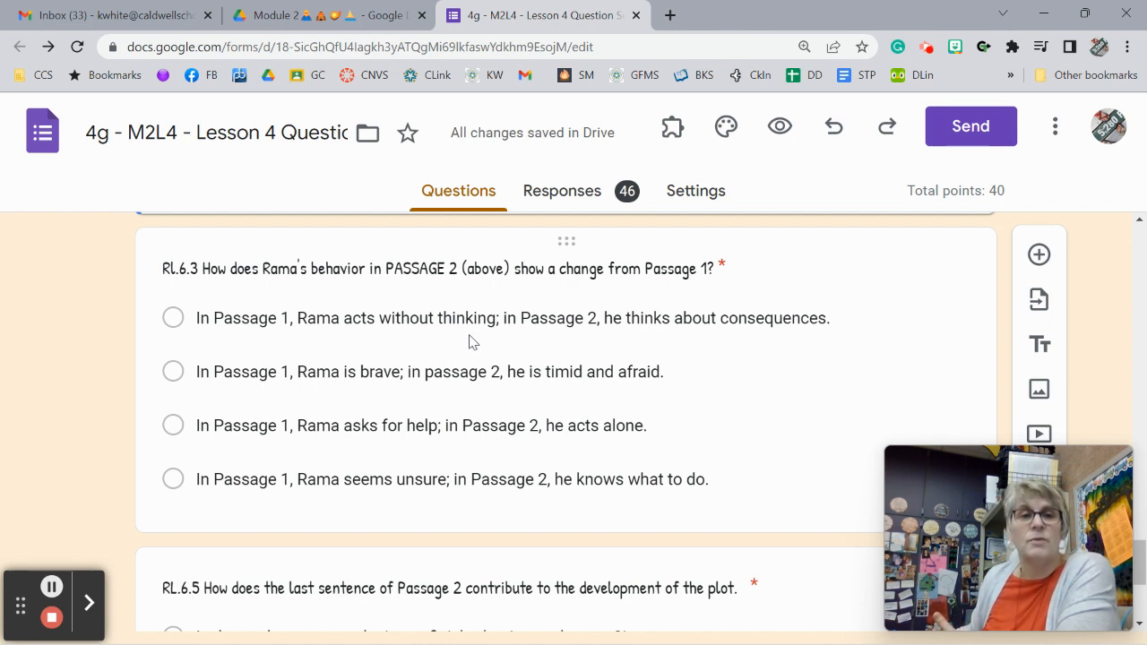
mouse_move(361, 398)
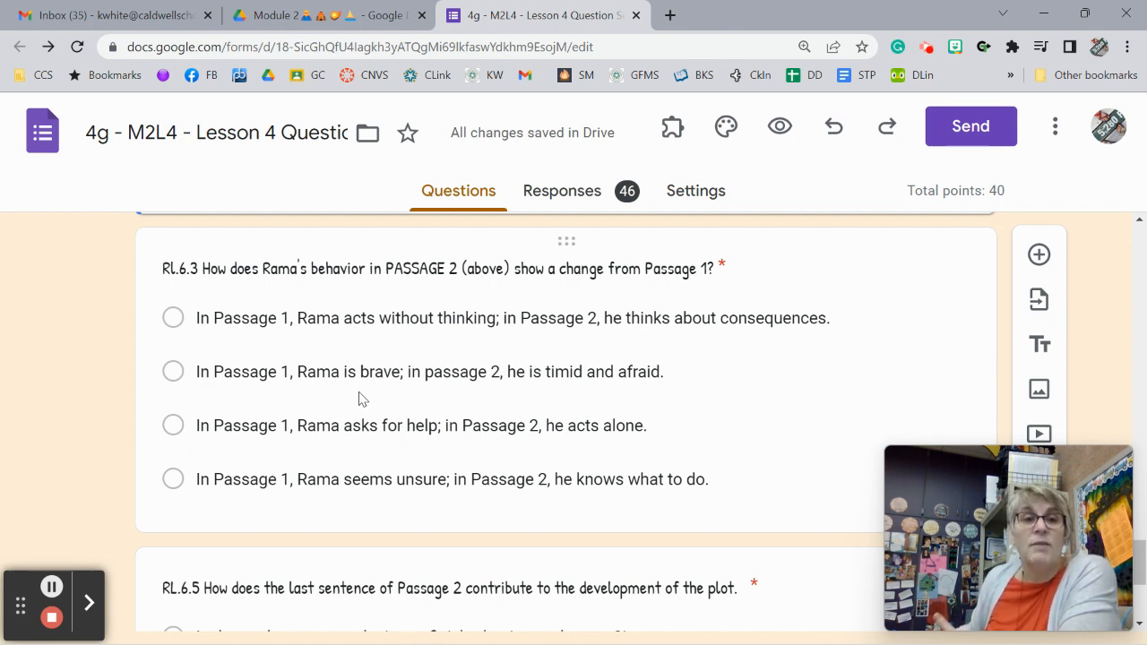
mouse_move(225, 511)
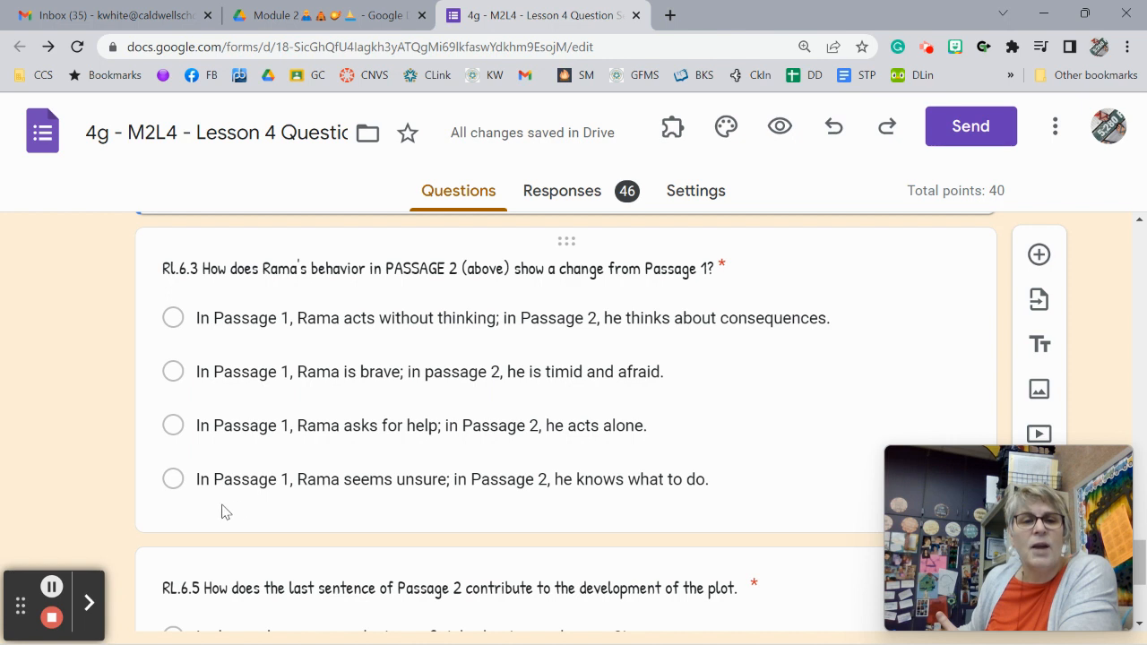
mouse_move(262, 437)
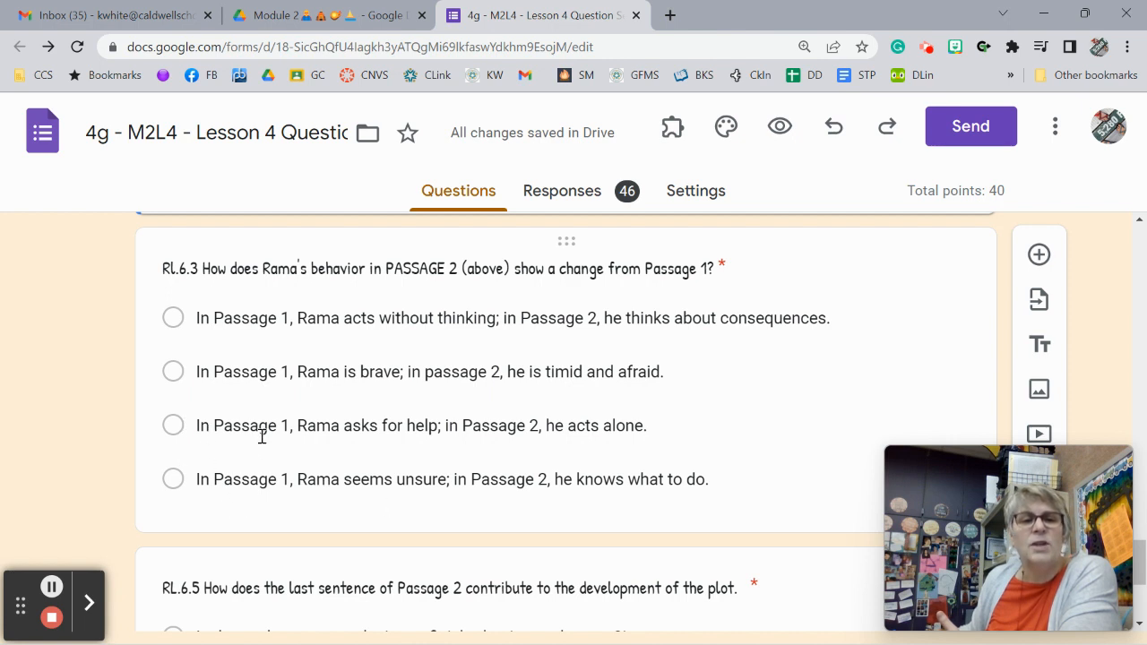
mouse_move(249, 340)
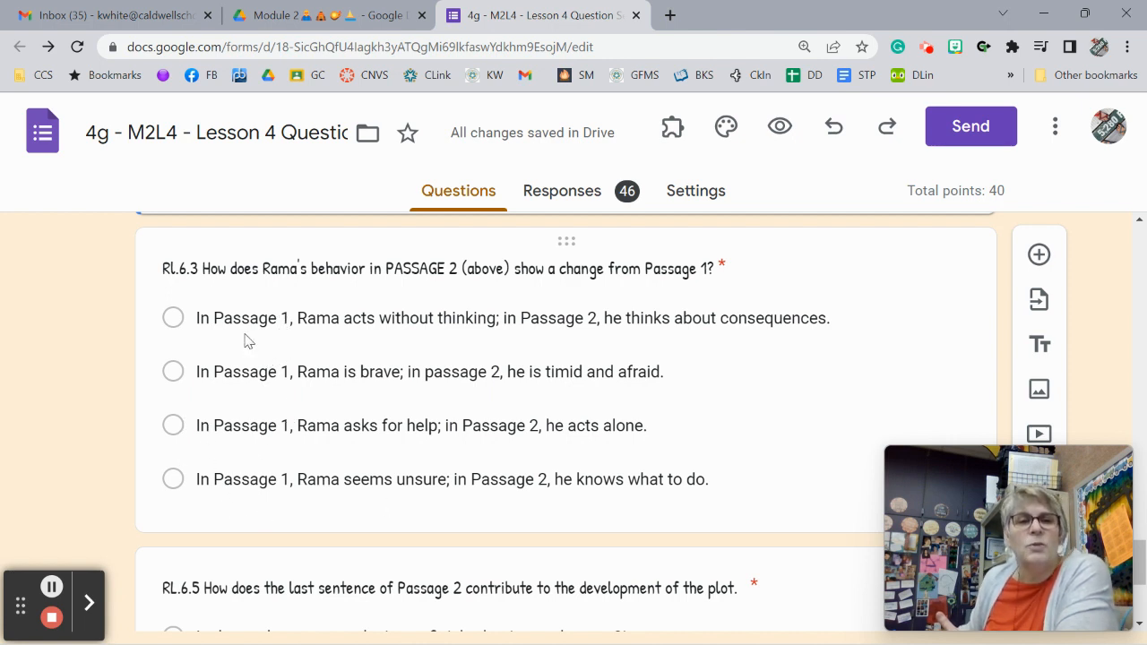
mouse_move(466, 342)
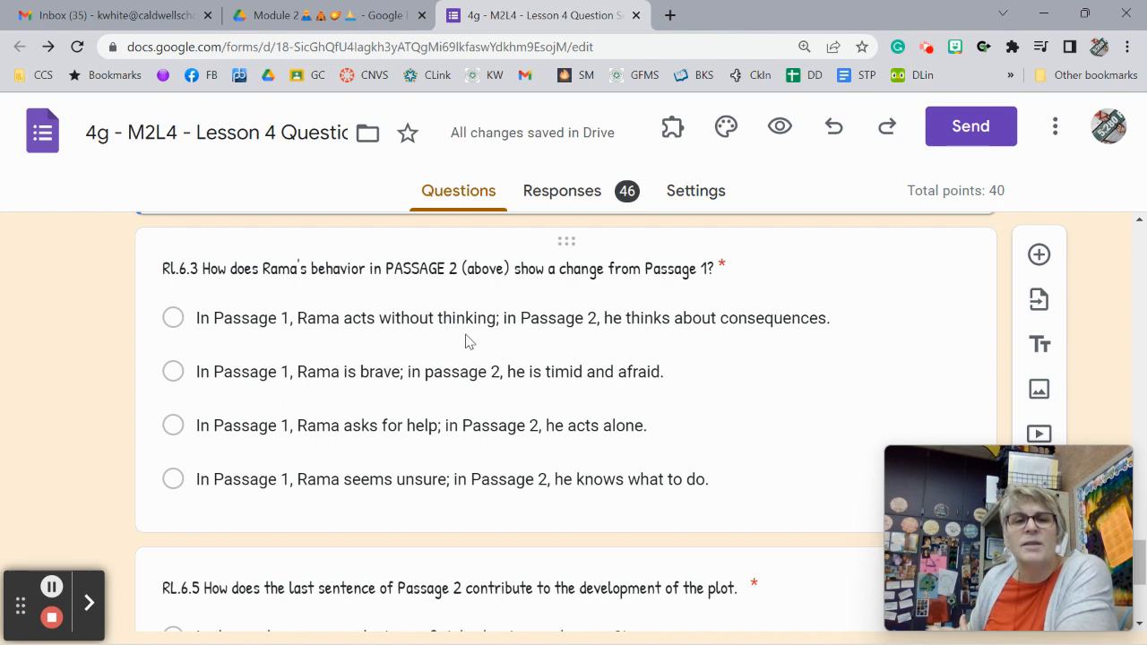
mouse_move(761, 340)
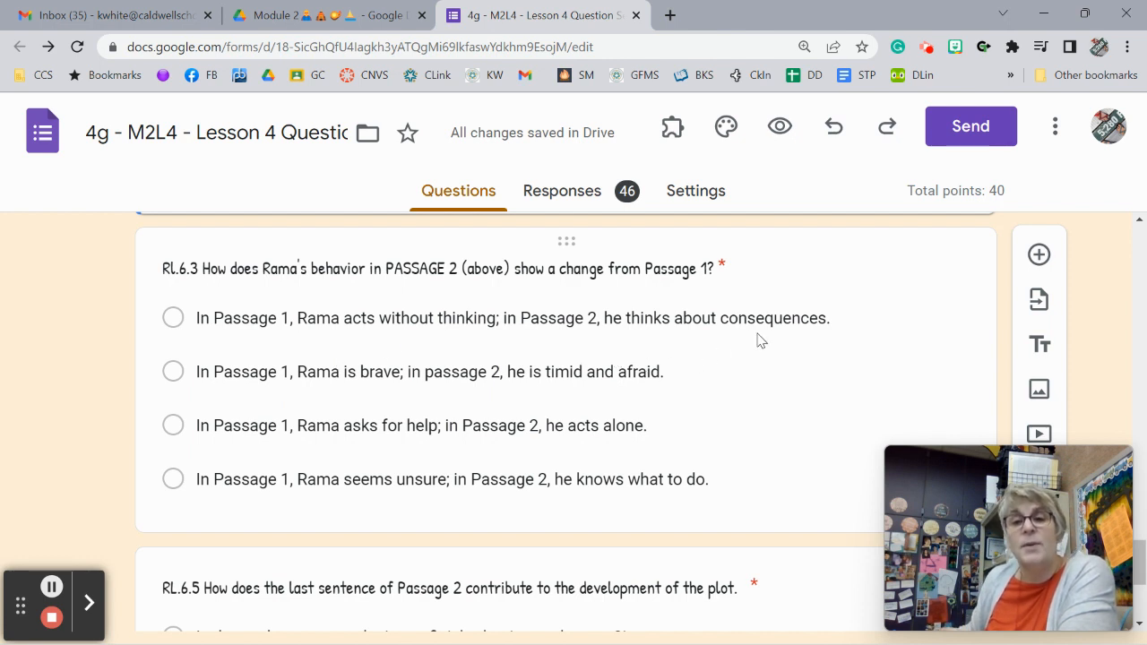
mouse_move(247, 397)
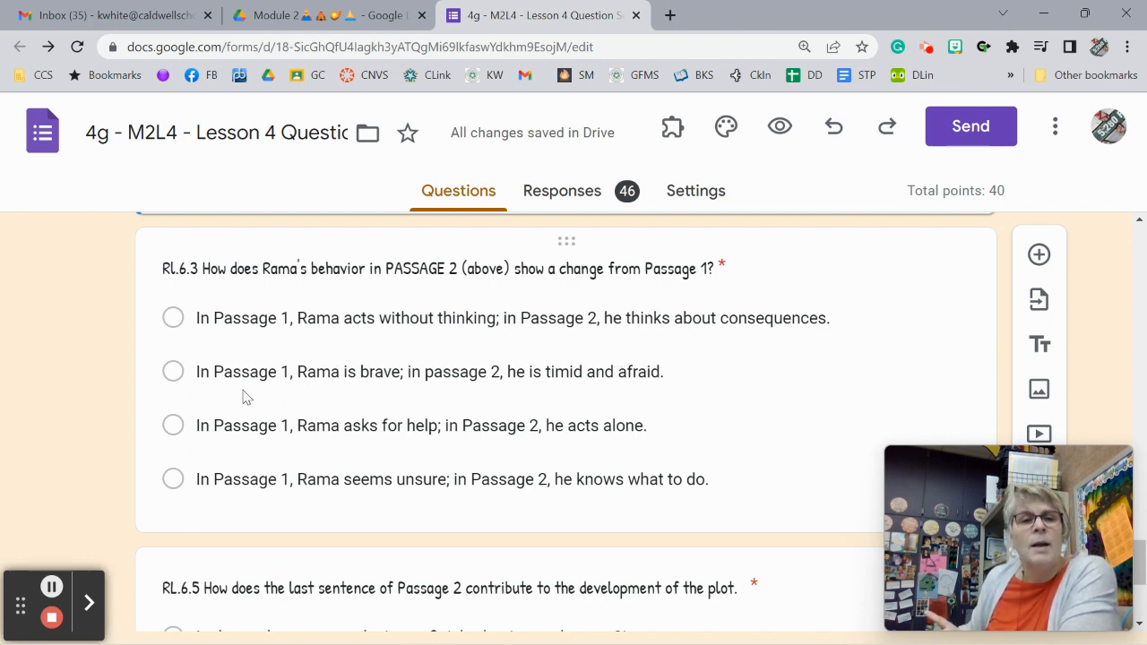
mouse_move(488, 402)
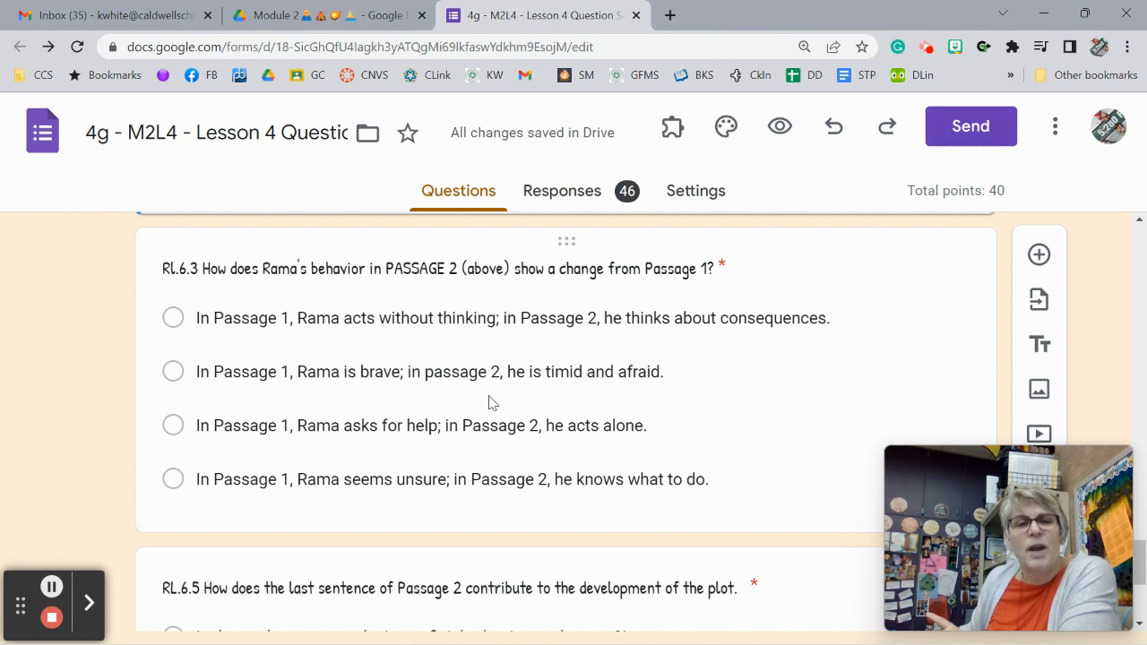
mouse_move(582, 401)
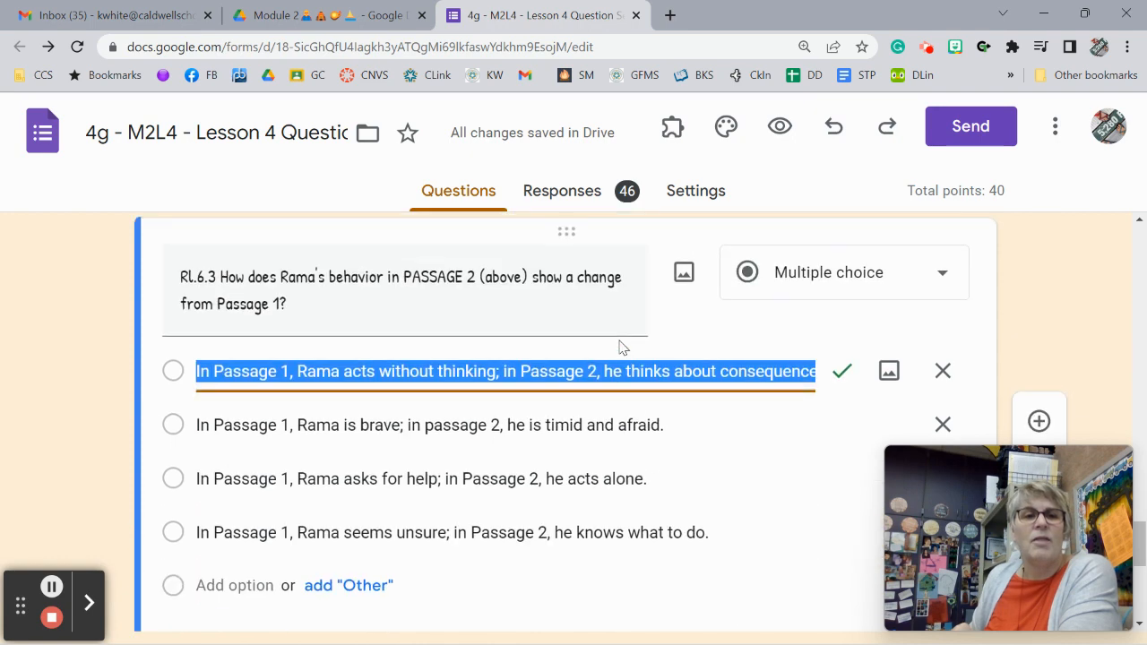
scroll("down", 3)
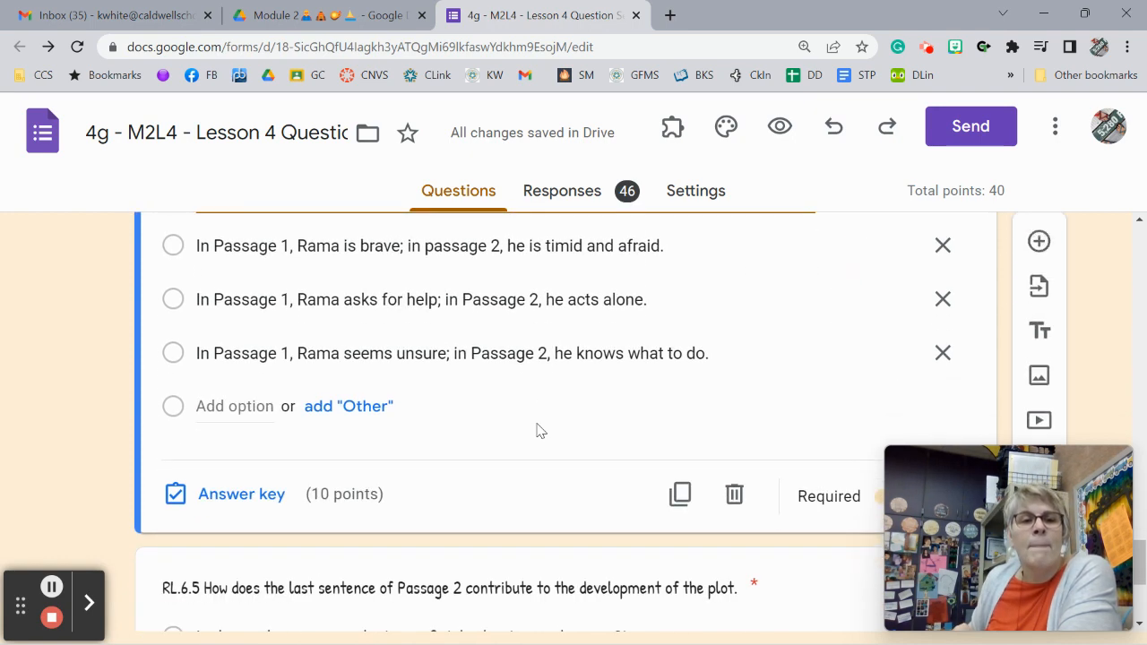
Scroll past Passage 2 and Part A to the RL.6.5 question and its four options.
scroll("down", 3)
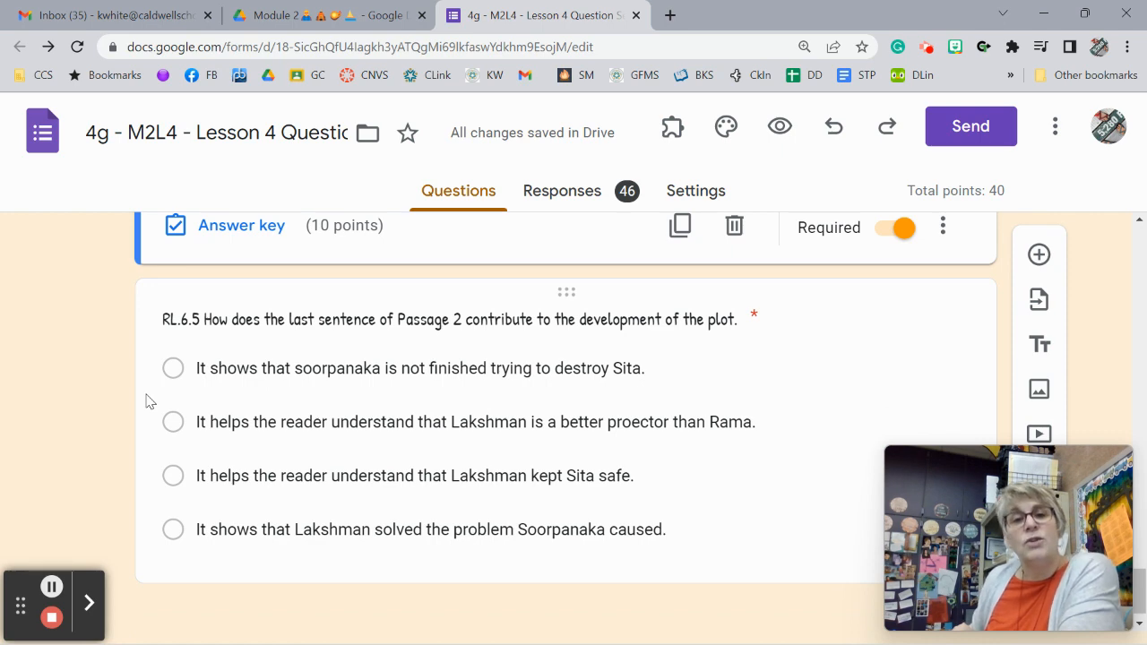
scroll("up", 3)
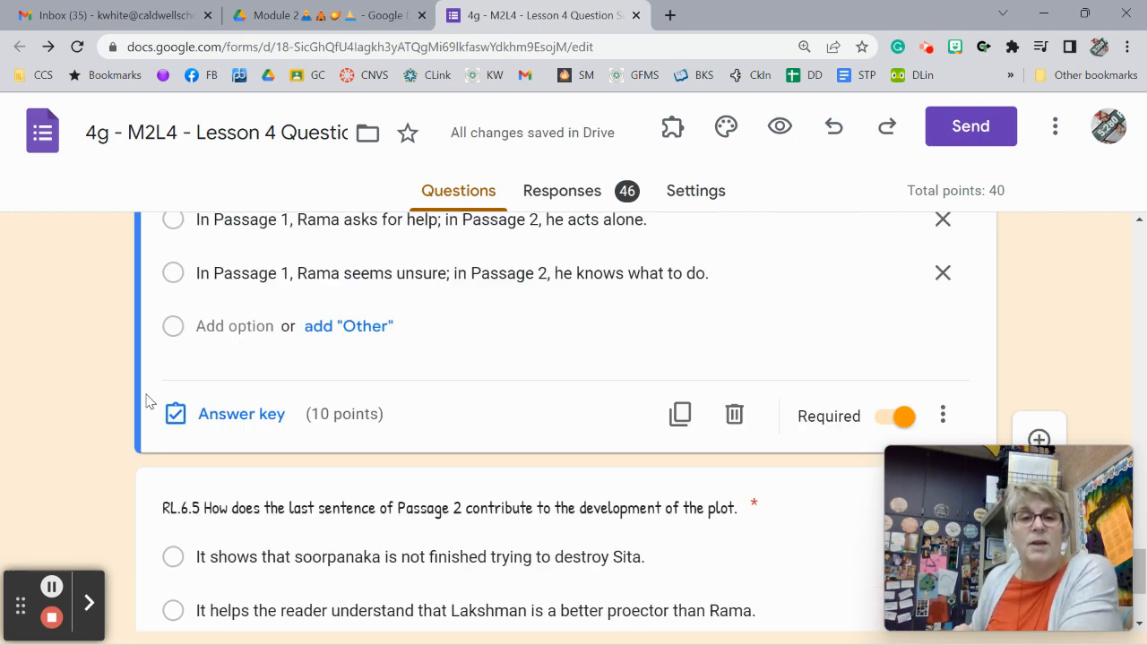
scroll("down", 3)
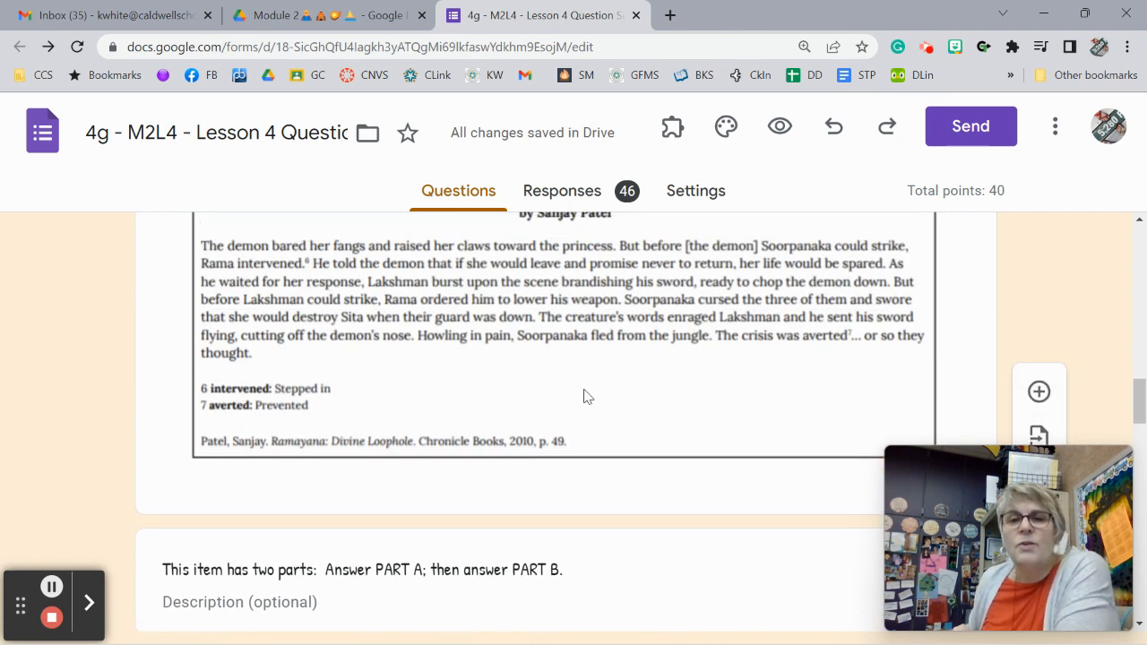
mouse_move(899, 352)
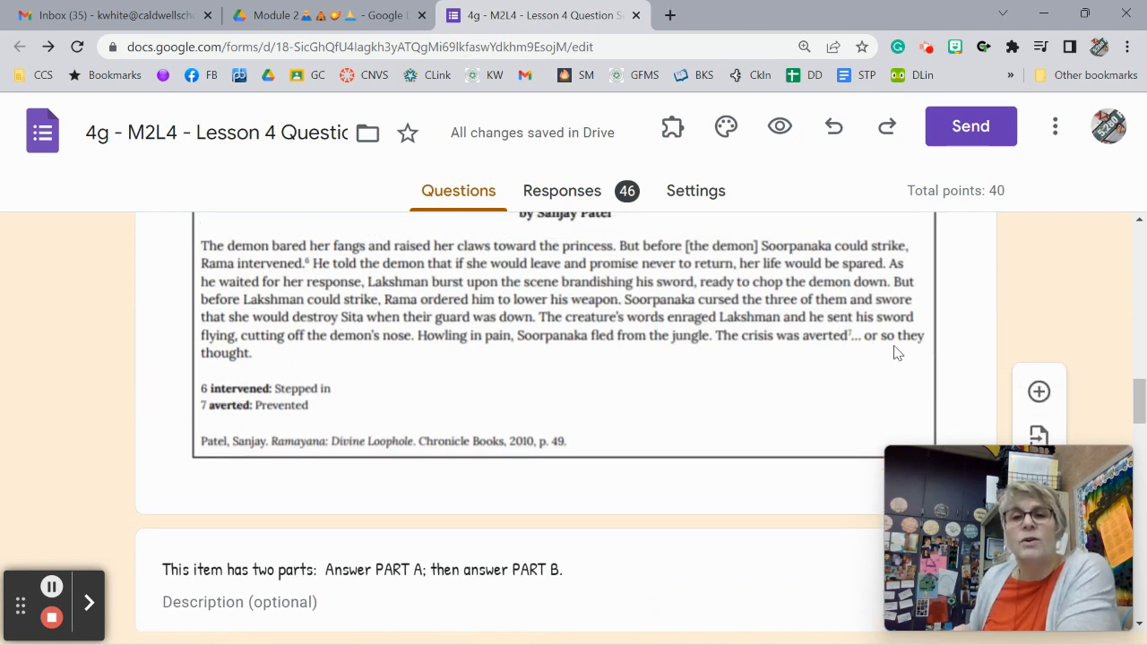
scroll("down", 3)
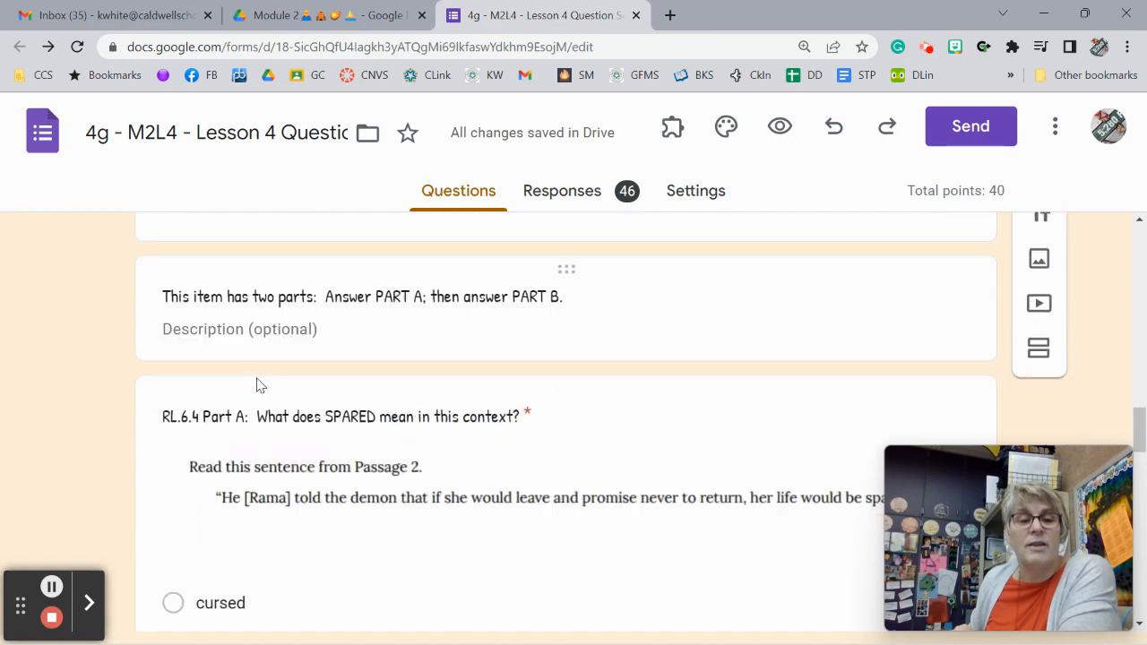
scroll("down", 3)
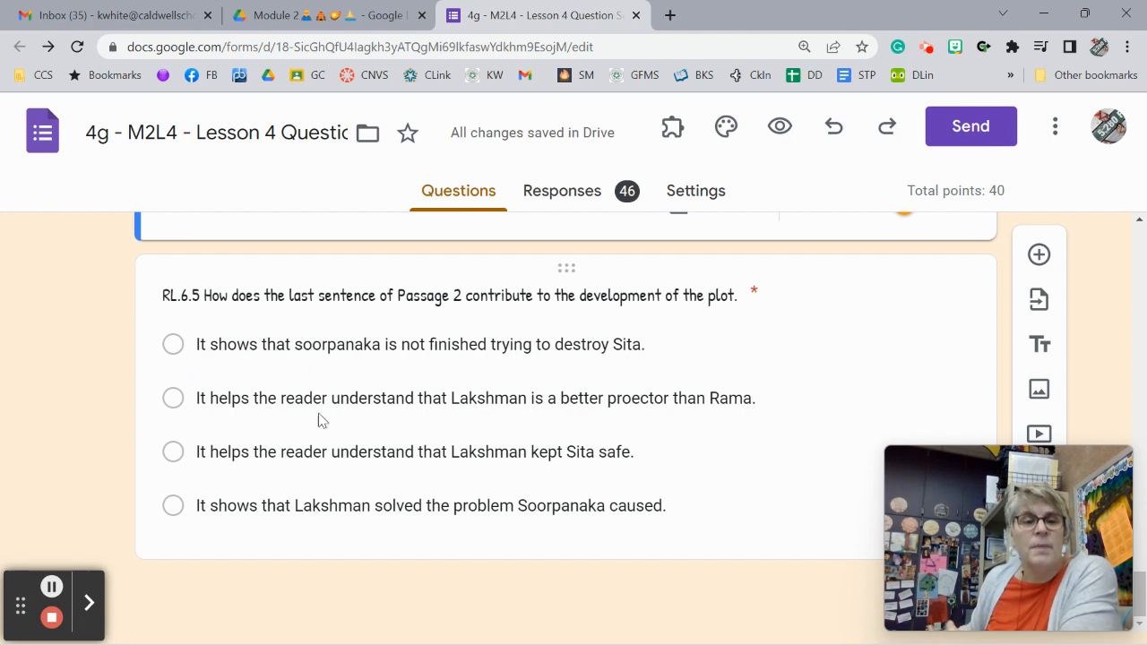
mouse_move(524, 427)
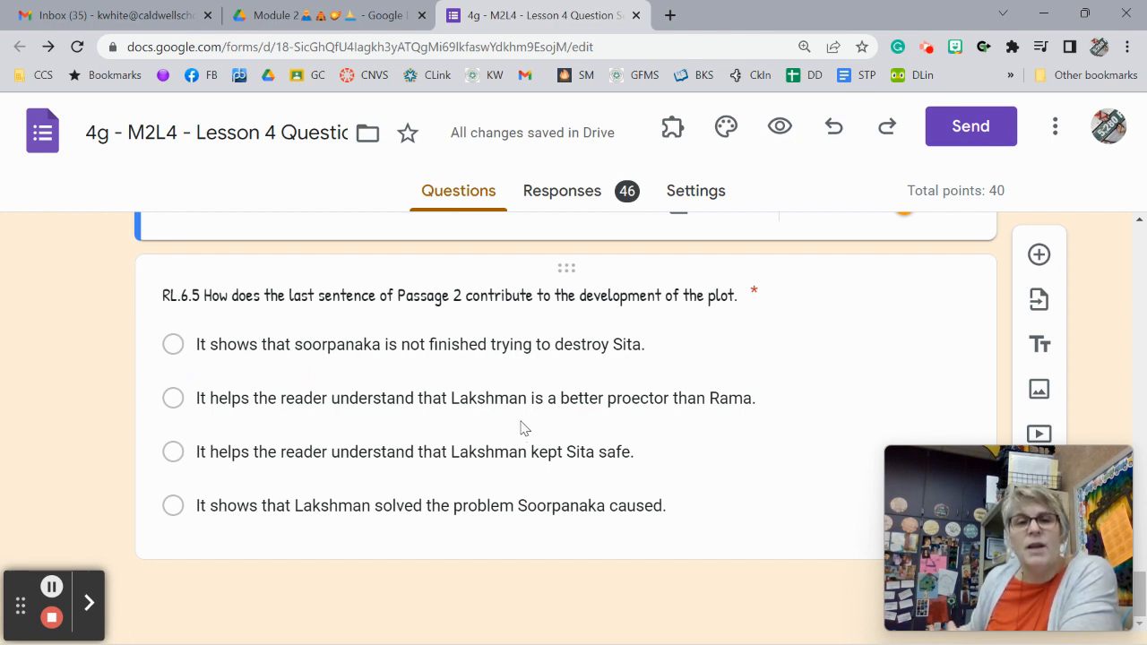
mouse_move(638, 402)
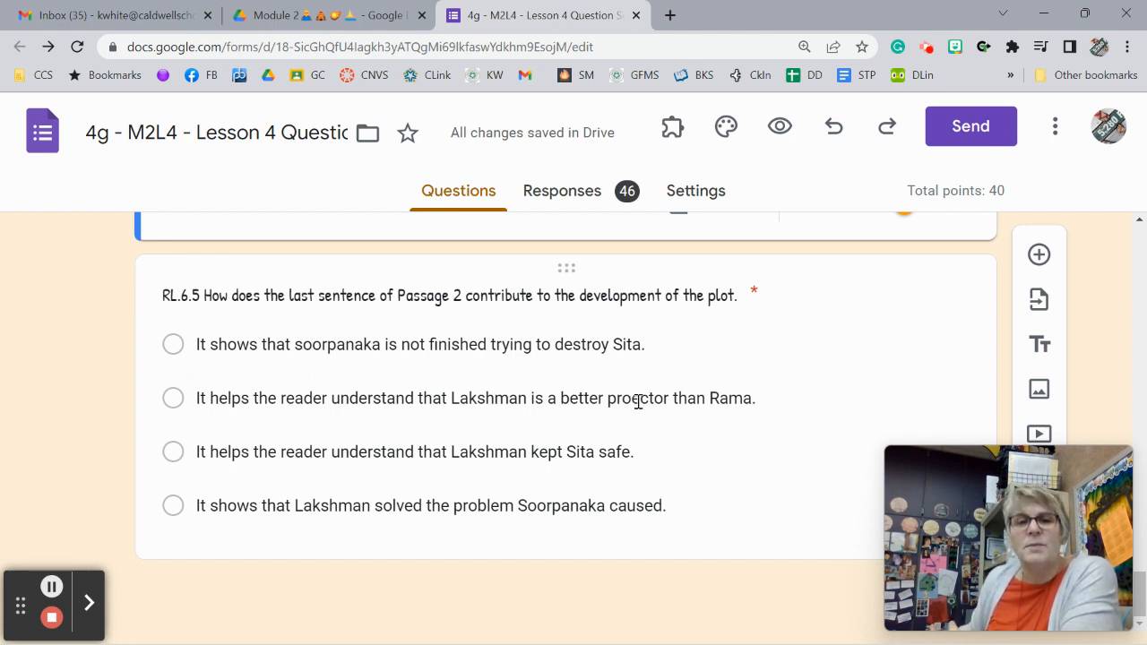
mouse_move(622, 424)
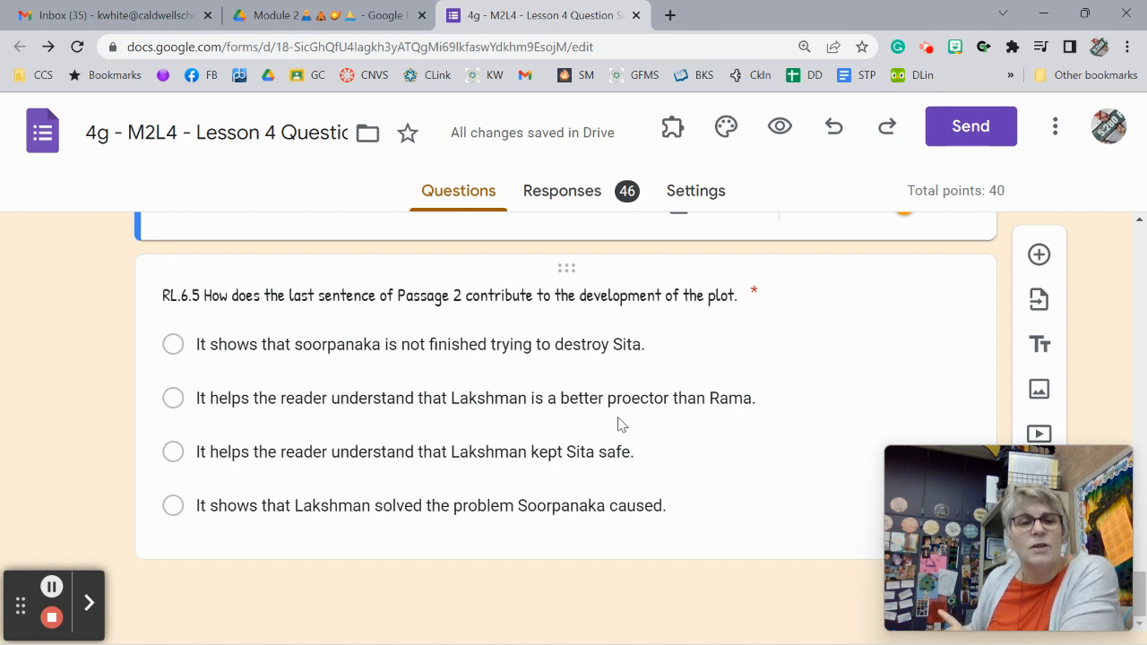
mouse_move(576, 475)
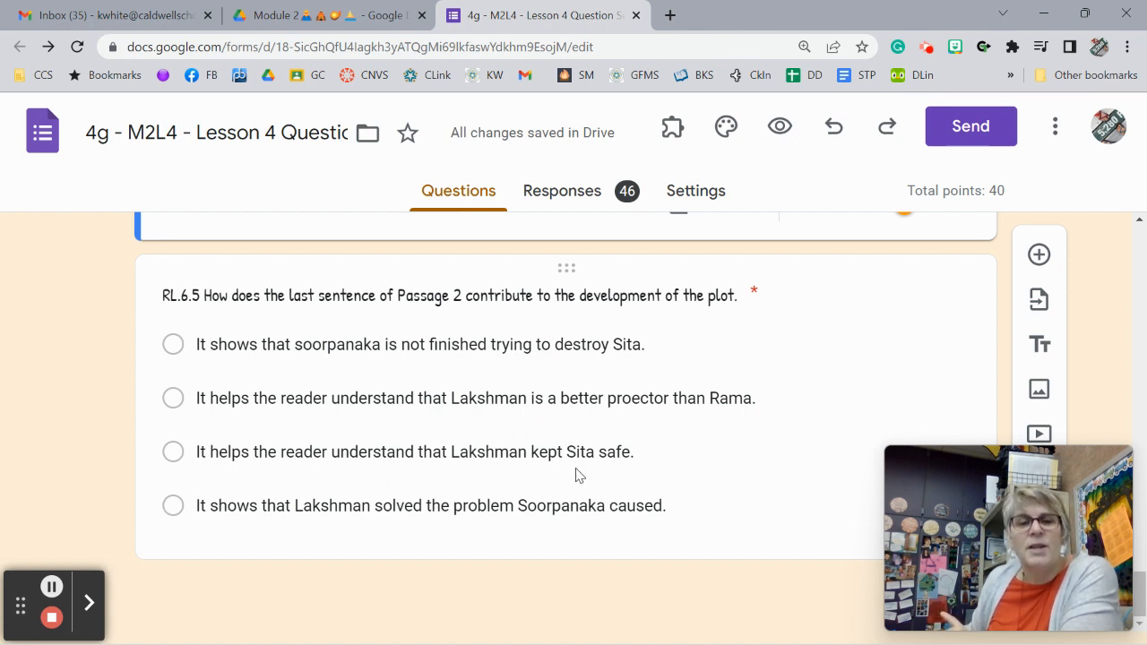
mouse_move(222, 511)
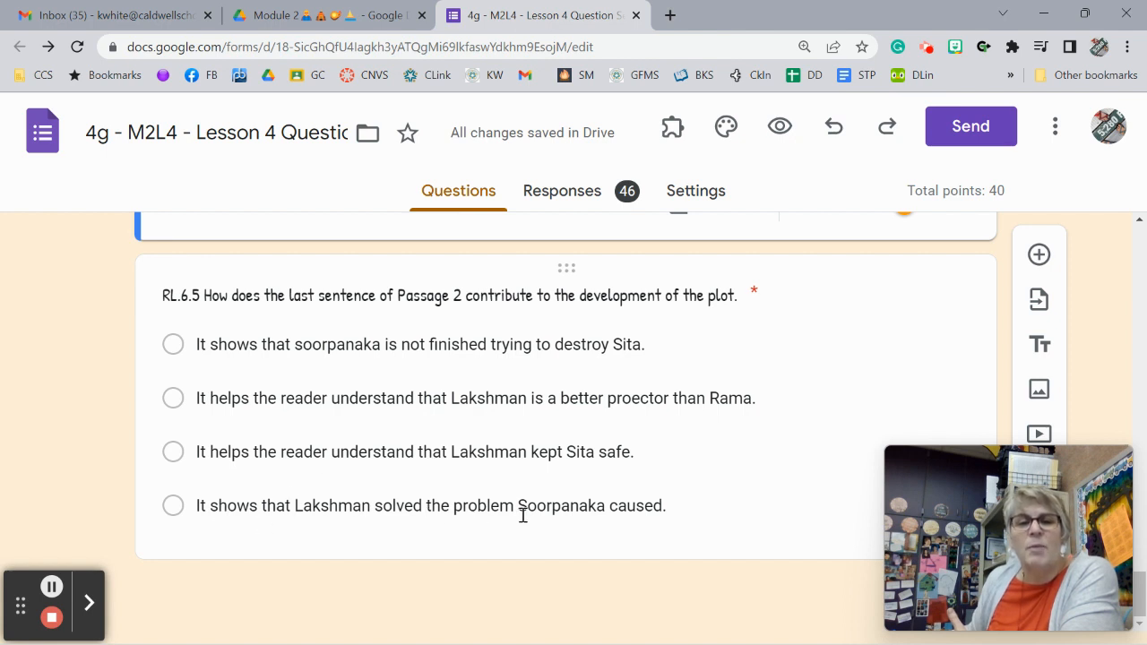
mouse_move(574, 350)
type("S")
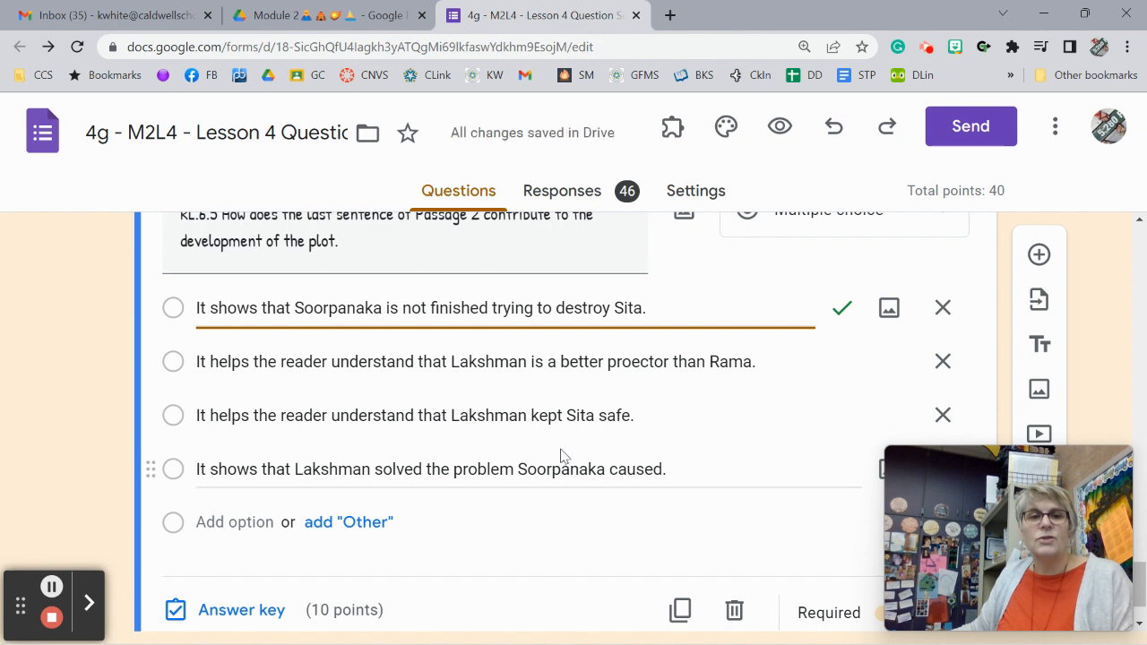
mouse_move(651, 361)
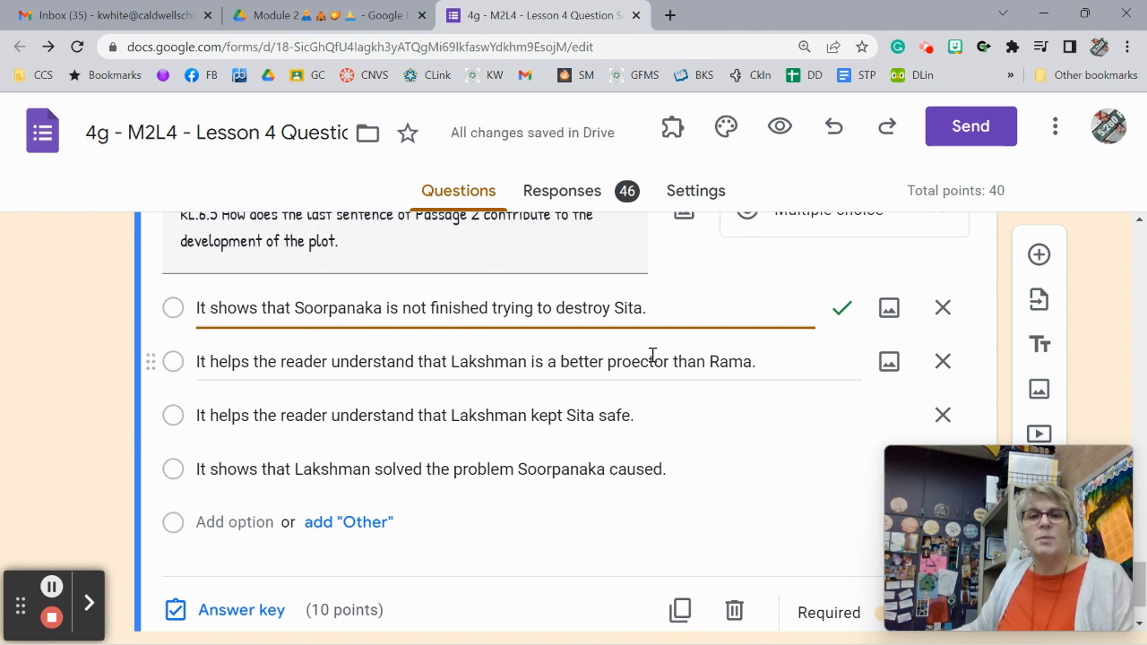
Bring up spelling suggestions for the misspelled 'proector' in option 2.
right_click(650, 361)
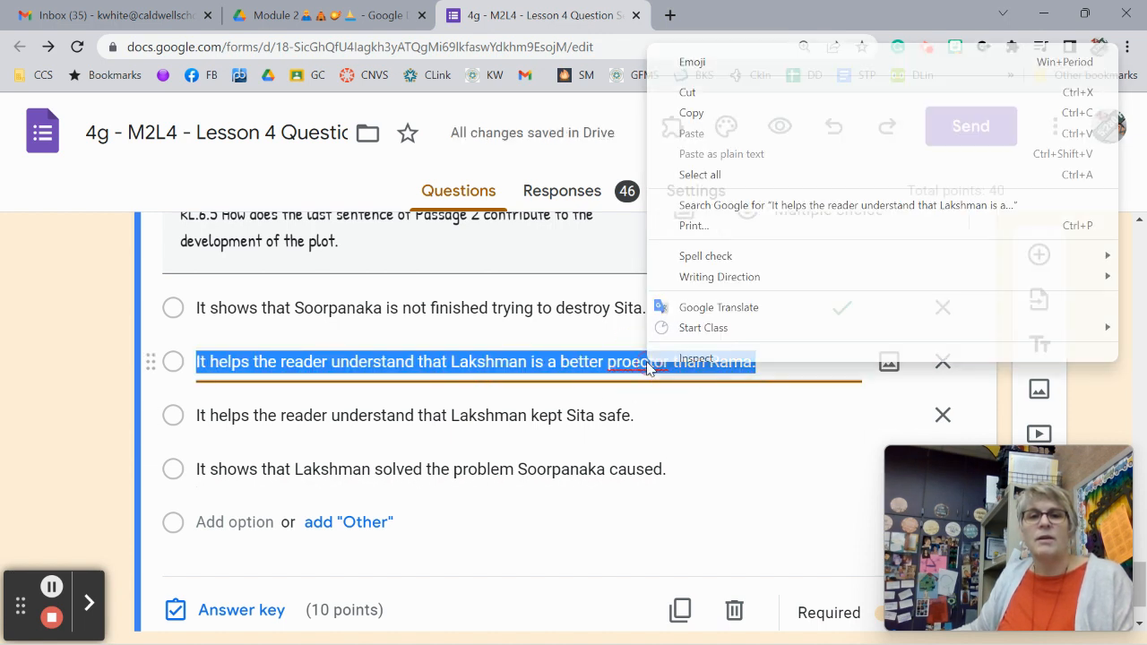